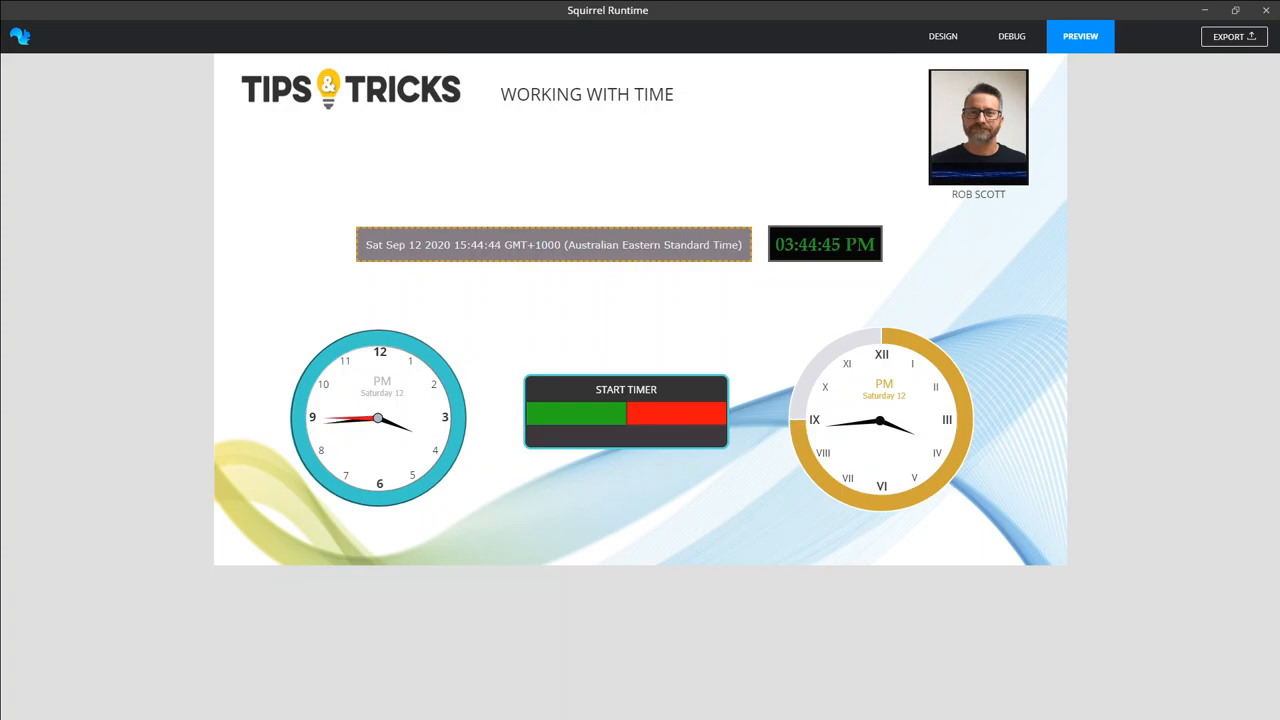
# Run the stopwatch for six seconds, from 03:44:47 PM to 03:44:53 PM
pyautogui.click(626, 388)
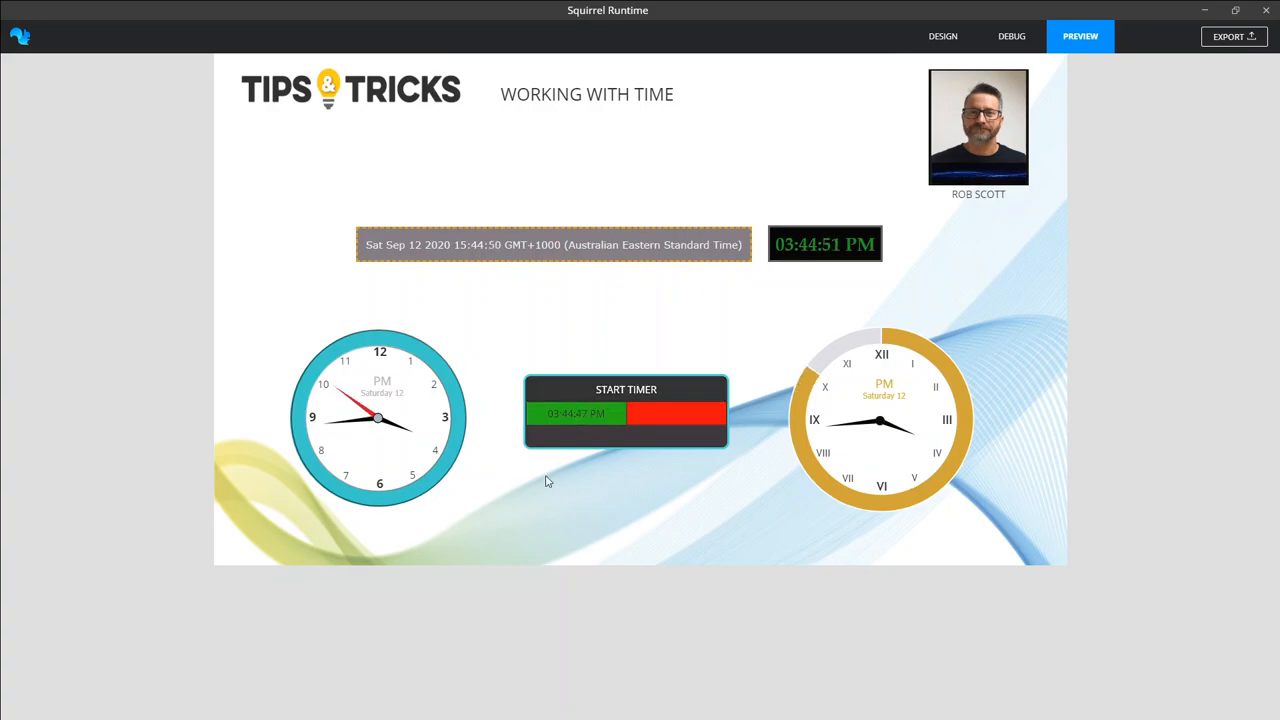
pyautogui.click(626, 388)
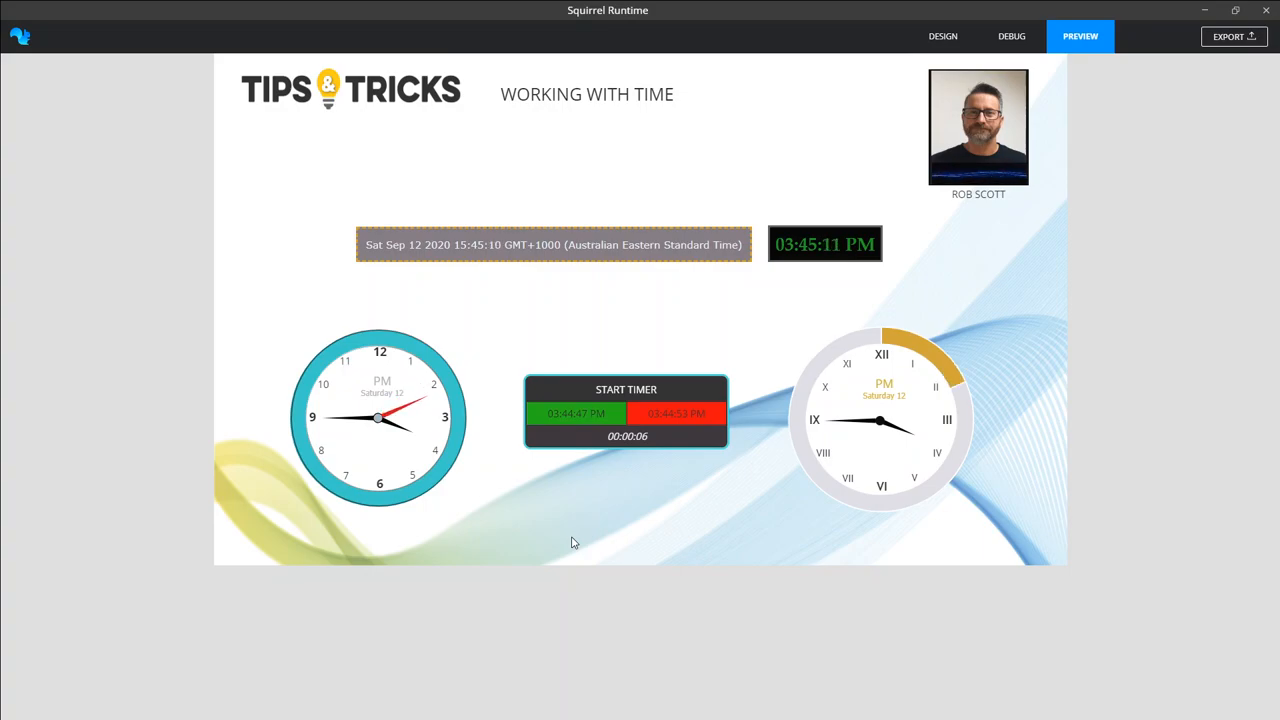
pyautogui.moveTo(344, 426)
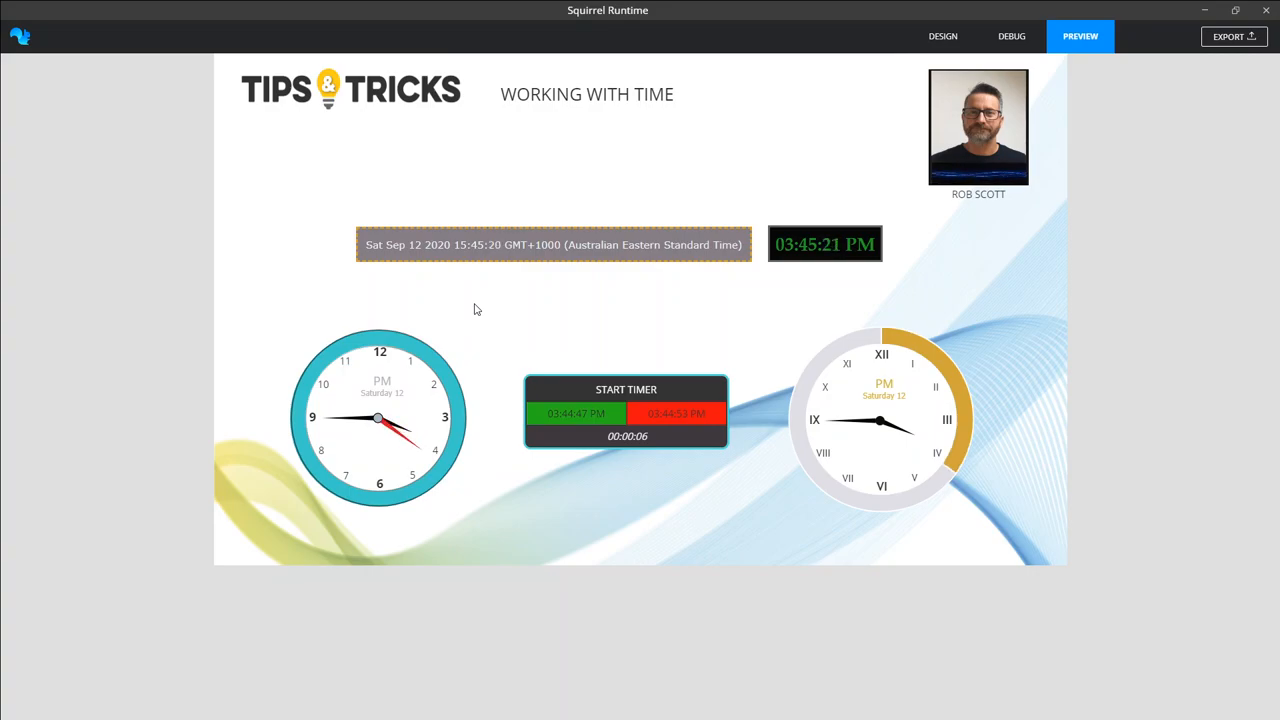
pyautogui.moveTo(964, 308)
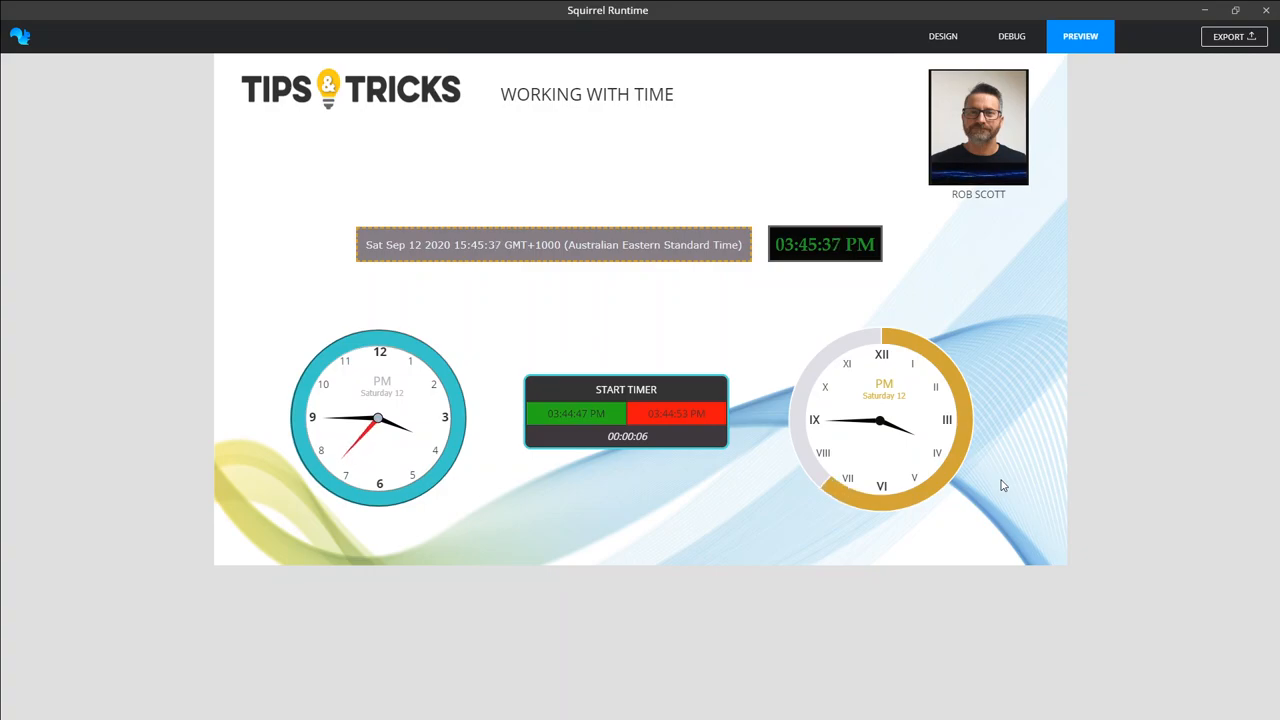
pyautogui.moveTo(756, 368)
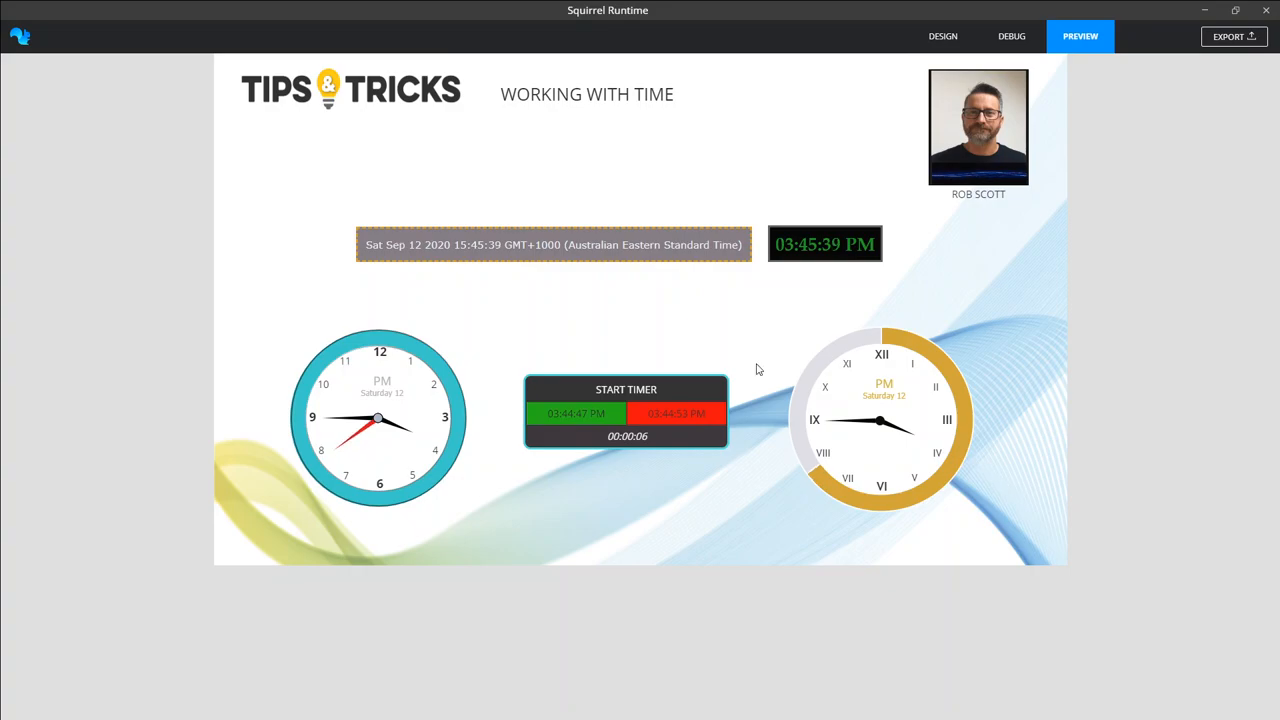
pyautogui.moveTo(540, 214)
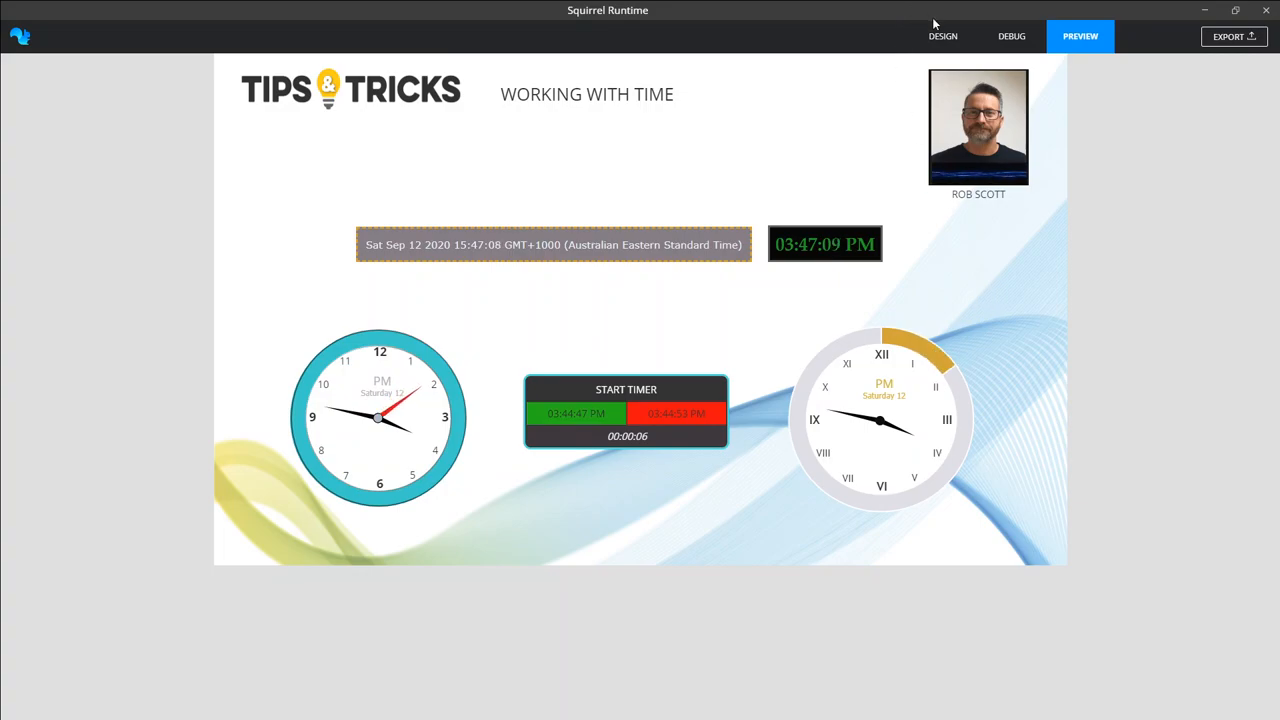
# Return to Design view and read the Digital Clock 1 and clock insert formulas in B2 and D2
pyautogui.click(942, 36)
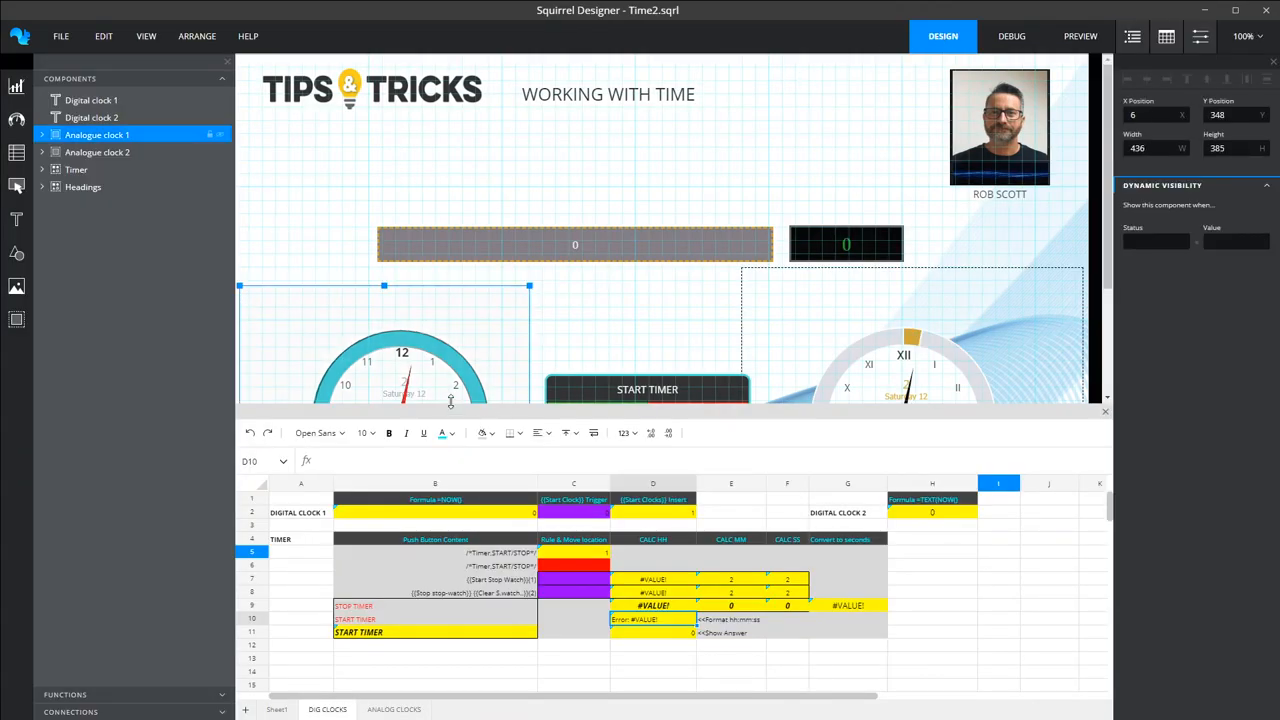
pyautogui.moveTo(602, 284)
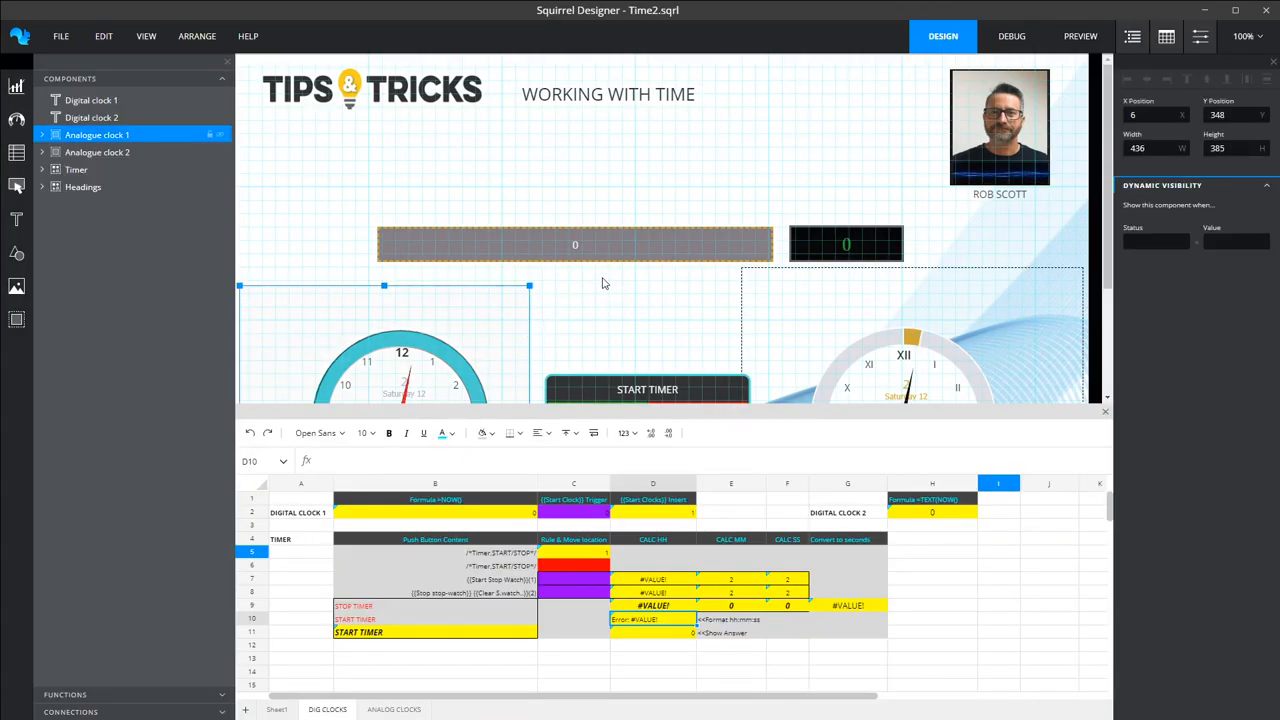
pyautogui.moveTo(620, 284)
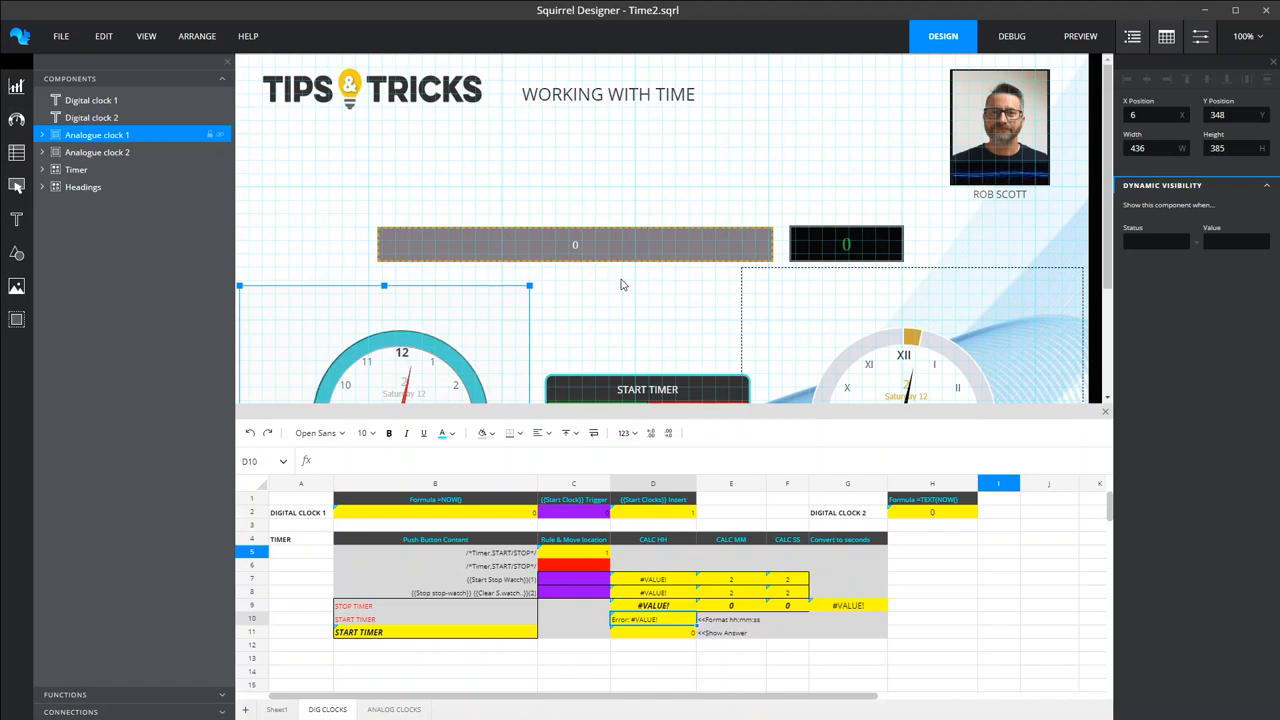
pyautogui.moveTo(472, 414)
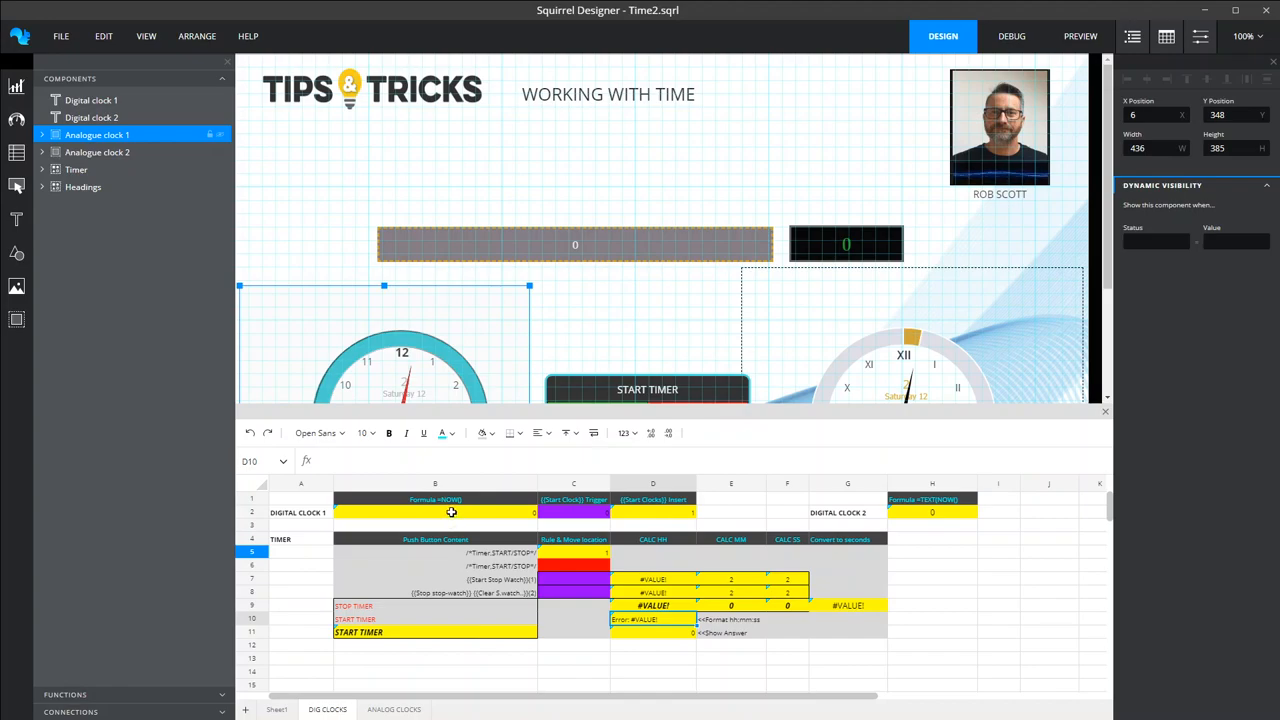
pyautogui.click(434, 512)
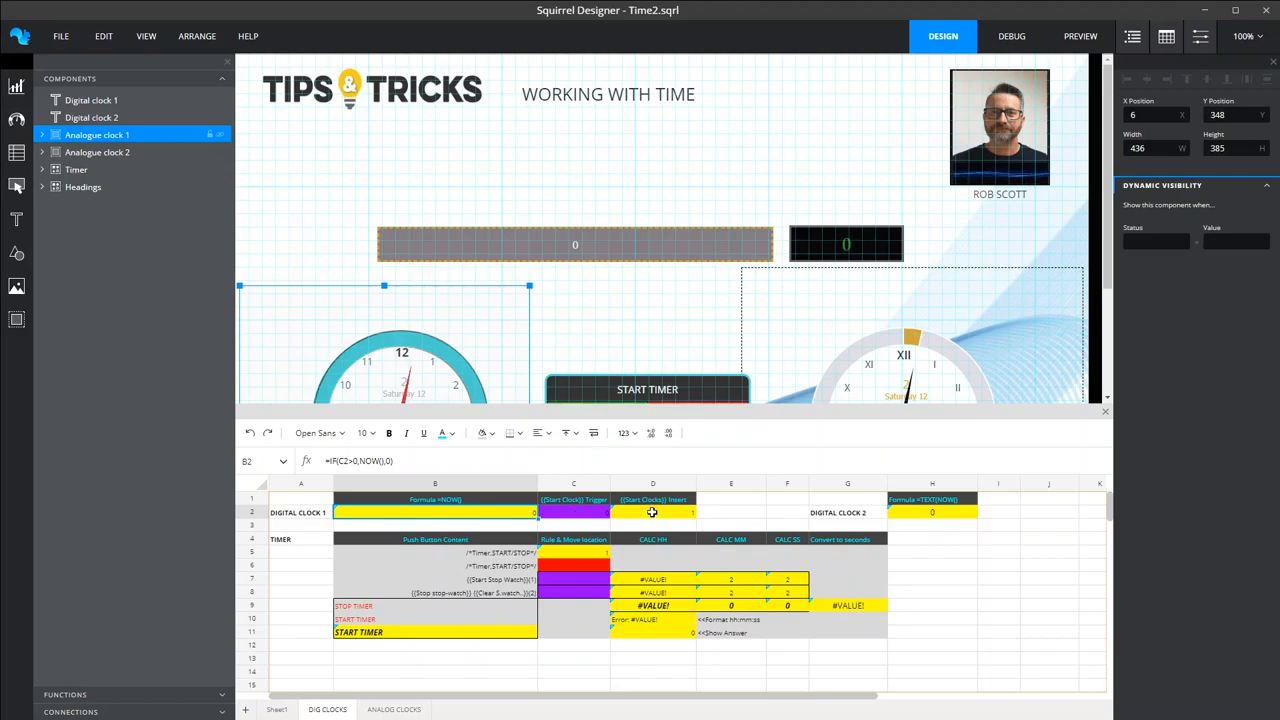
pyautogui.click(652, 512)
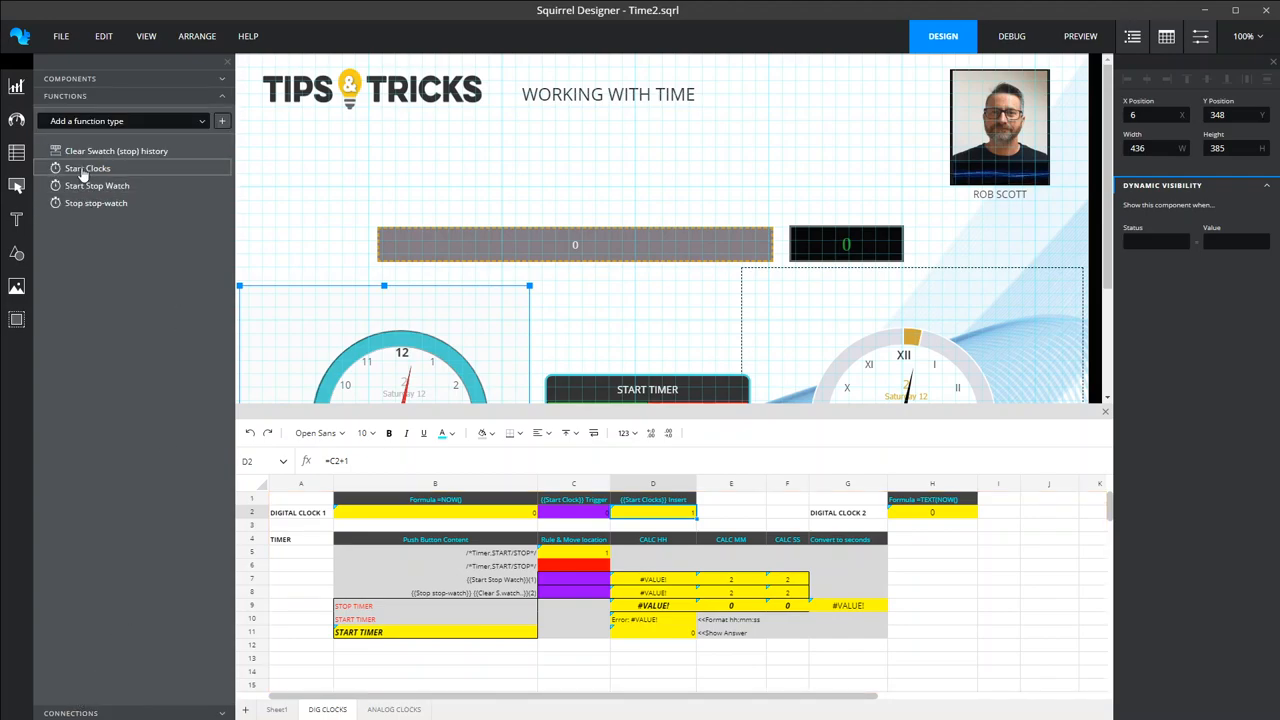
# Show the Start Clocks function's 1000-millisecond, on-load data insertion settings
pyautogui.click(88, 168)
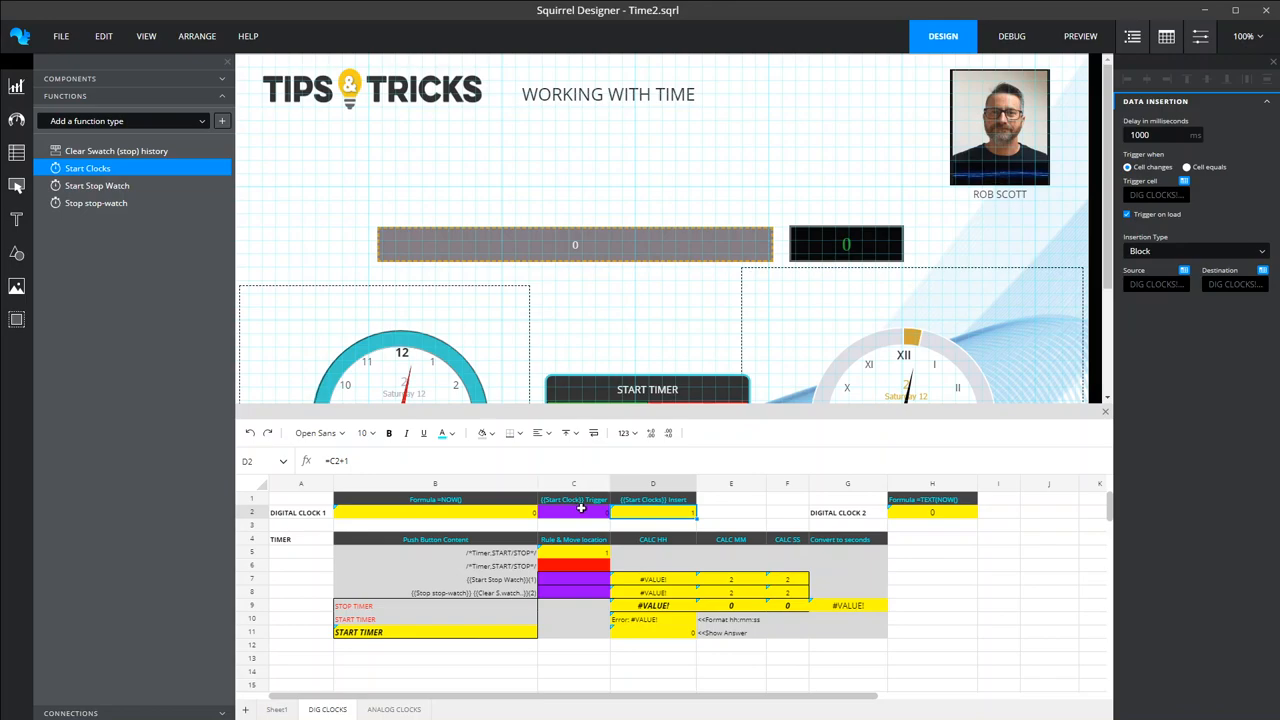
pyautogui.moveTo(1044, 124)
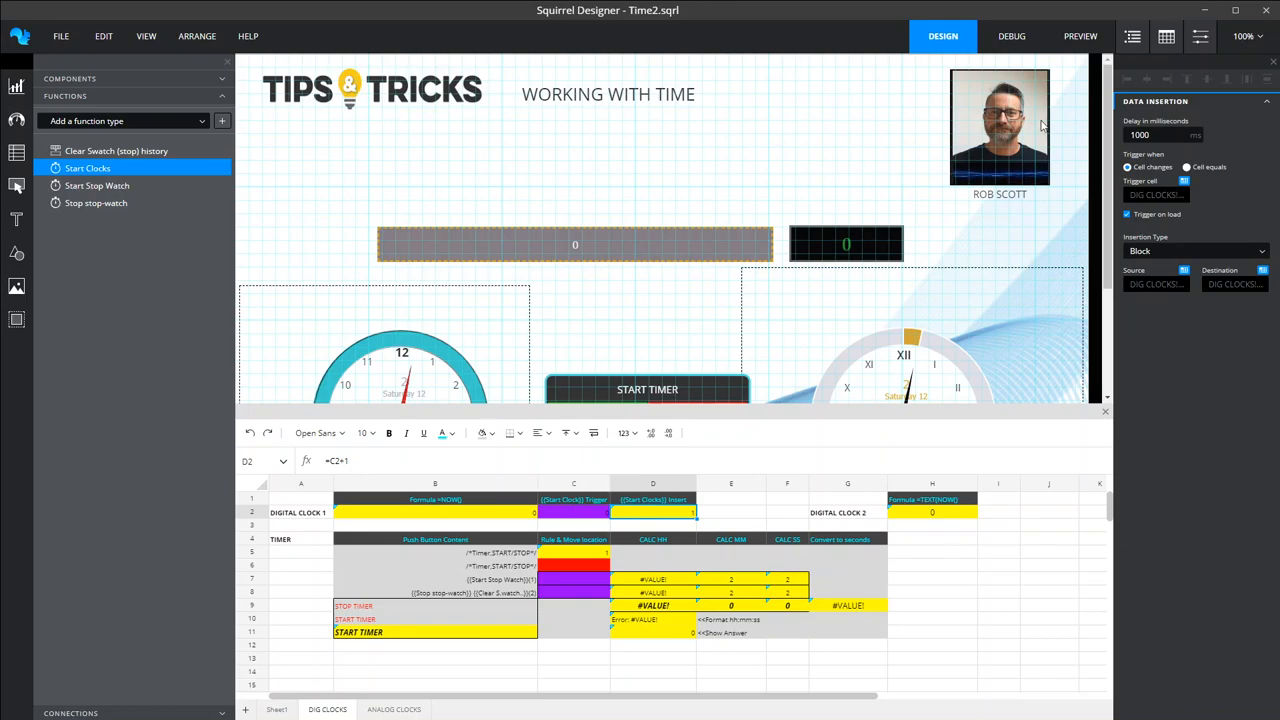
pyautogui.click(1012, 36)
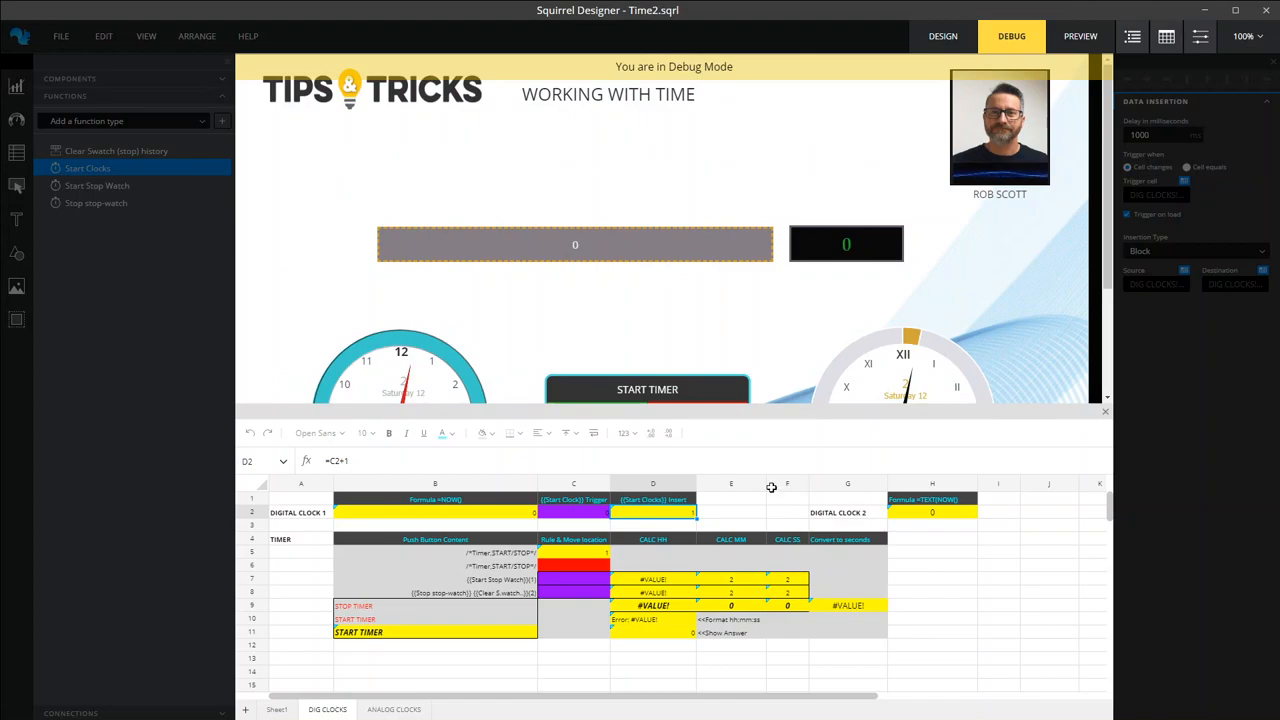
pyautogui.click(648, 388)
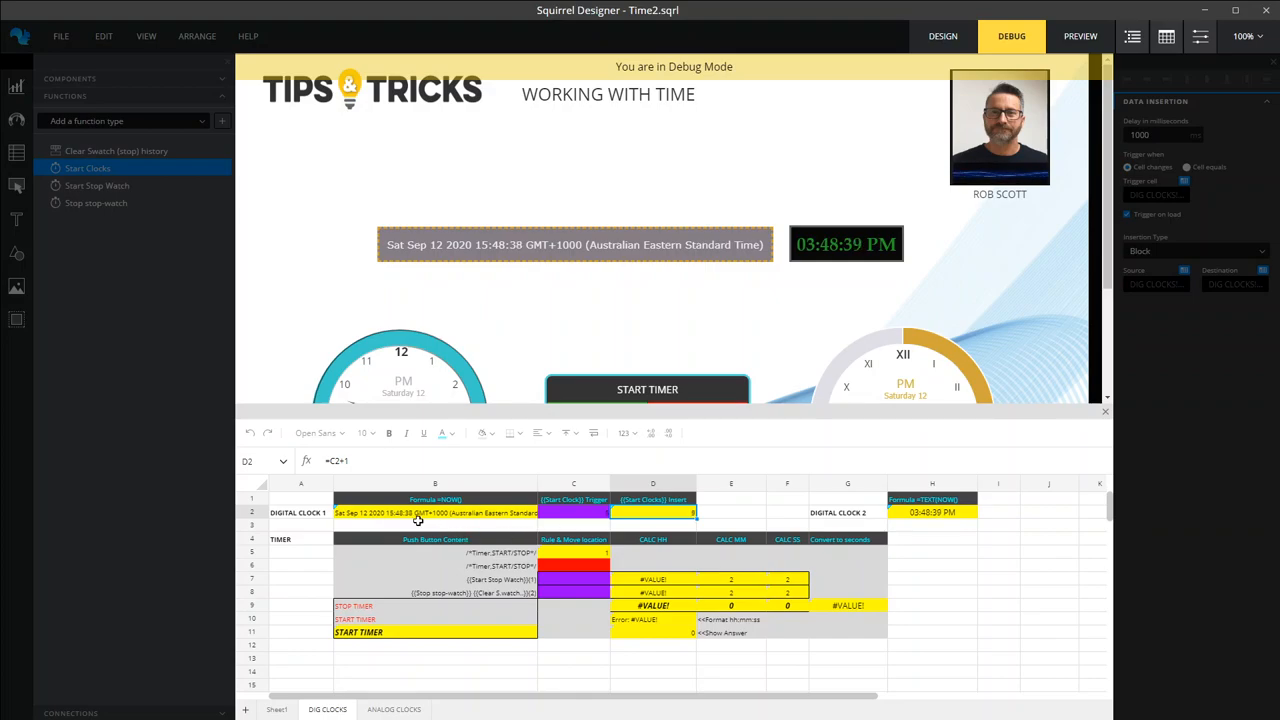
pyautogui.moveTo(956, 204)
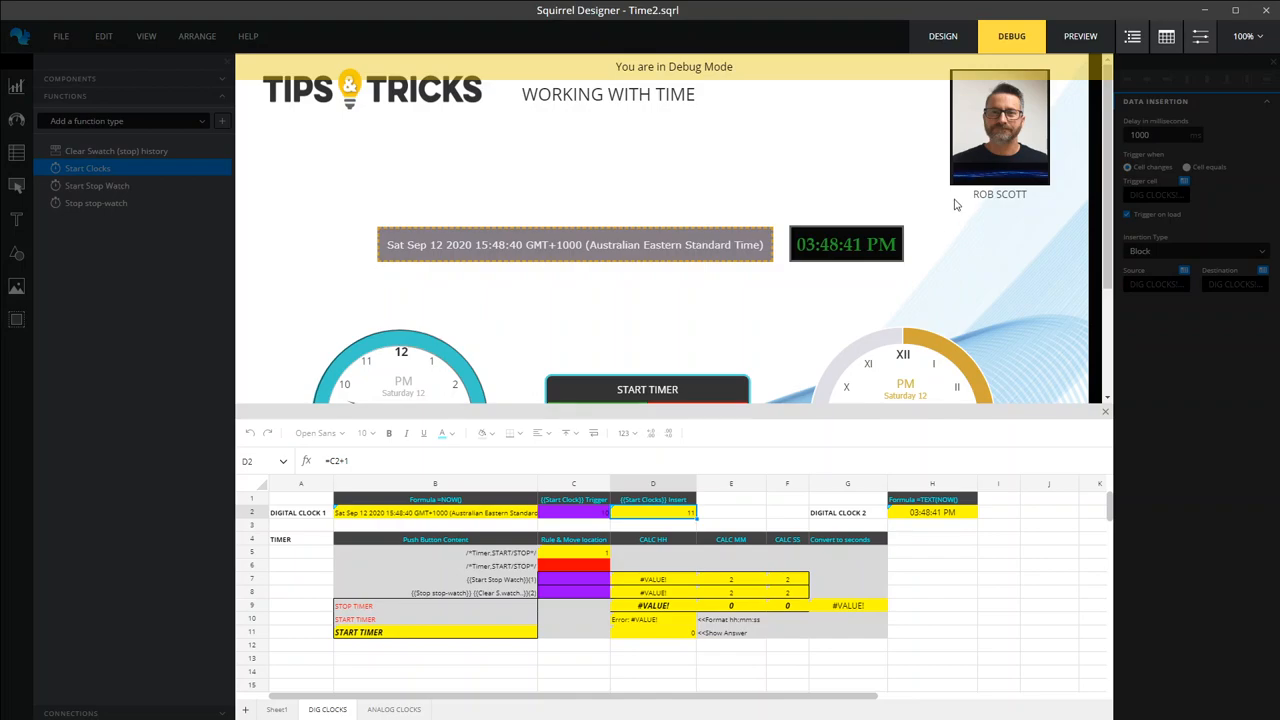
pyautogui.click(940, 36)
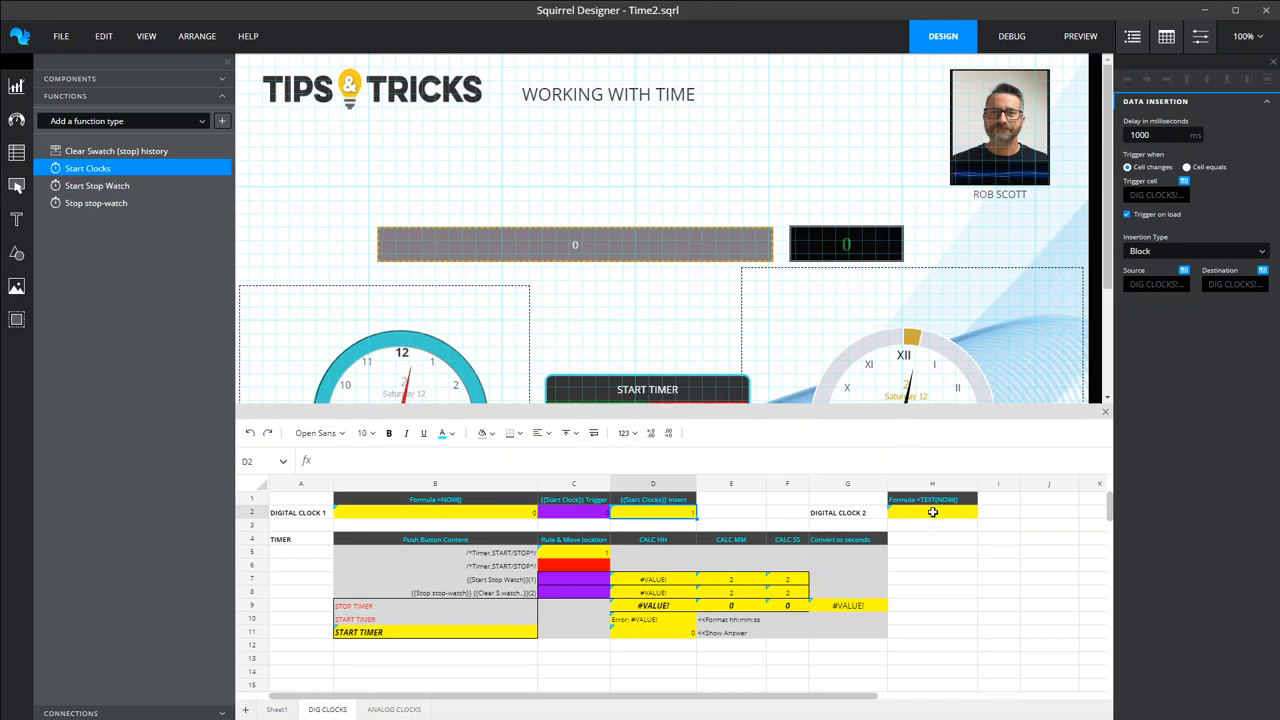
pyautogui.click(932, 512)
pyautogui.write('=if(C2>0,TEXT(NOW(),"hh:mm:ss AM/PM"),0)')
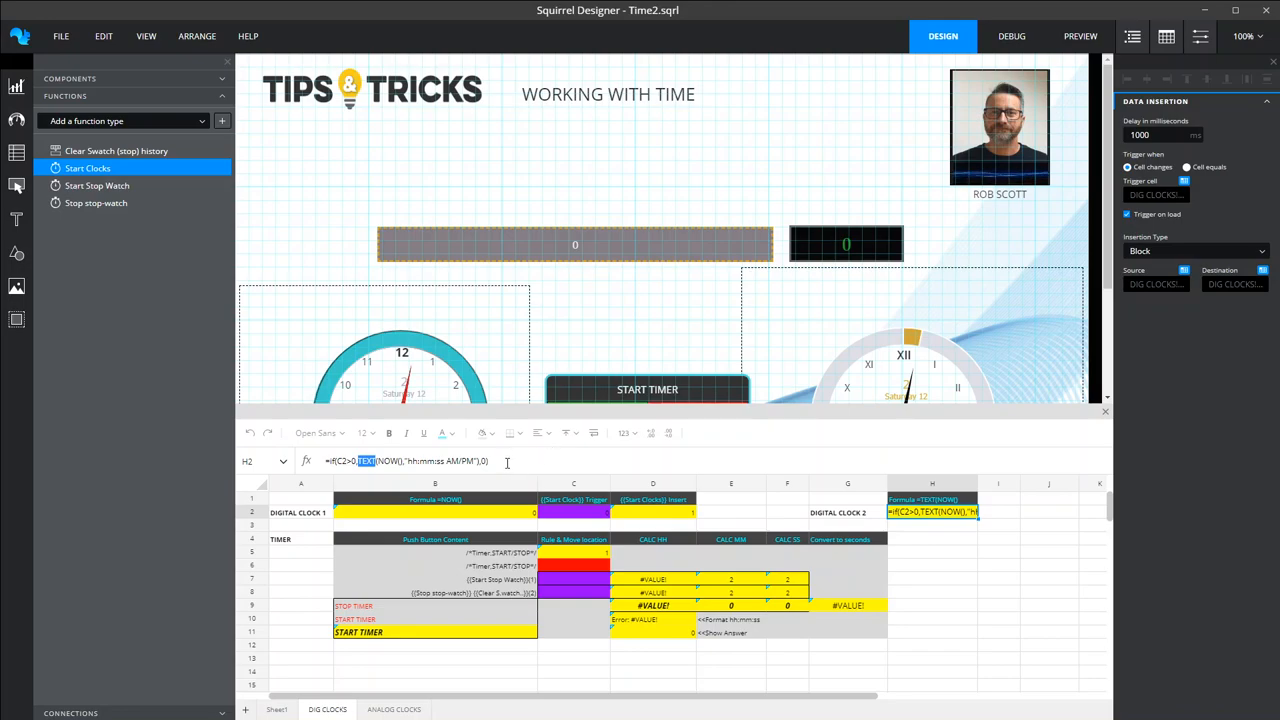
pyautogui.moveTo(744, 212)
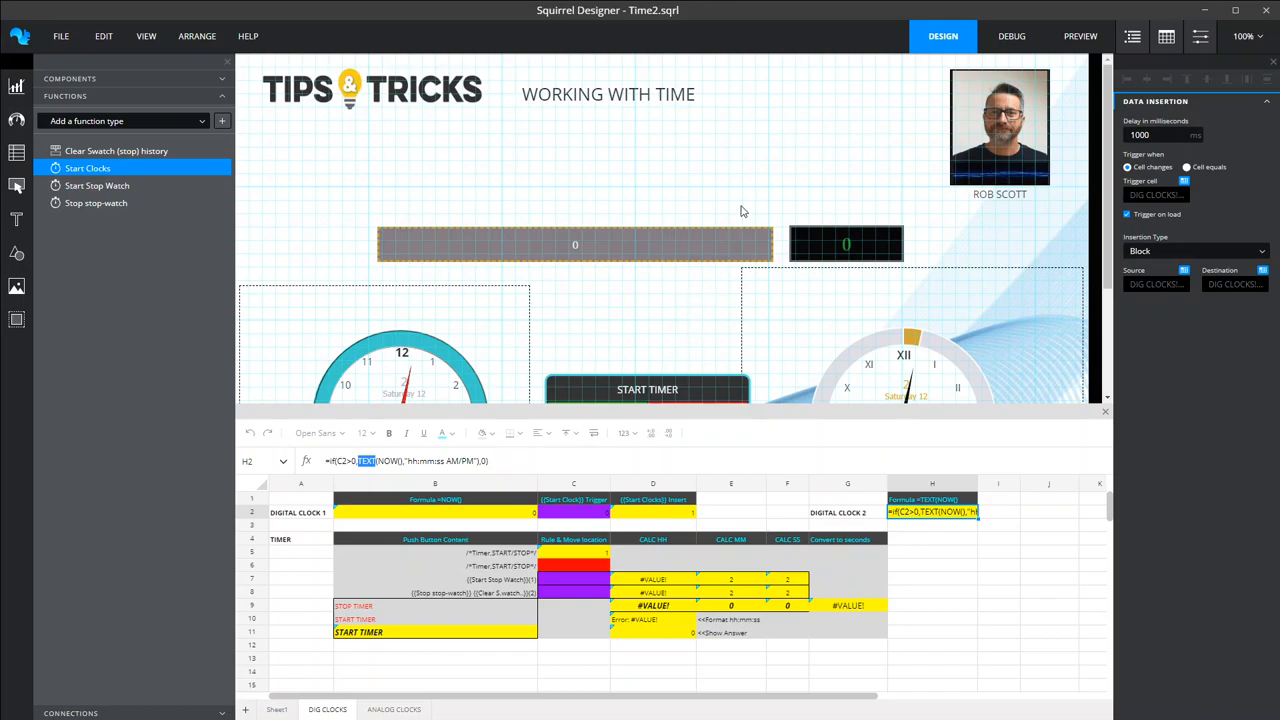
pyautogui.moveTo(760, 198)
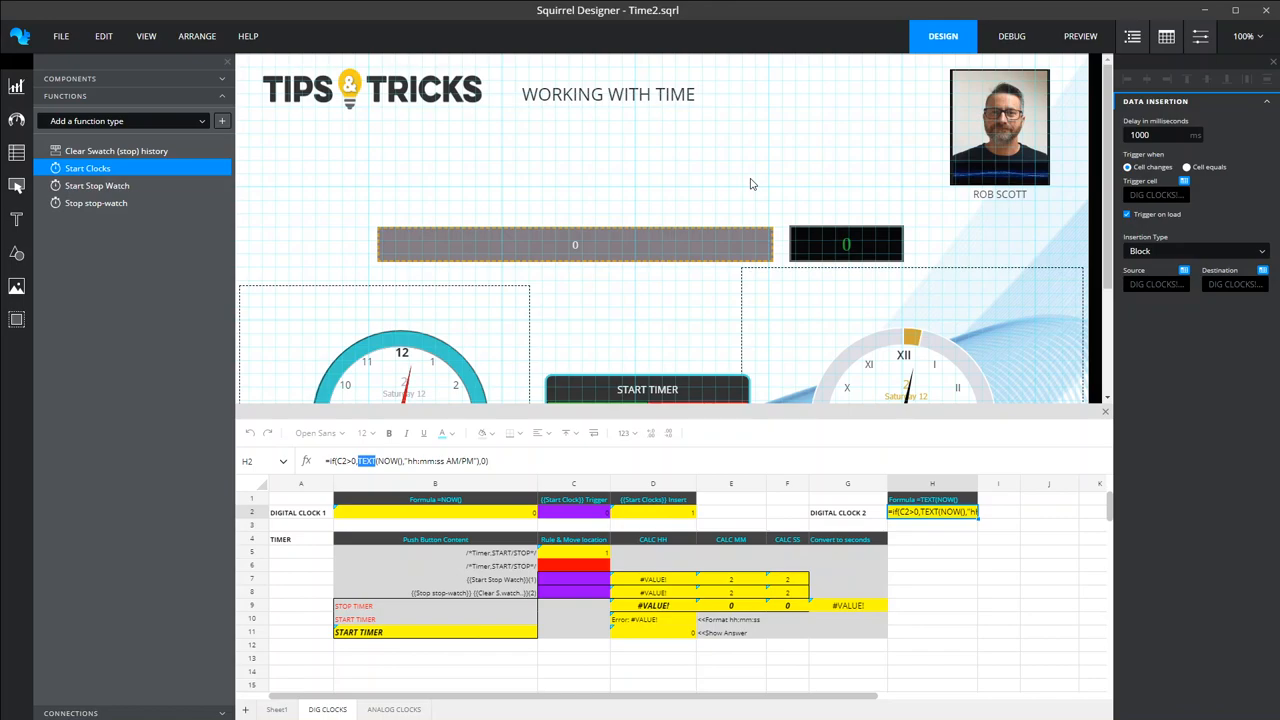
pyautogui.moveTo(714, 322)
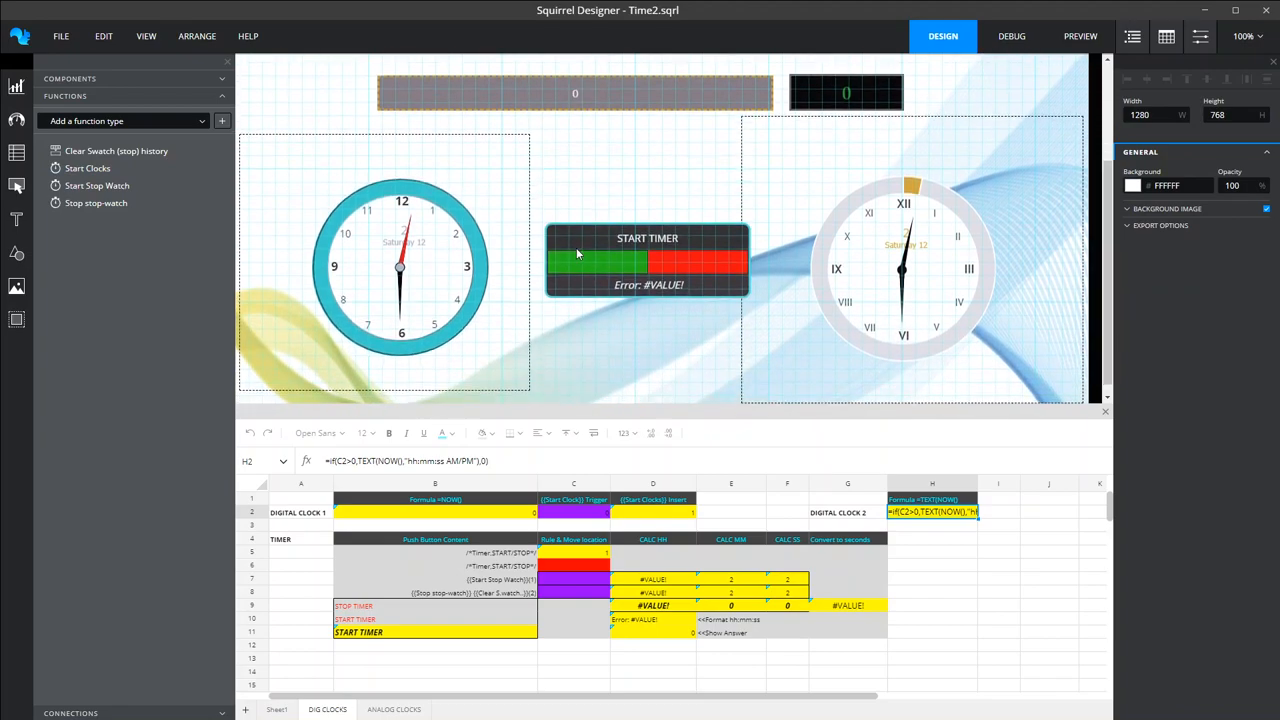
pyautogui.moveTo(590, 248)
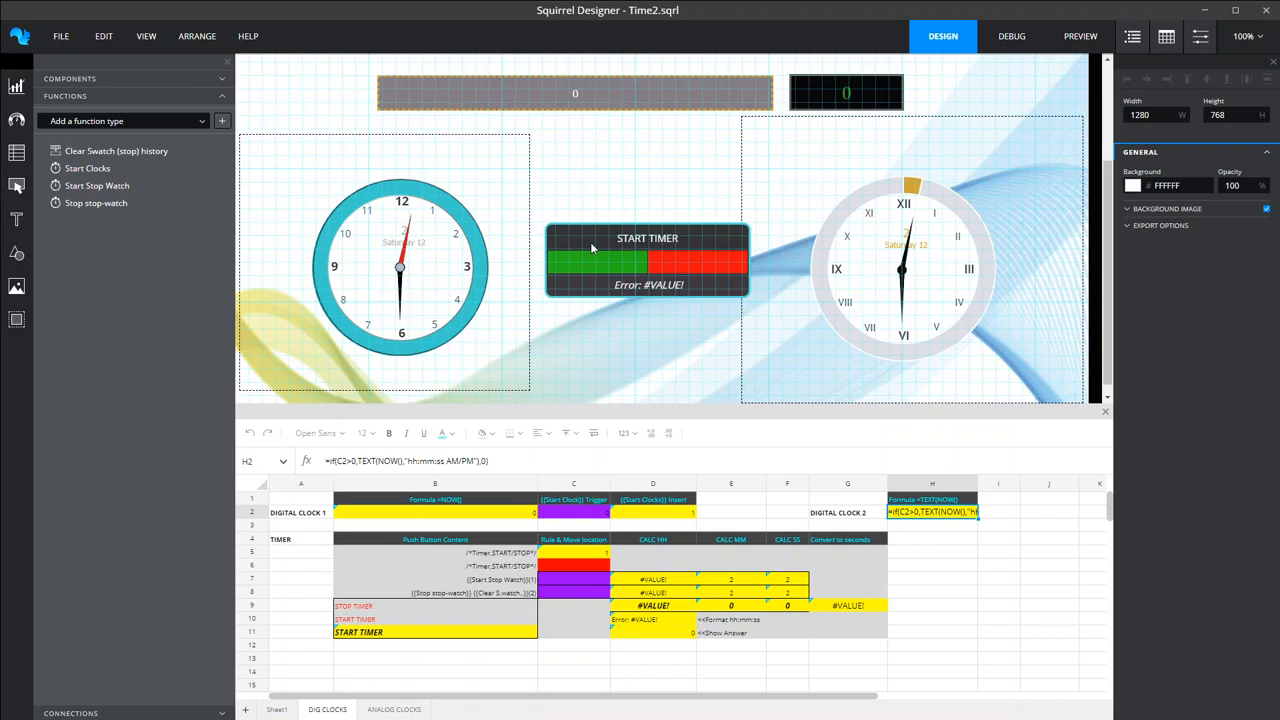
pyautogui.moveTo(548, 668)
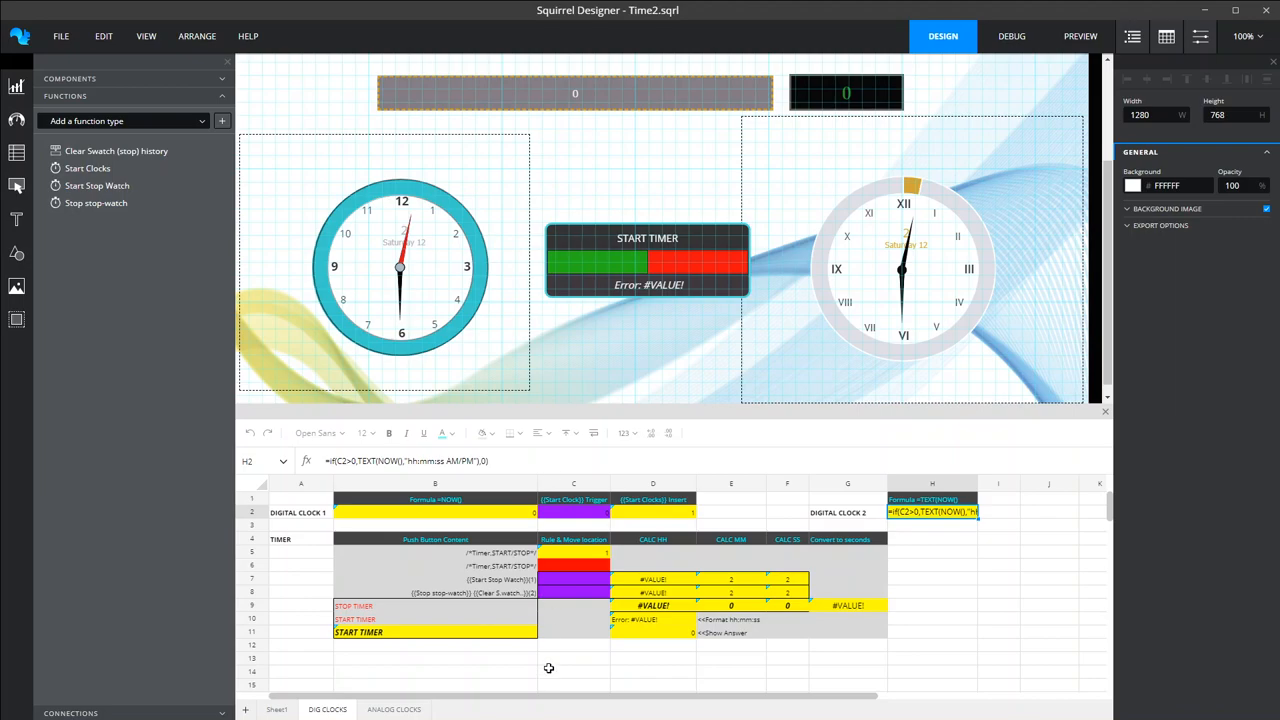
pyautogui.moveTo(644, 242)
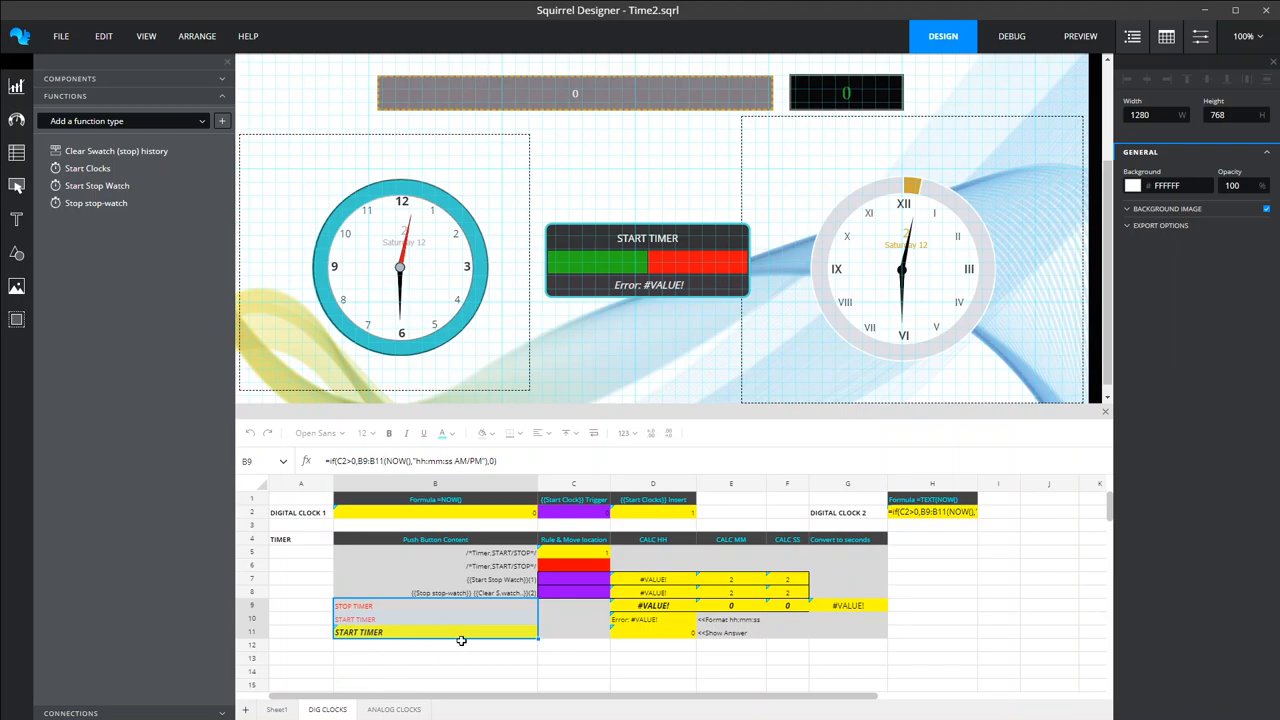
# Read the timer start, result and trigger formulas in C7, C8 and the Start Stop Watch call in B7
pyautogui.click(572, 580)
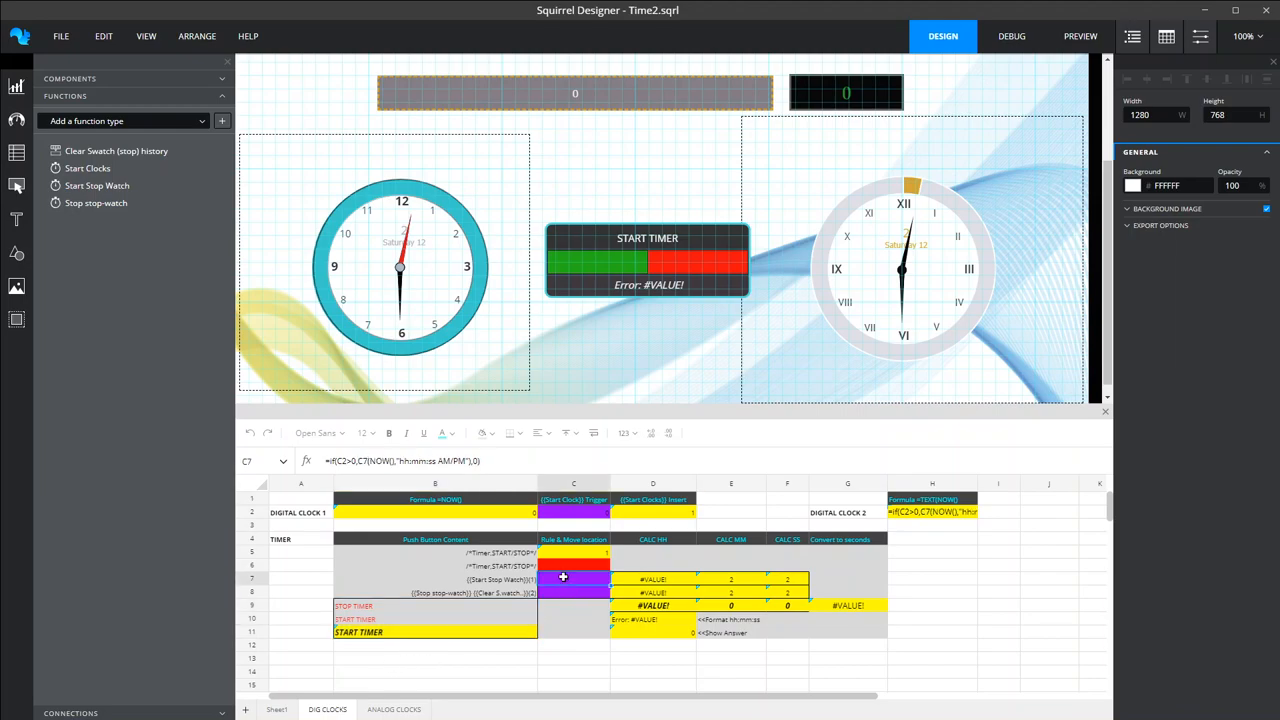
pyautogui.click(572, 592)
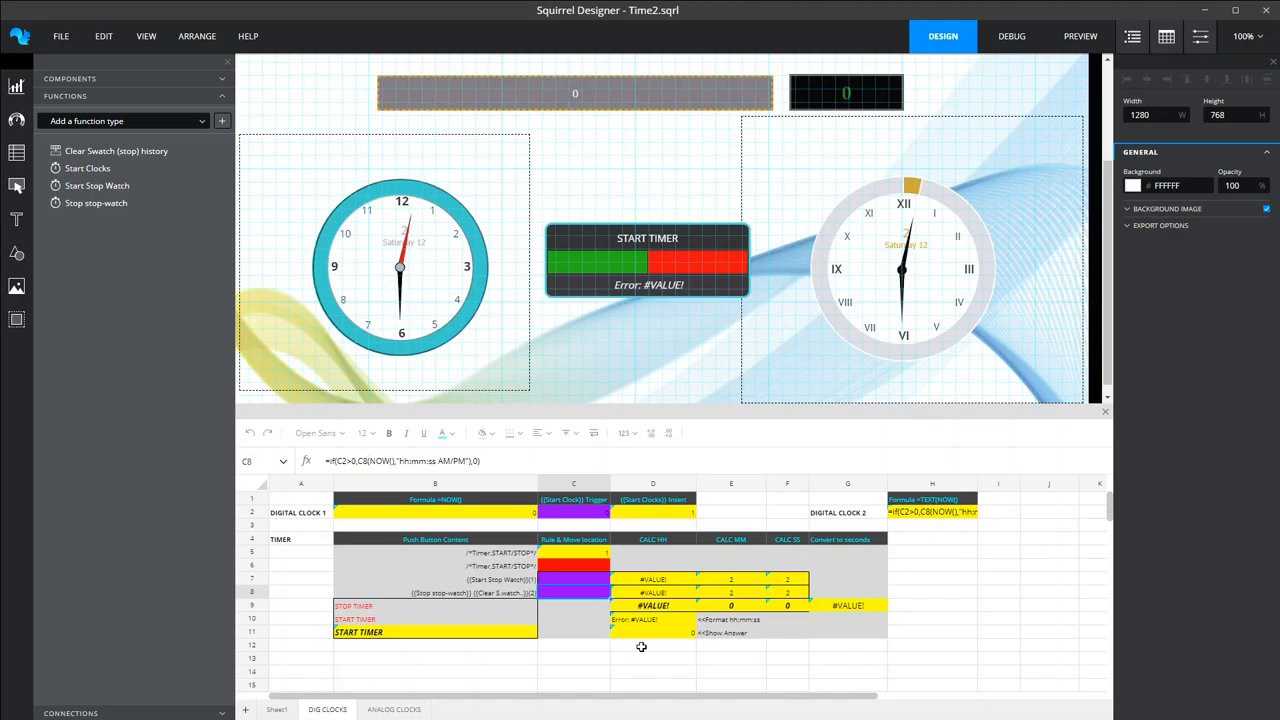
pyautogui.click(652, 644)
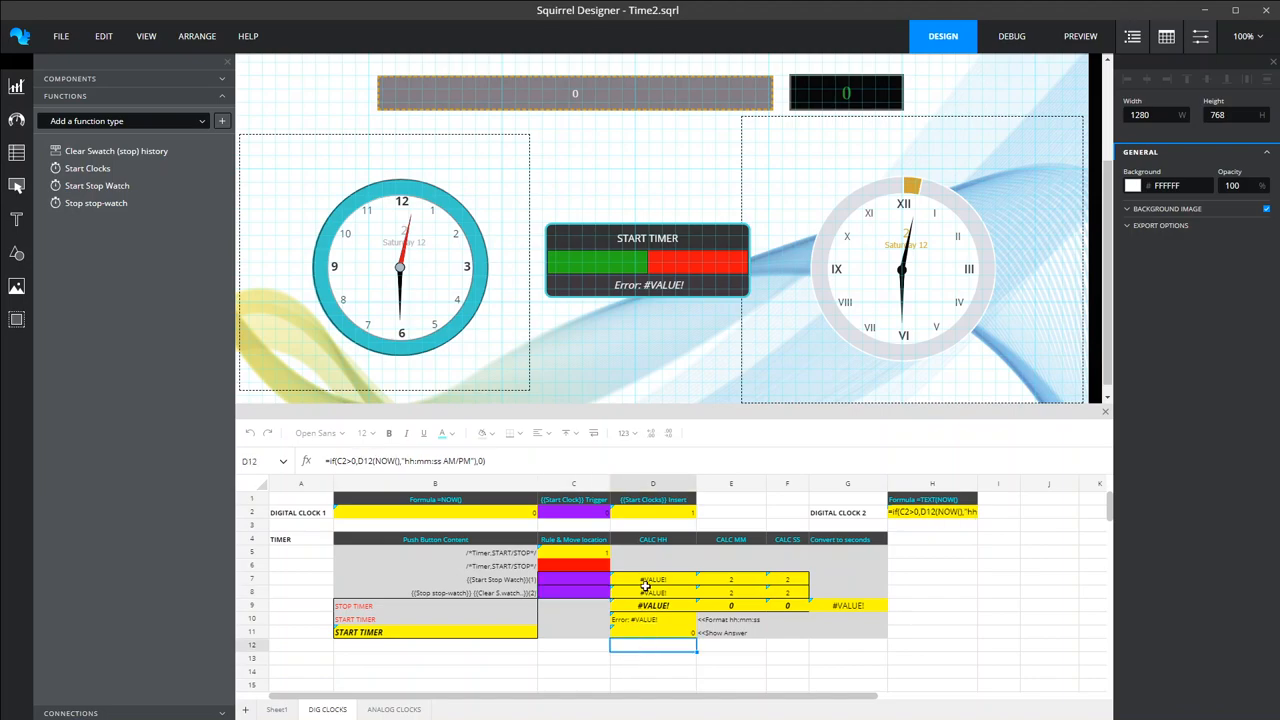
pyautogui.click(652, 580)
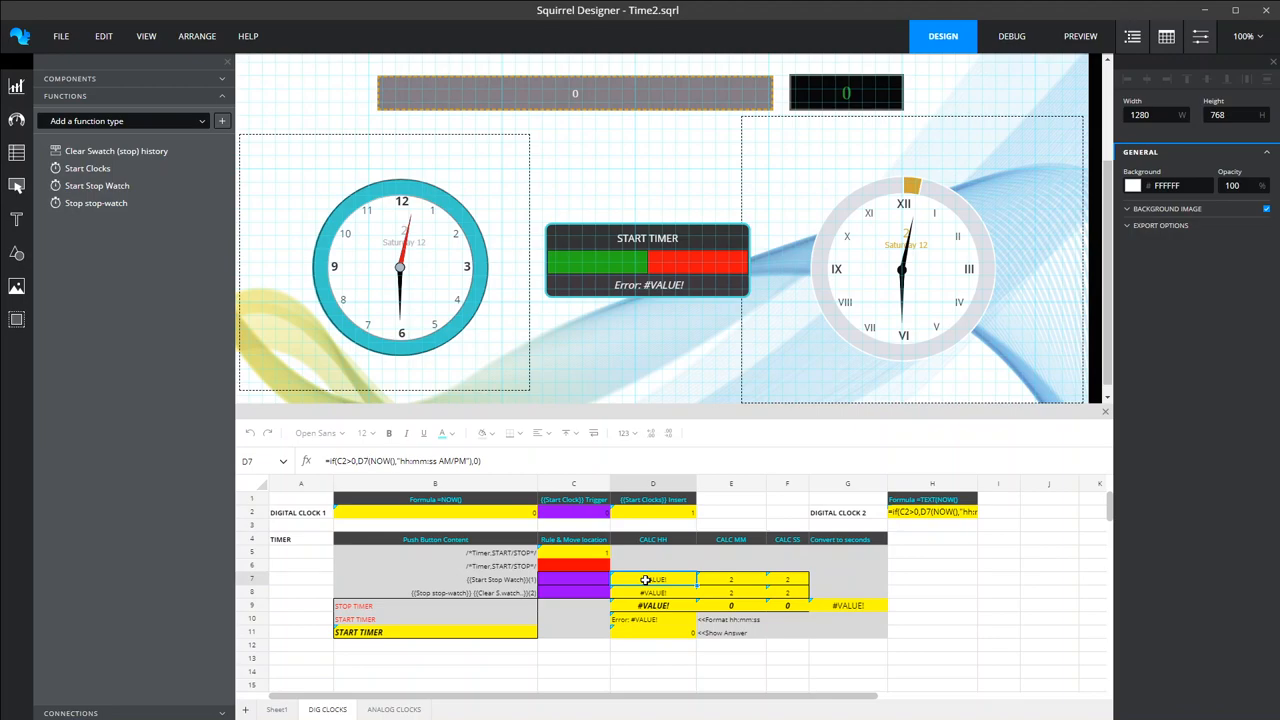
pyautogui.click(652, 592)
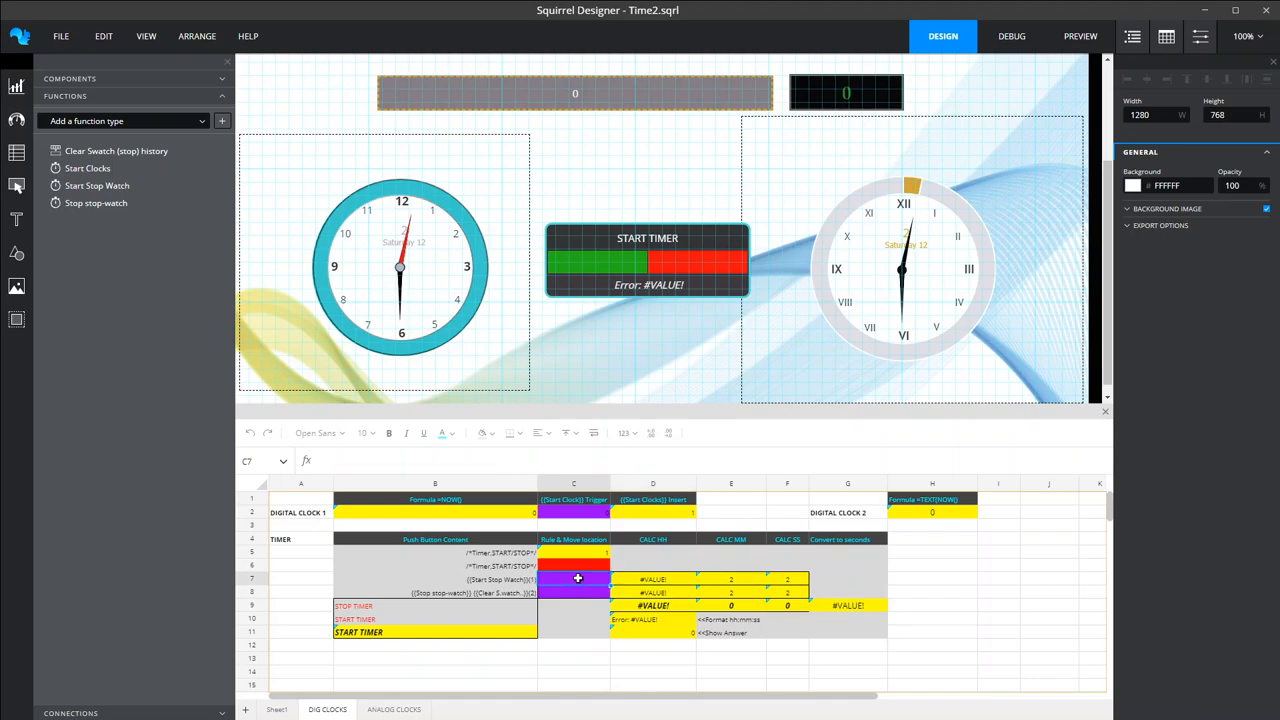
pyautogui.click(572, 564)
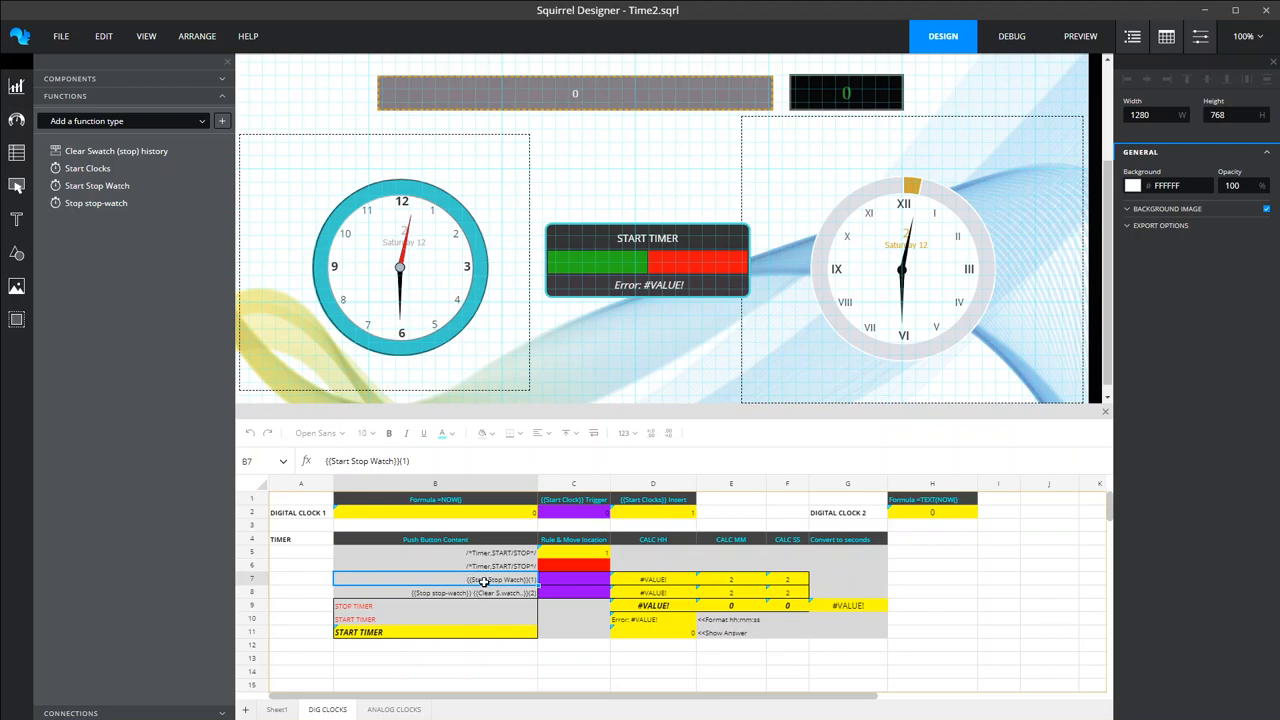
pyautogui.moveTo(476, 592)
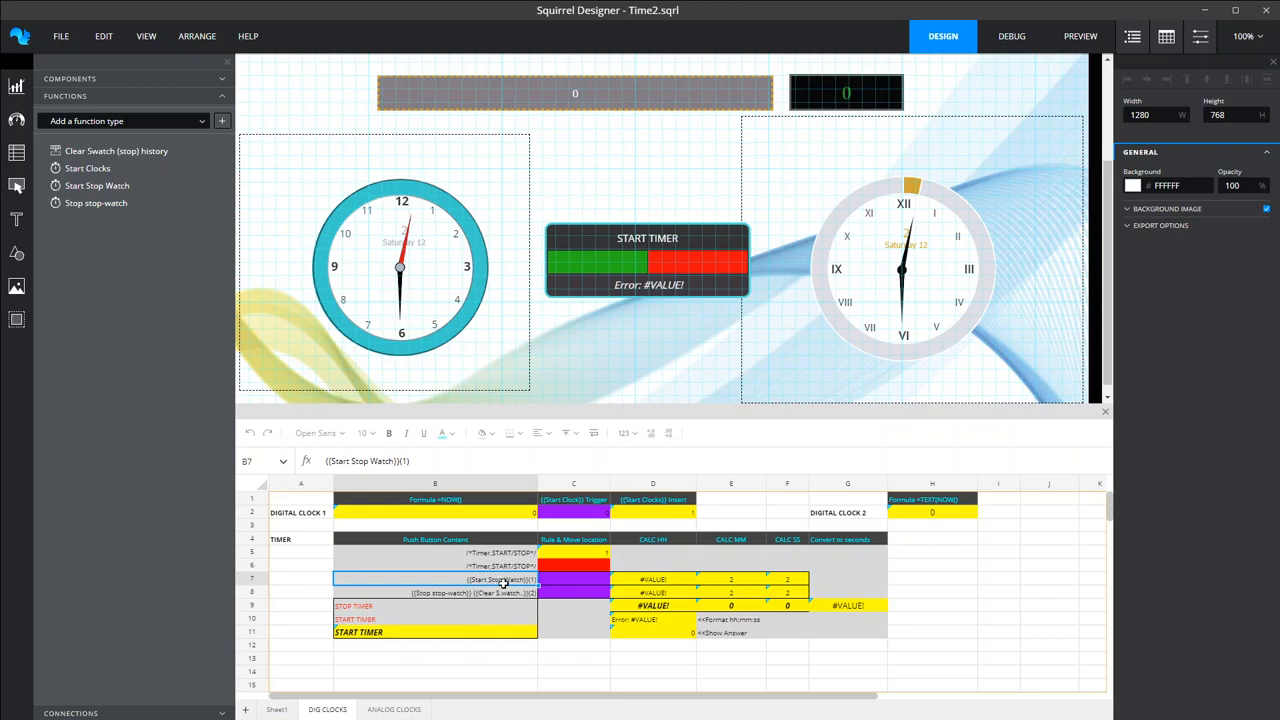
pyautogui.moveTo(88, 168)
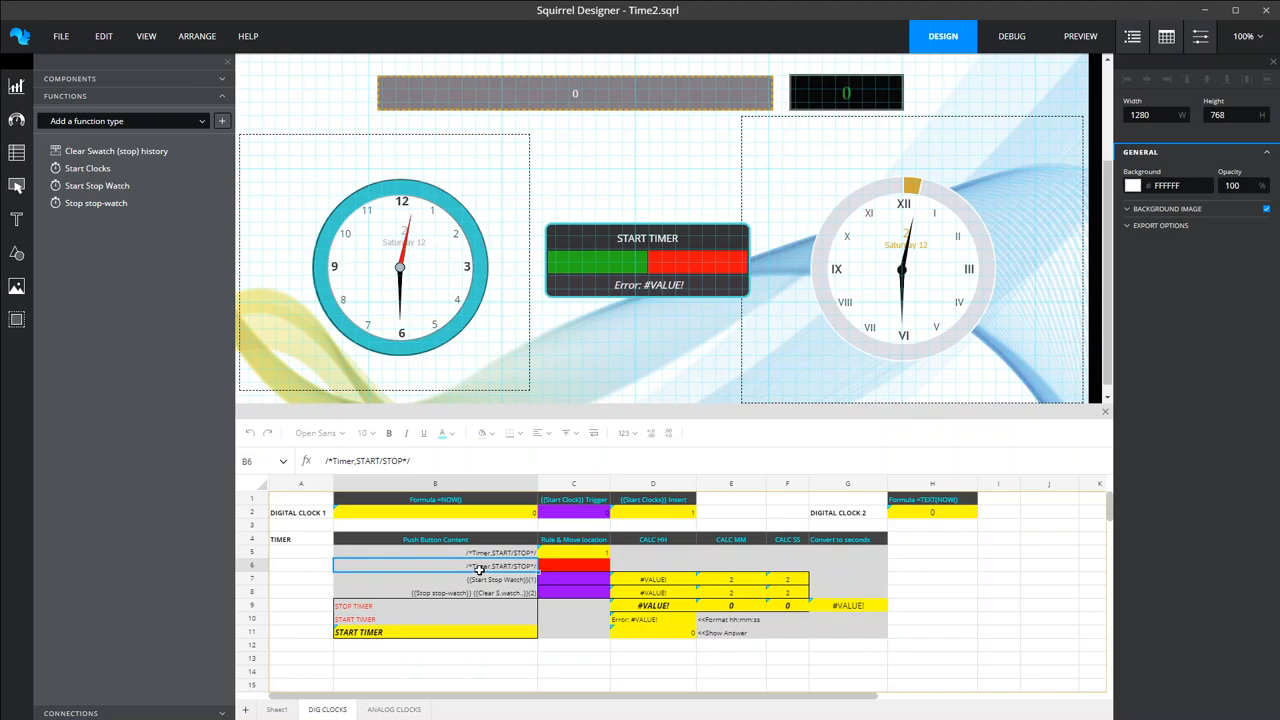
pyautogui.moveTo(498, 568)
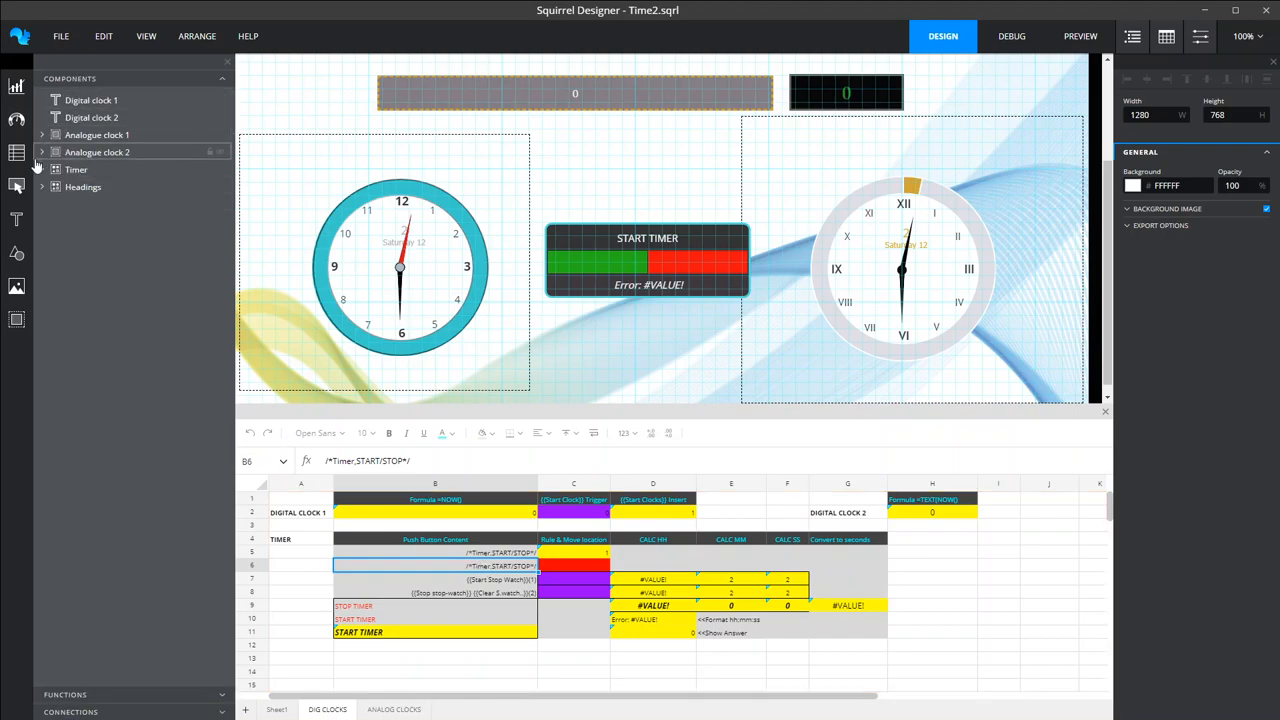
# Expand the Timer group to show its cover, start/stop control and time results
pyautogui.click(76, 168)
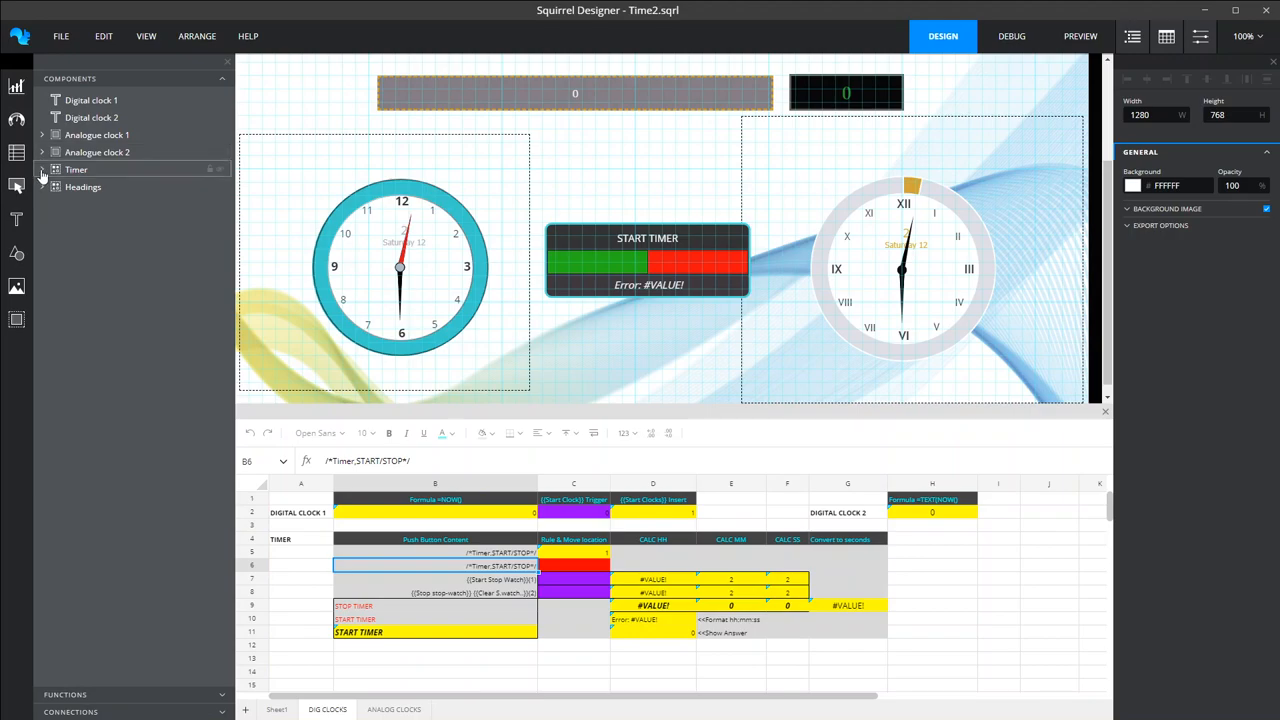
pyautogui.click(42, 168)
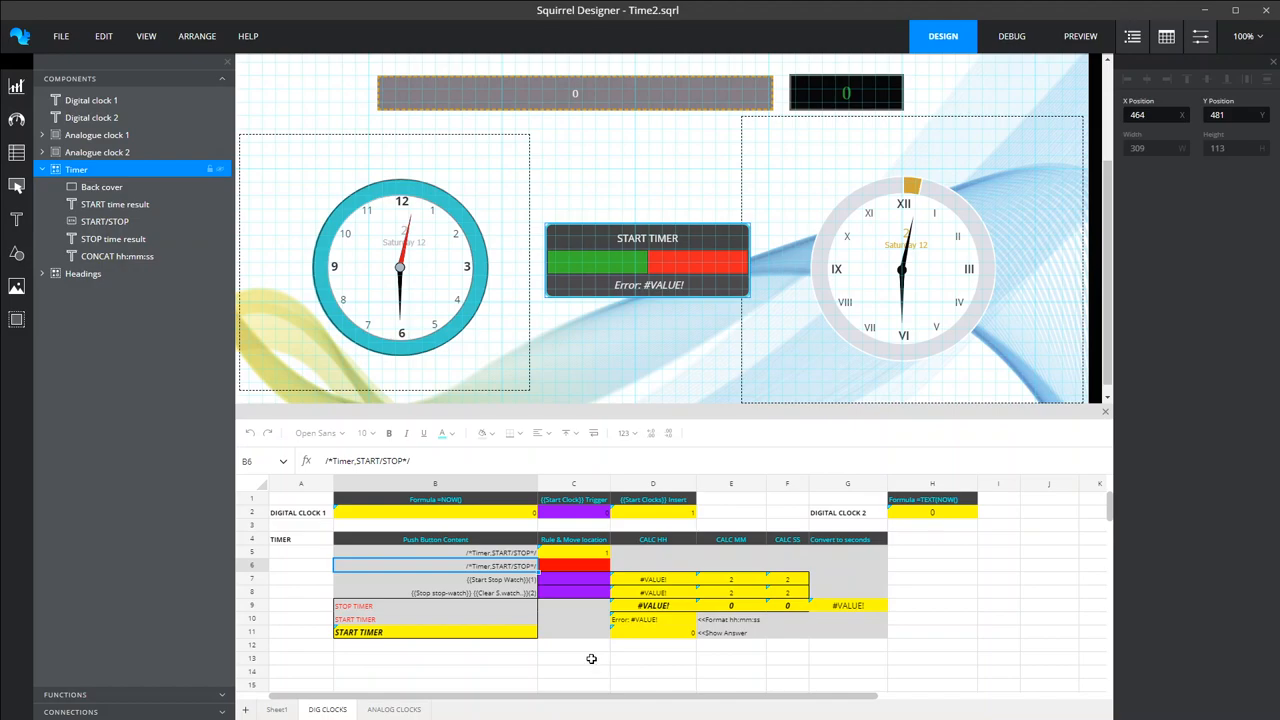
pyautogui.moveTo(224, 320)
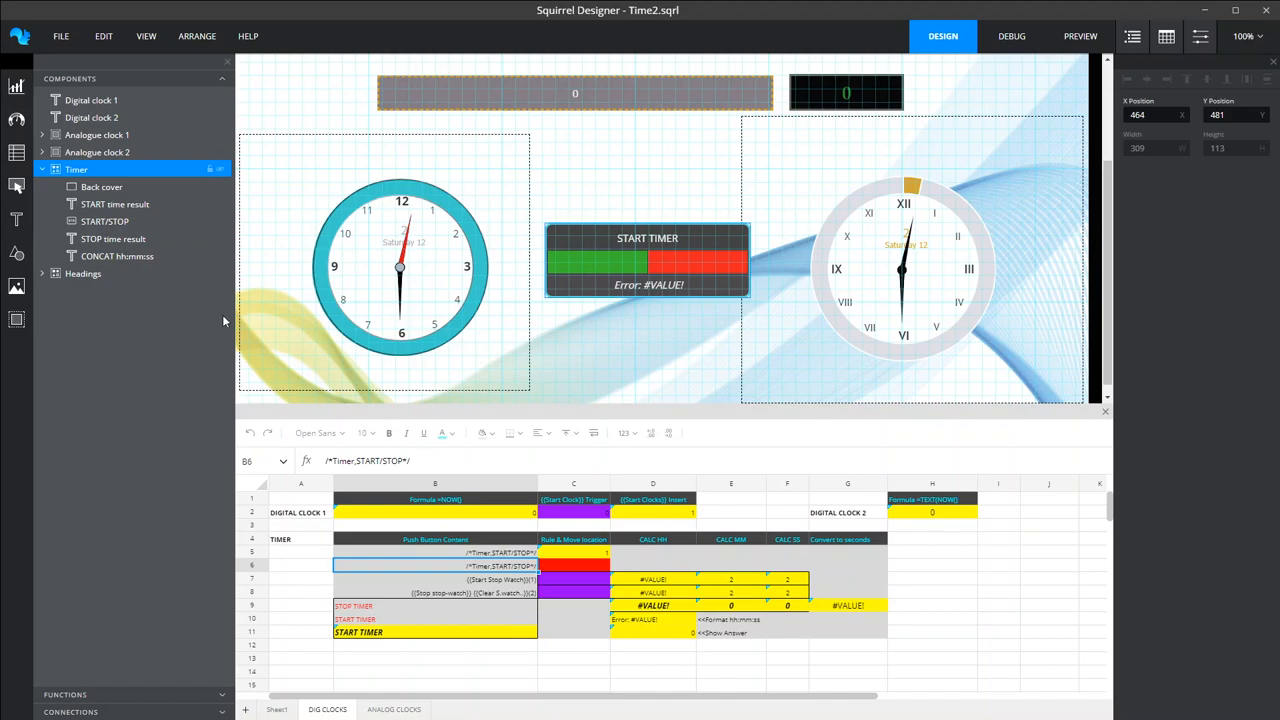
pyautogui.moveTo(516, 652)
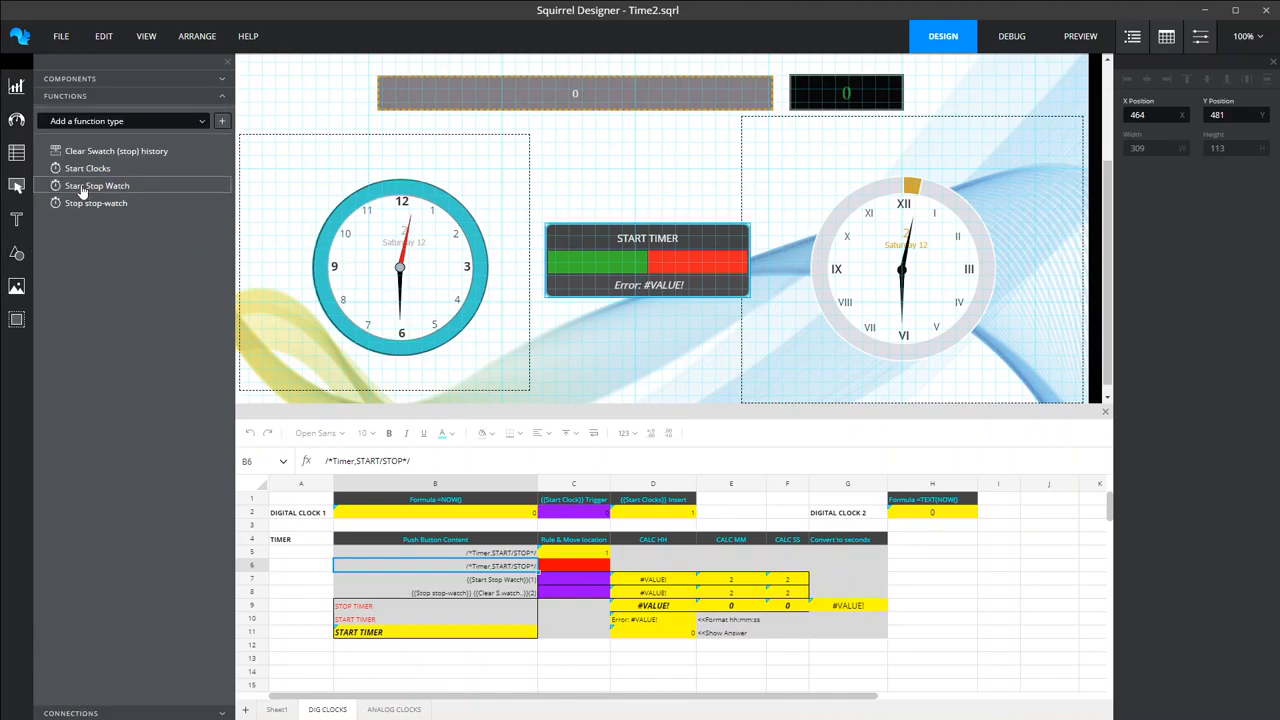
# Show Start Stop Watch's 100-millisecond block insertion and check its DIG CLOCKS trigger cells
pyautogui.click(96, 184)
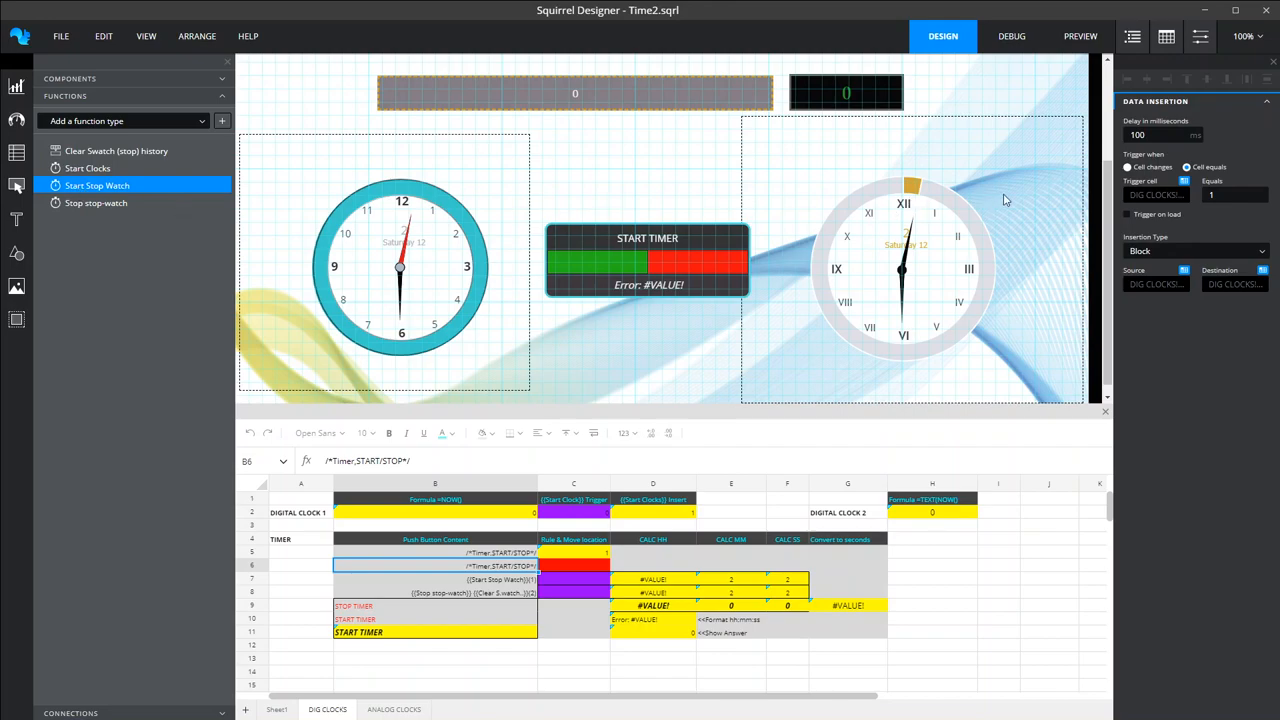
pyautogui.moveTo(1176, 208)
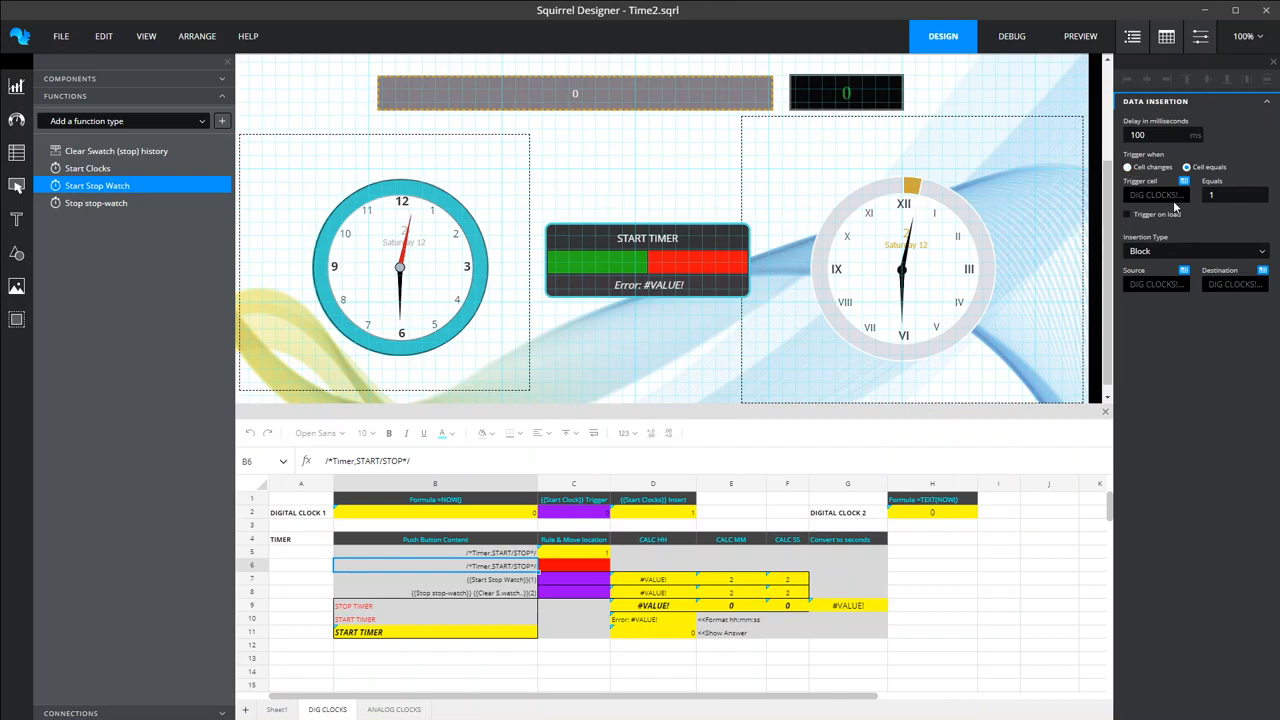
pyautogui.moveTo(1176, 208)
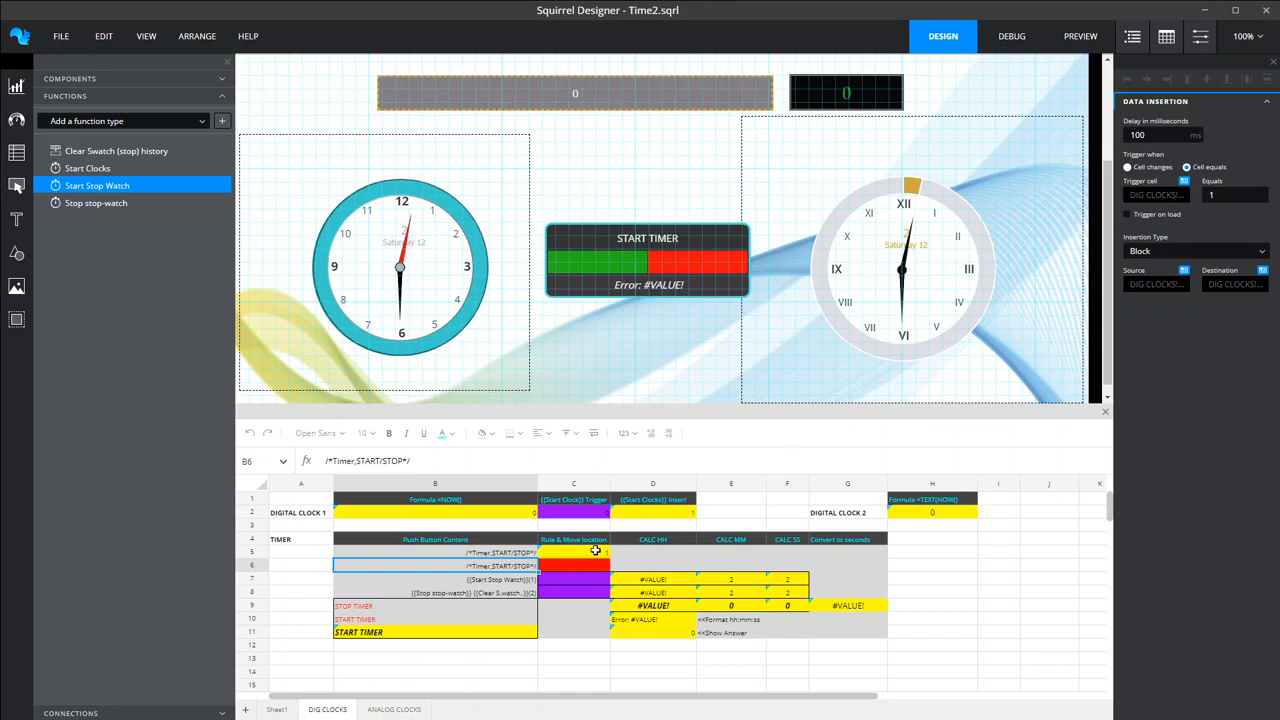
pyautogui.moveTo(876, 476)
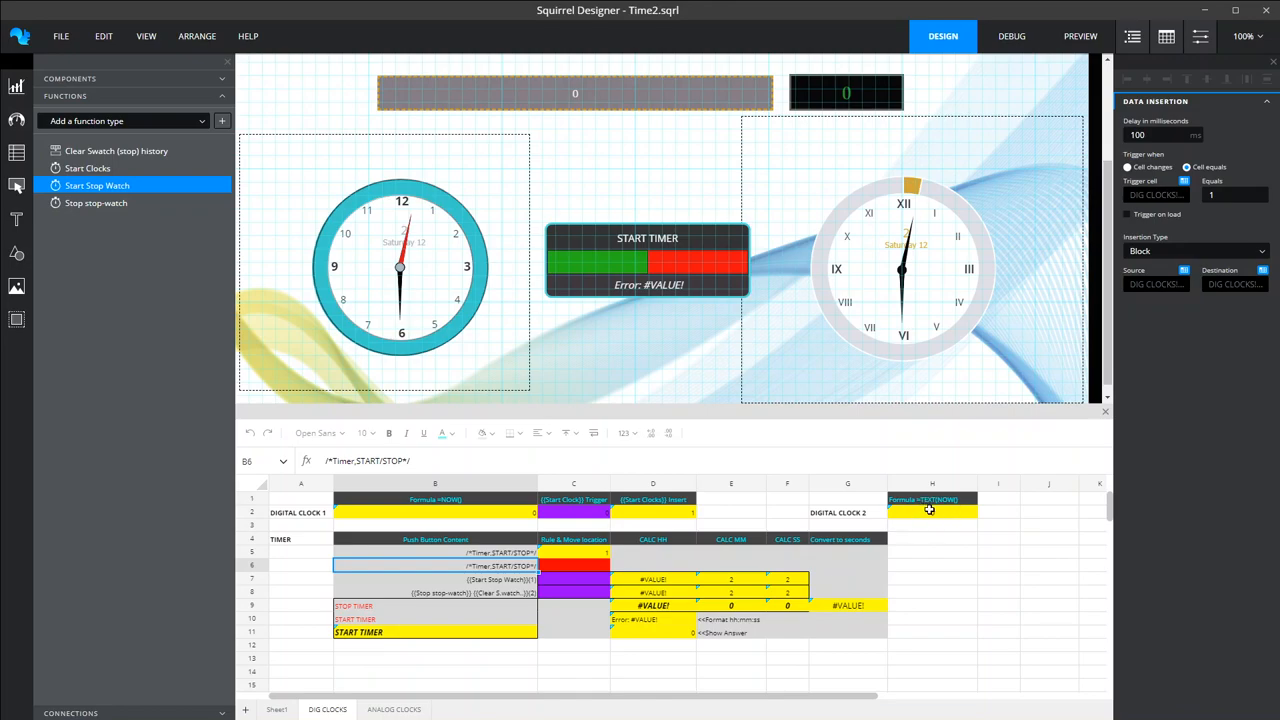
pyautogui.click(572, 580)
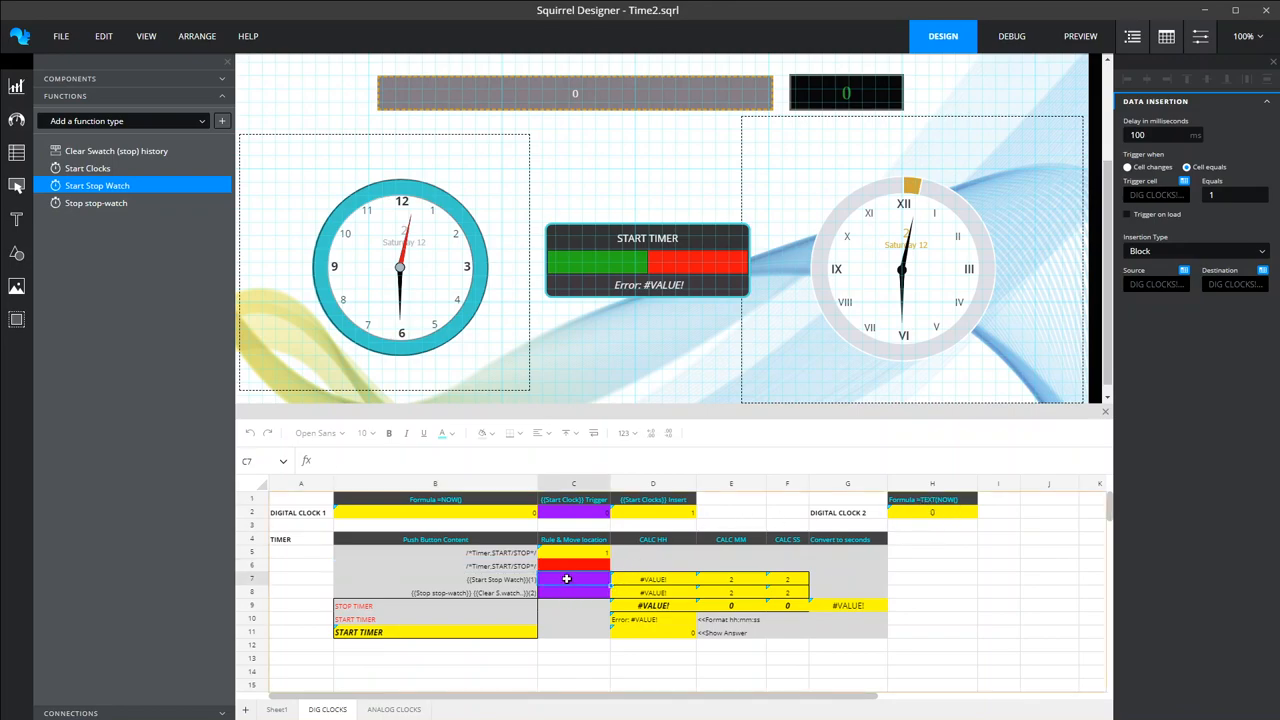
pyautogui.click(572, 592)
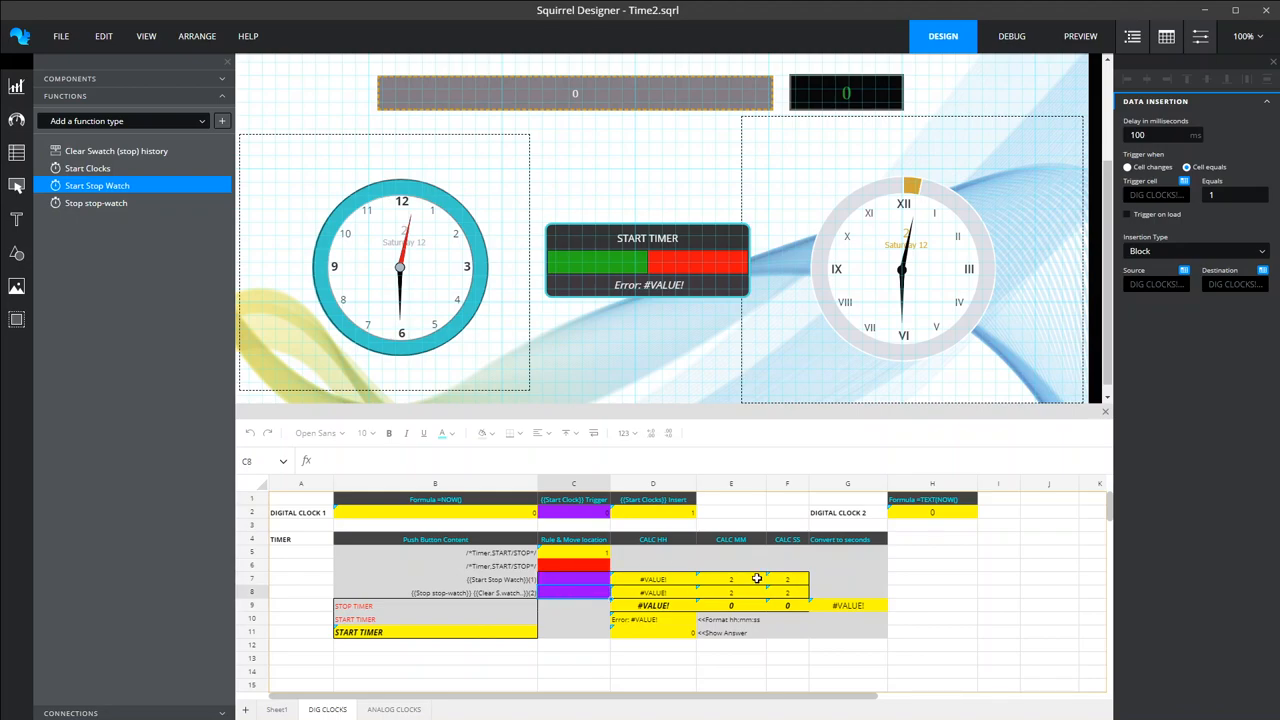
pyautogui.moveTo(598, 344)
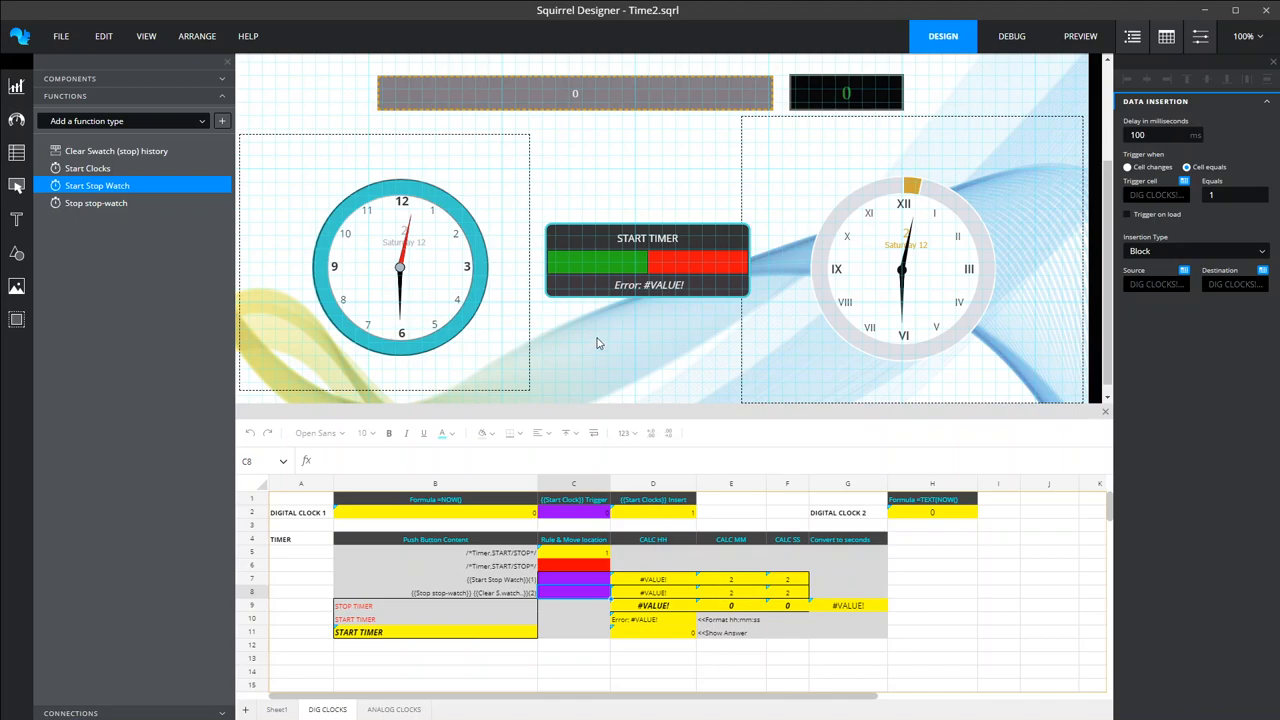
pyautogui.moveTo(624, 436)
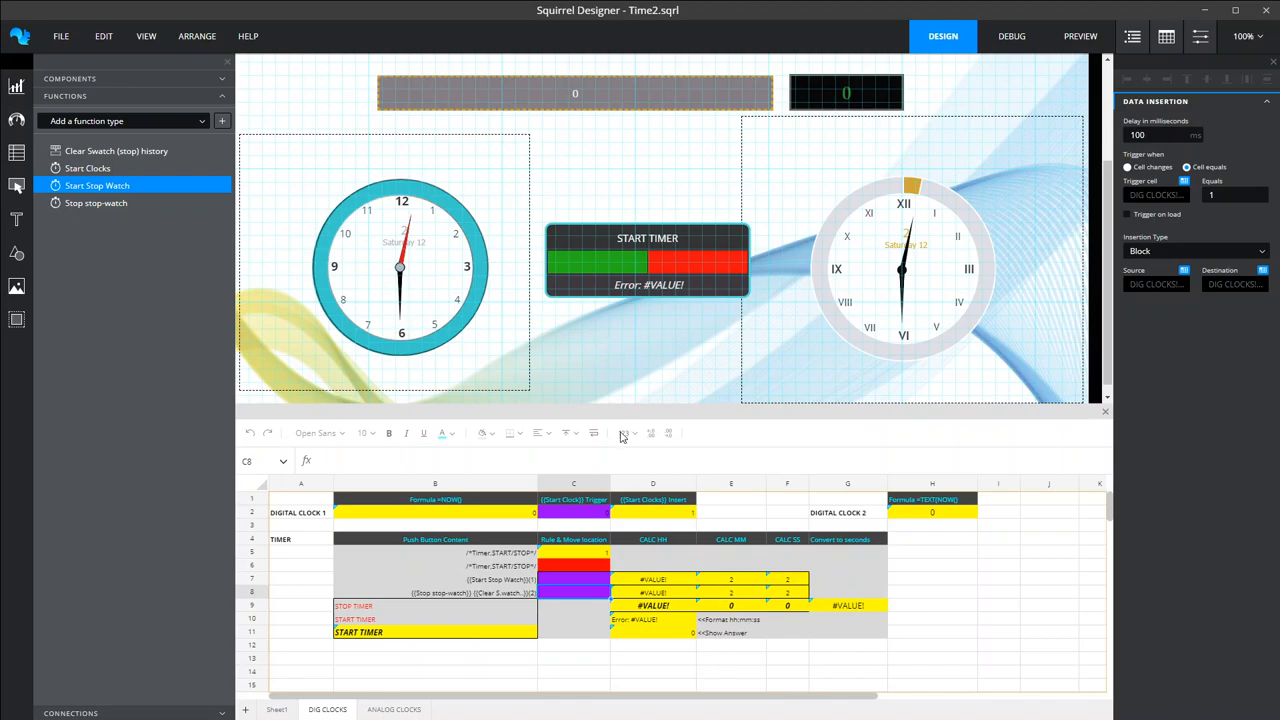
pyautogui.moveTo(712, 632)
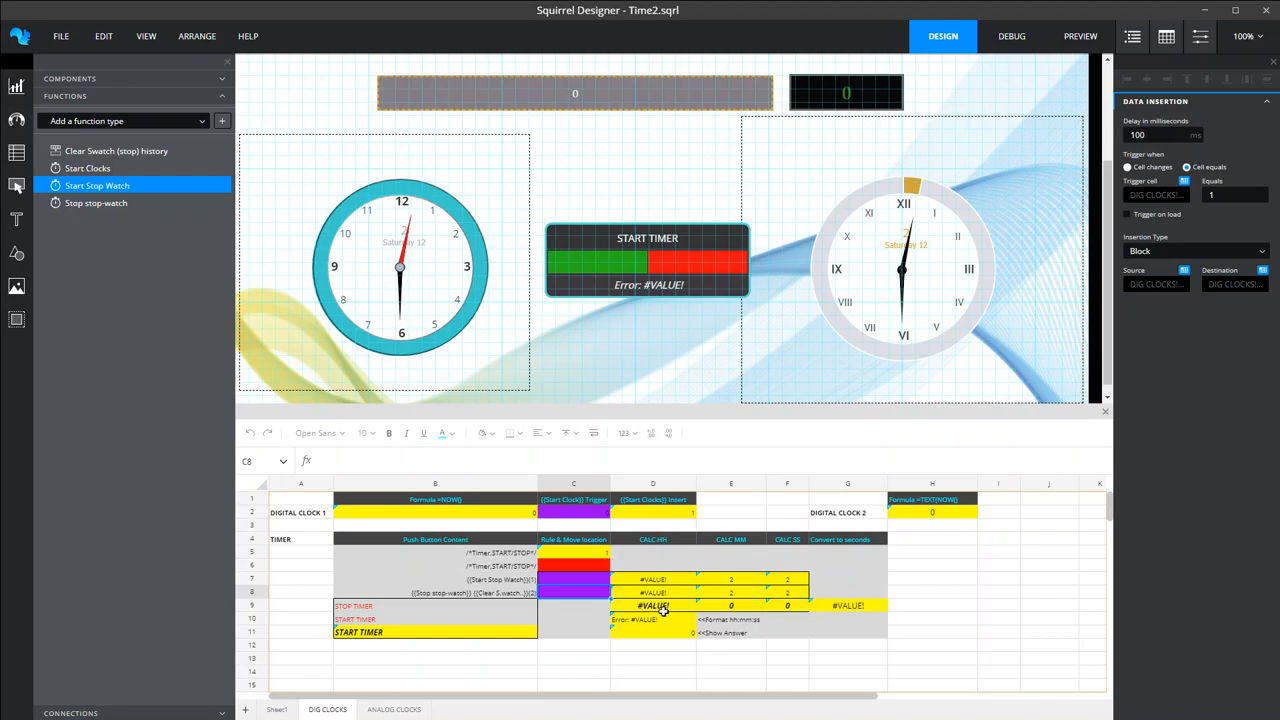
pyautogui.click(652, 604)
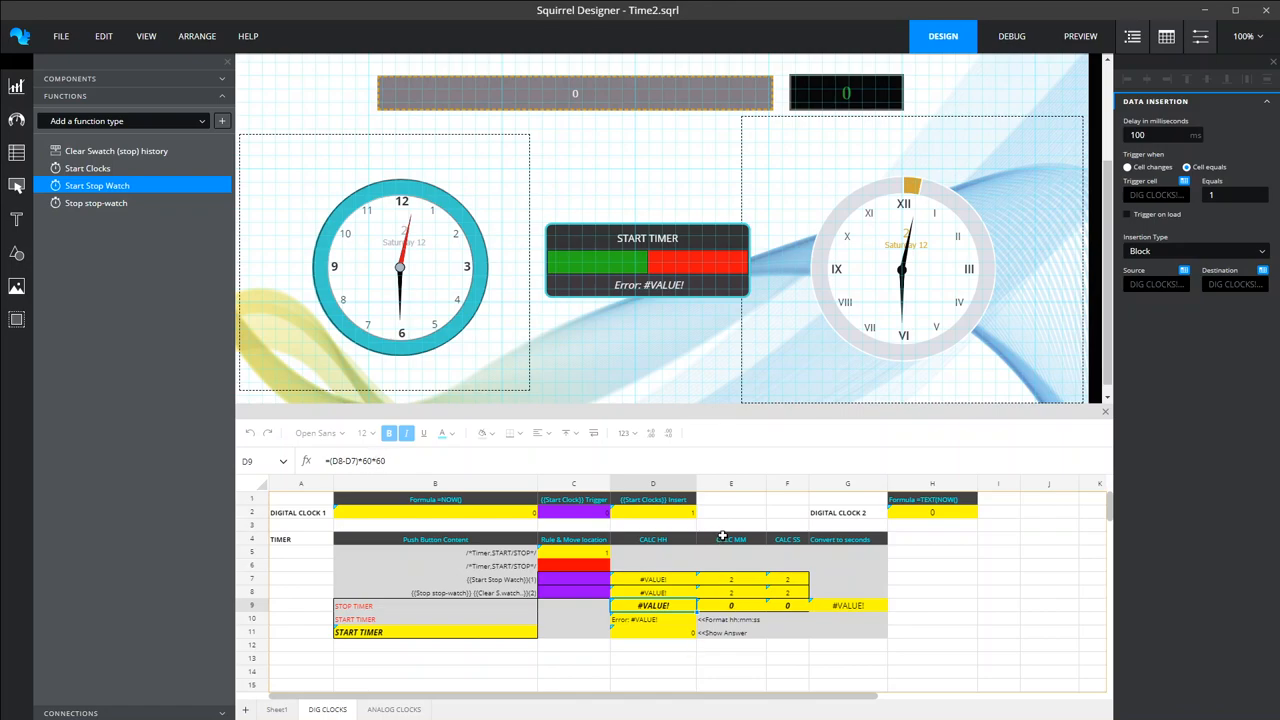
pyautogui.click(730, 604)
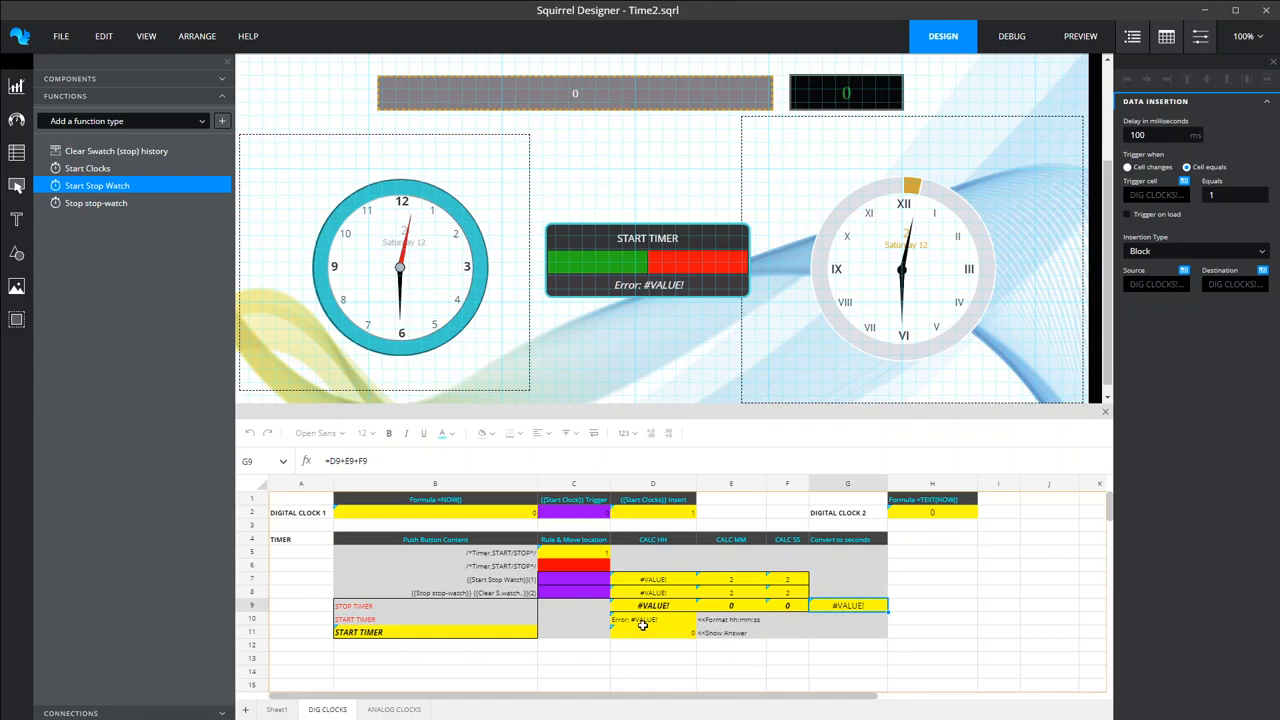
pyautogui.click(652, 620)
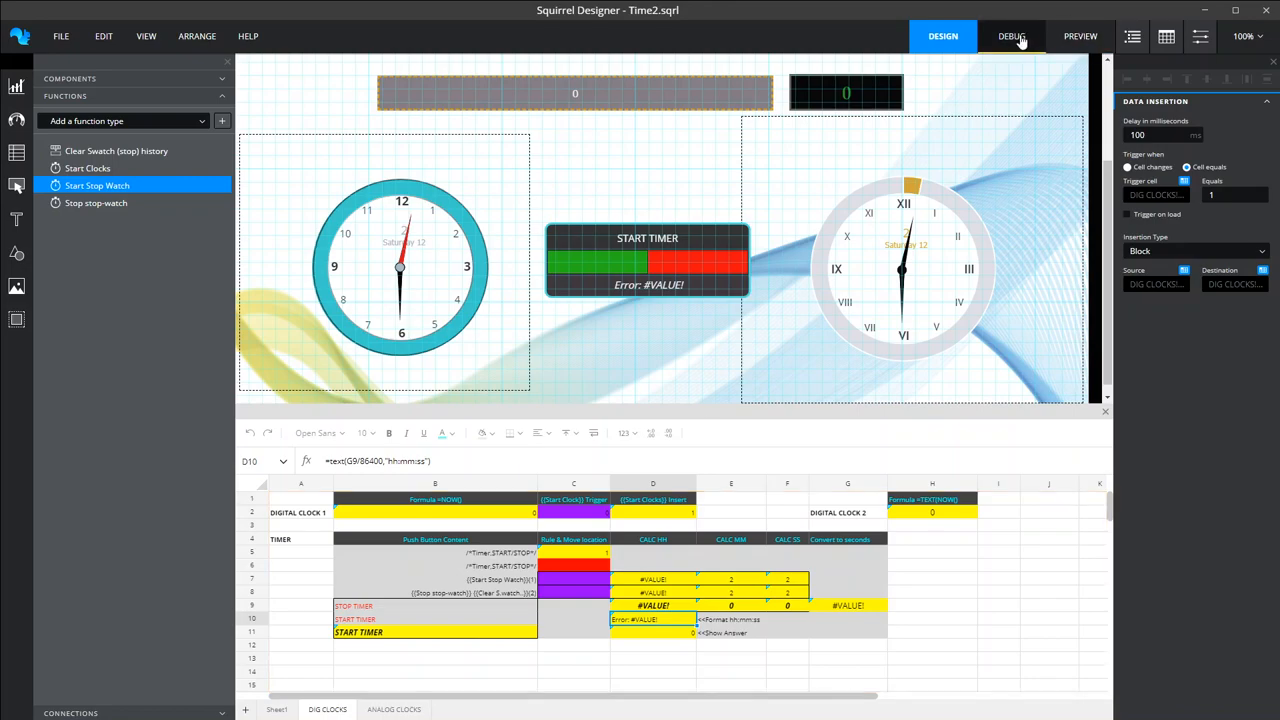
pyautogui.click(1012, 36)
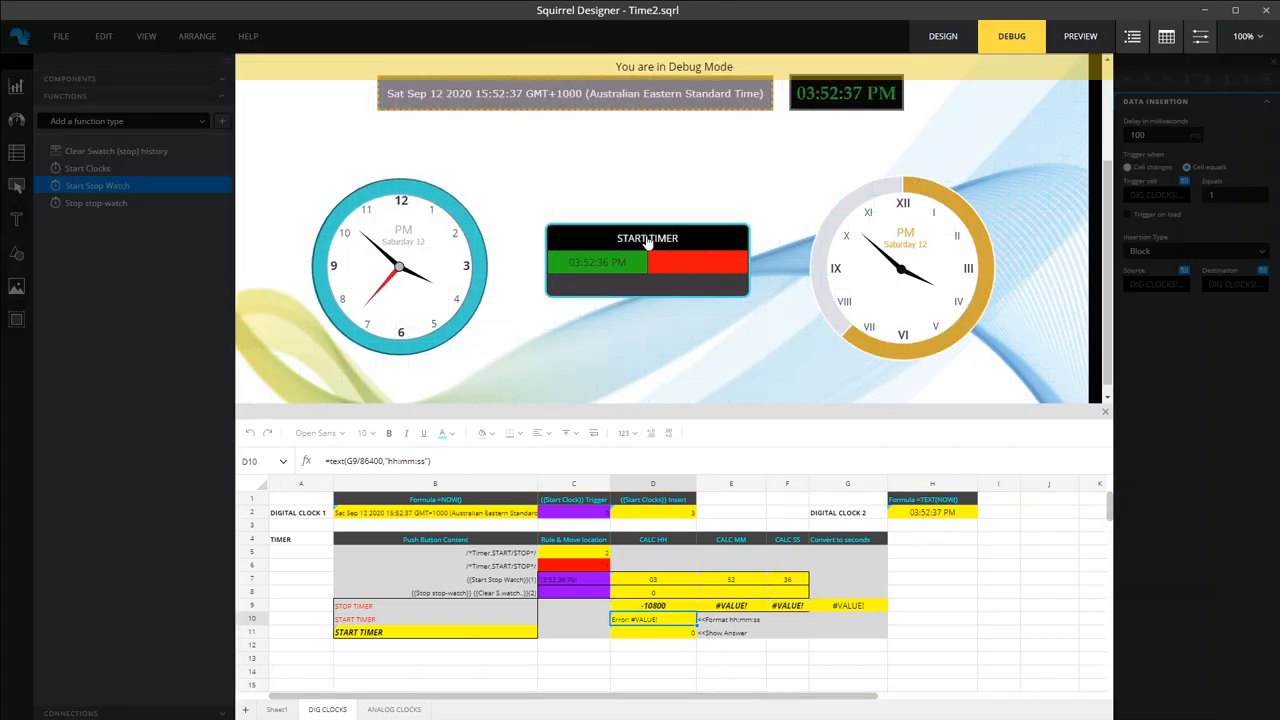
pyautogui.click(648, 238)
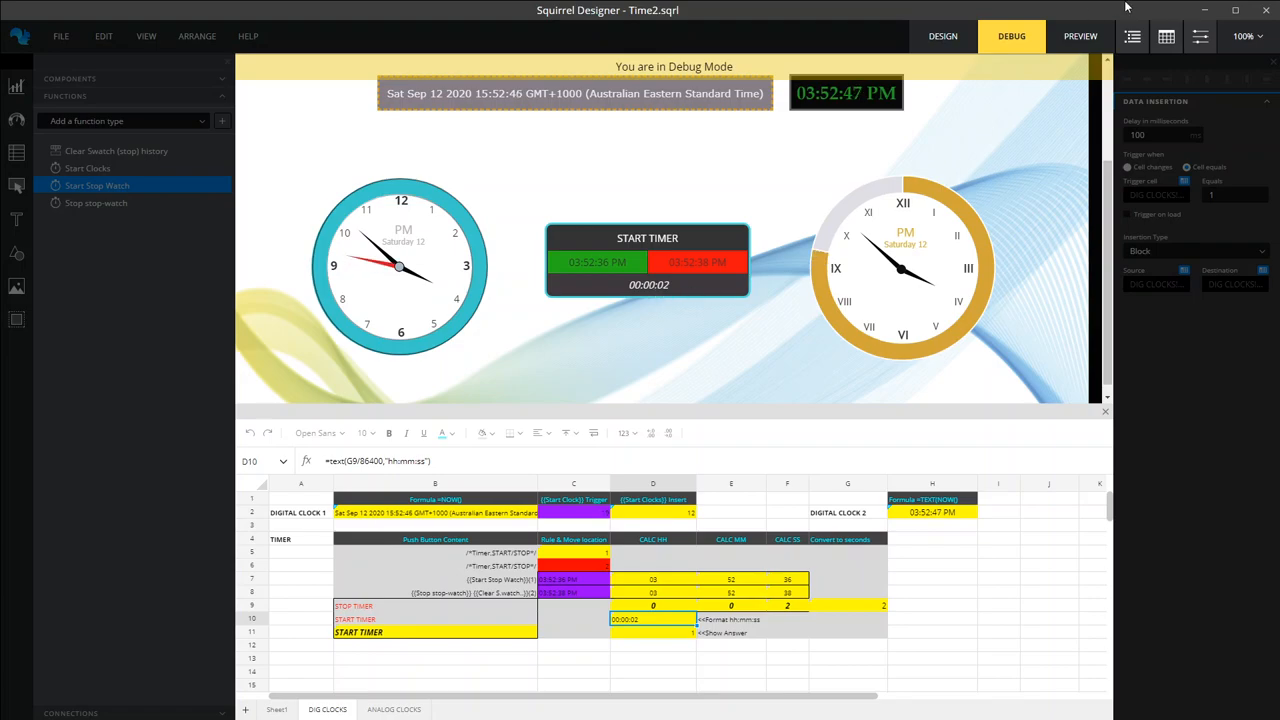
pyautogui.click(942, 36)
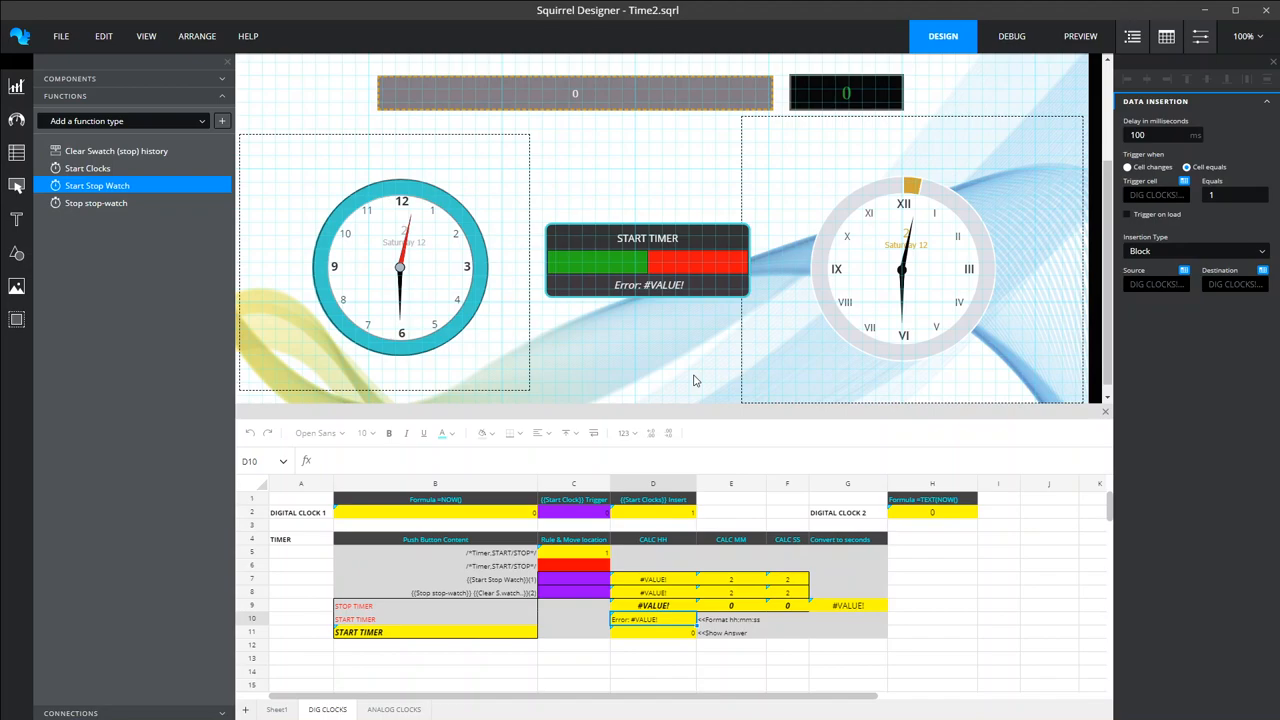
pyautogui.moveTo(430, 686)
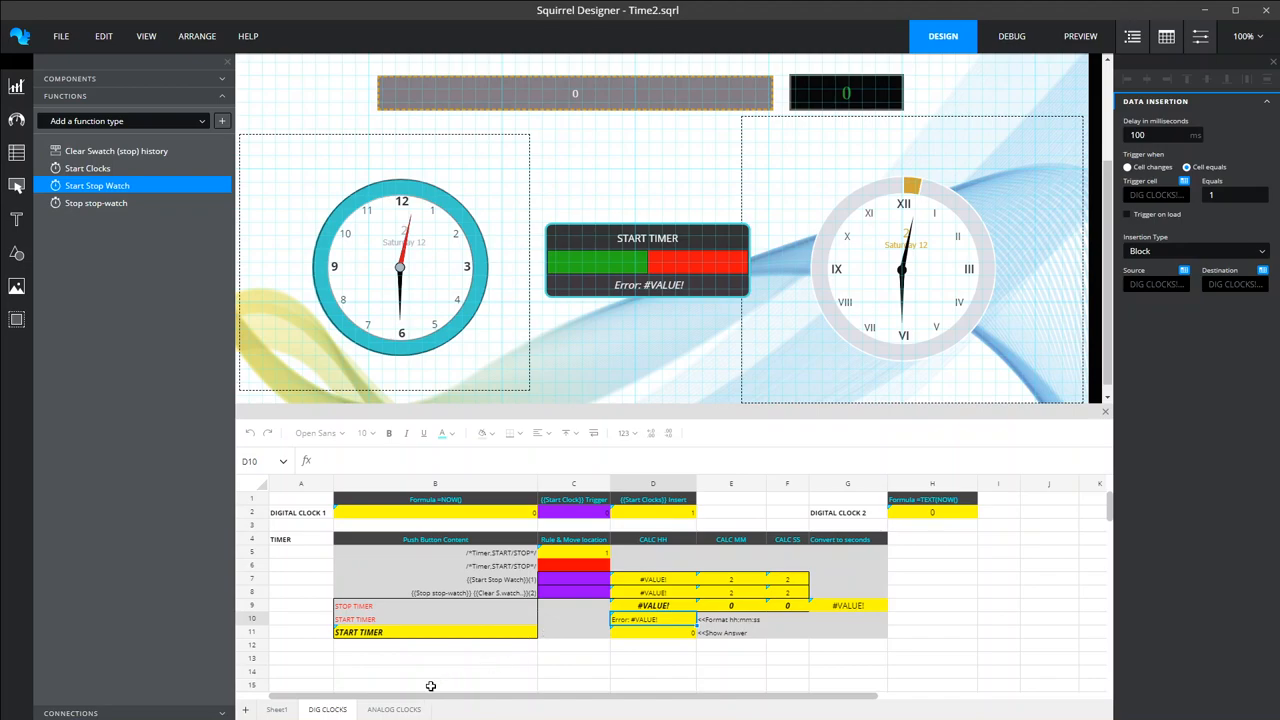
# Switch to the ANALOG CLOCKS sheet with its day, date and hour calculations
pyautogui.click(392, 708)
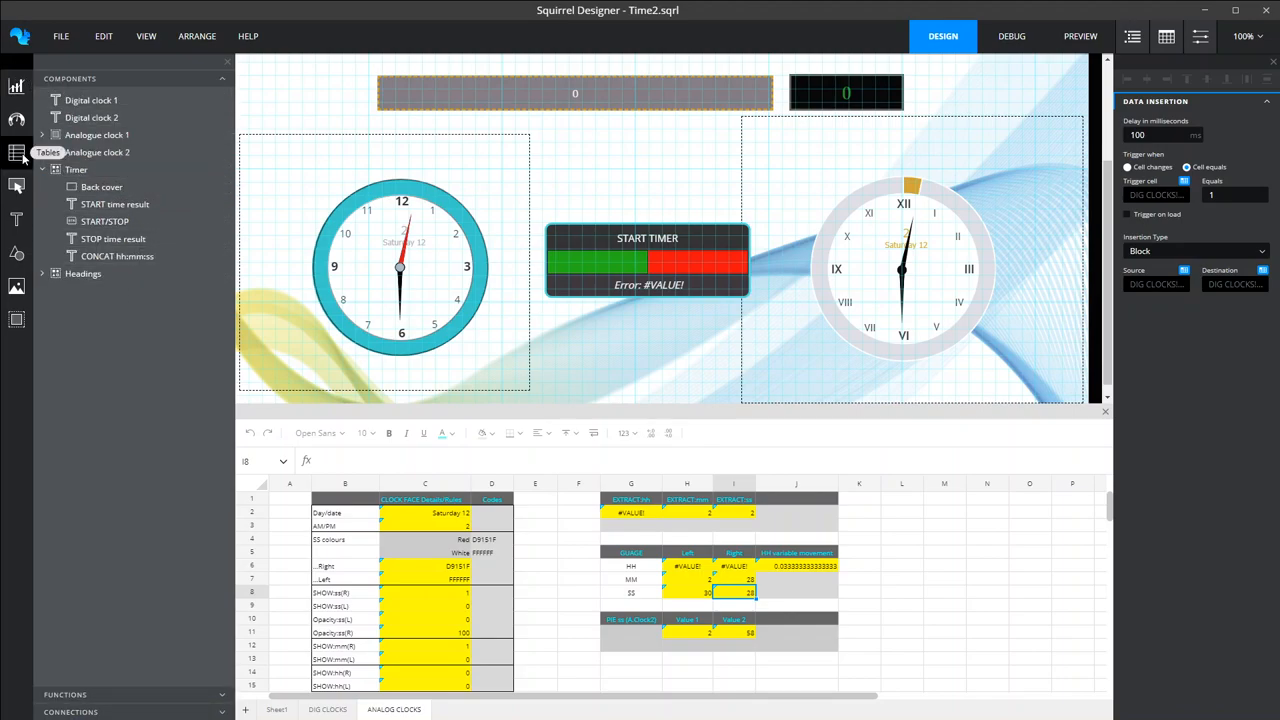
# Collapse Timer and expand Analogue clock 1 and its SS group down to the SEC Left and SEC Right gauges
pyautogui.click(76, 168)
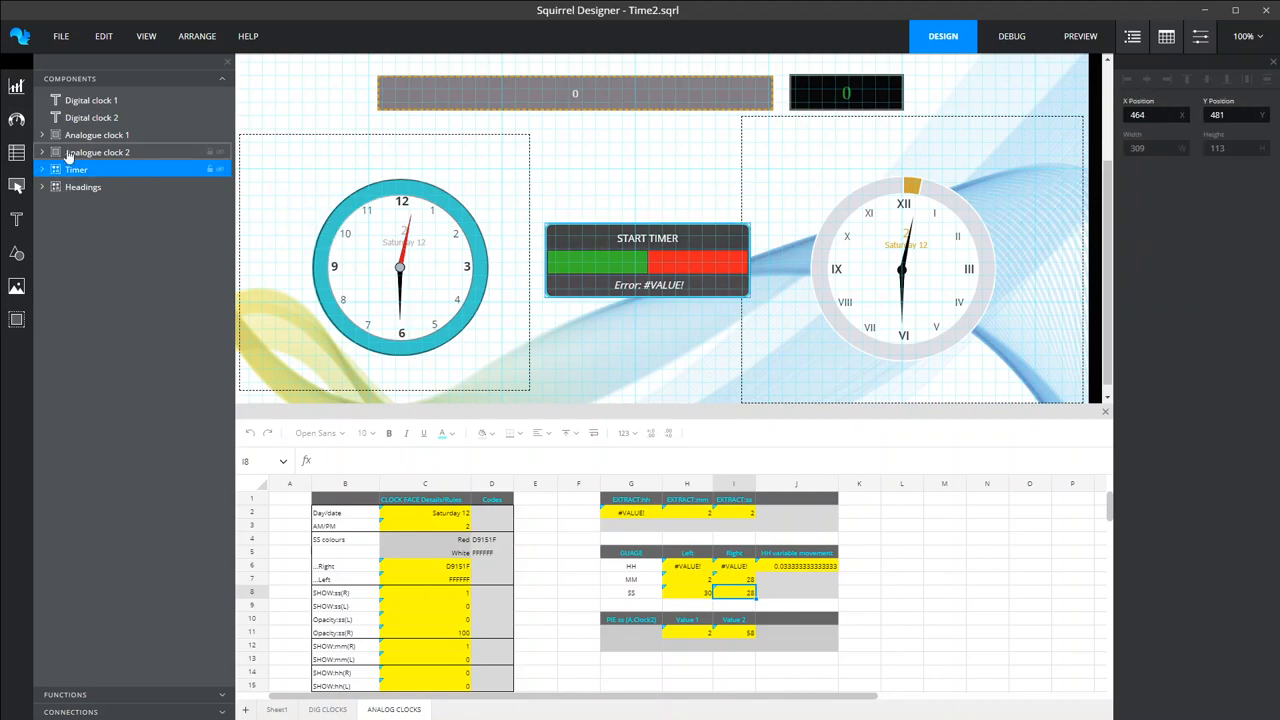
pyautogui.click(42, 134)
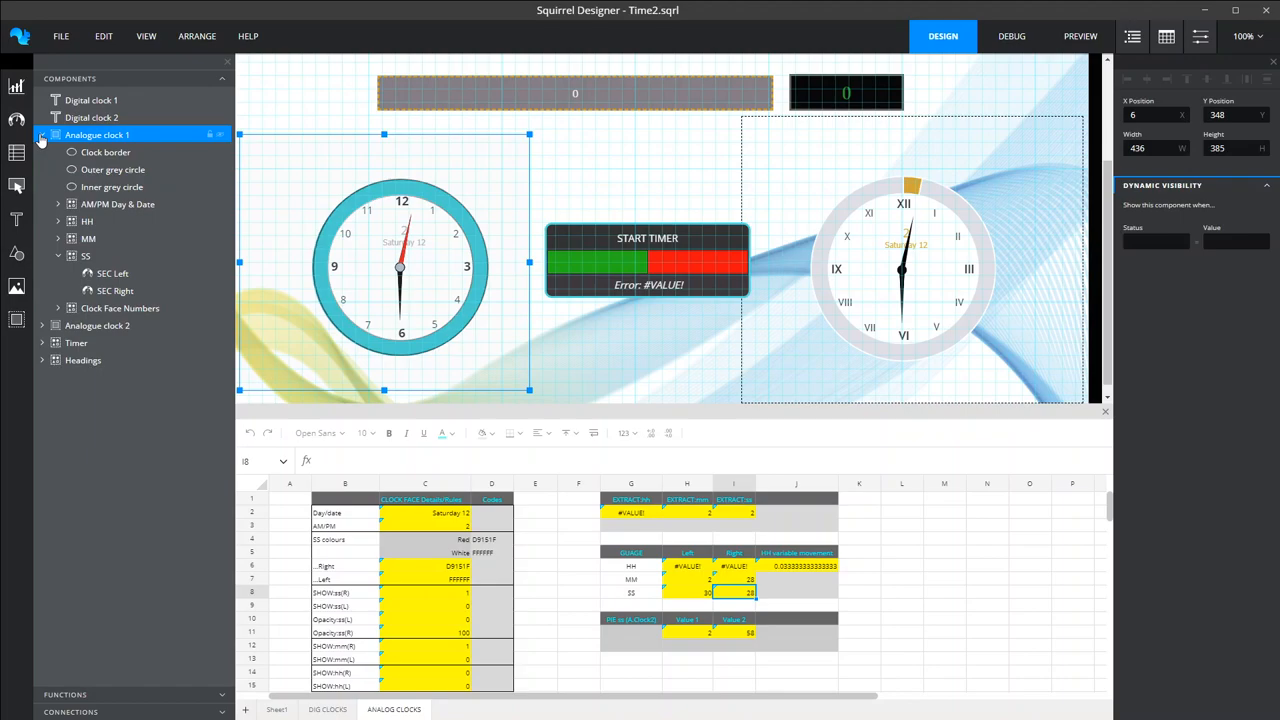
pyautogui.click(112, 272)
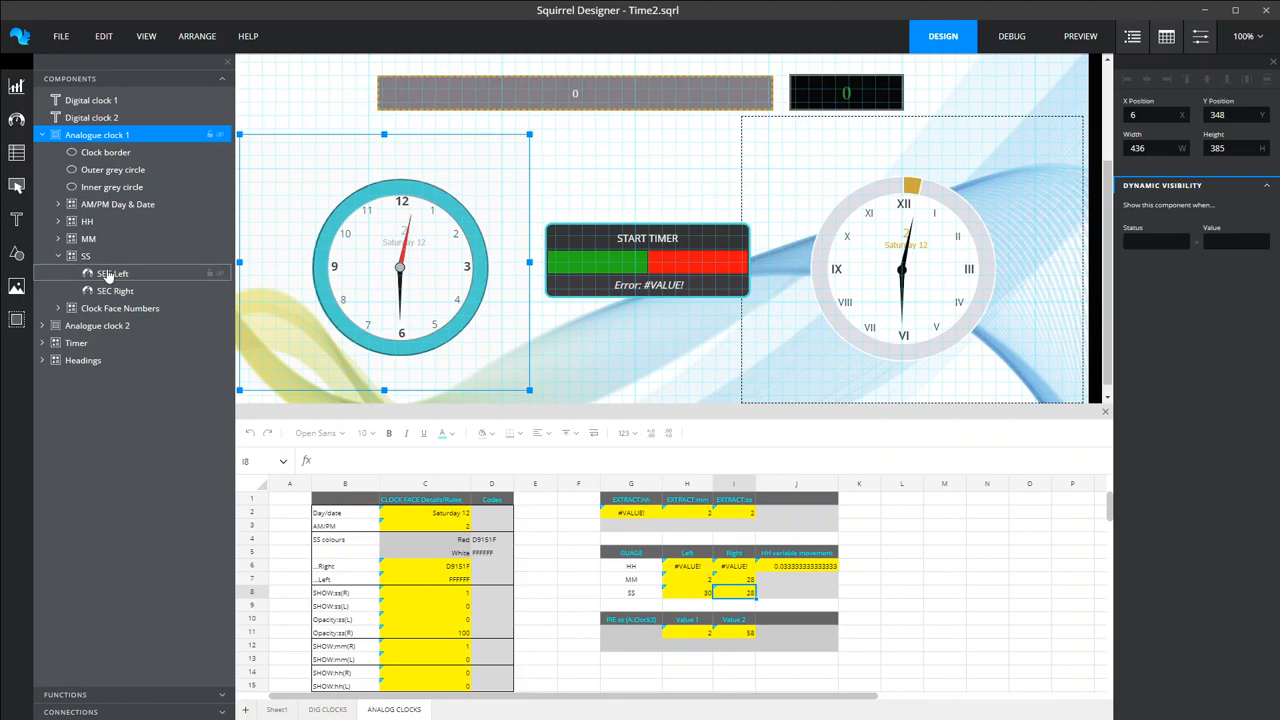
# Show the SEC Left seconds gauge's indicator settings, sized 280 by 280
pyautogui.click(84, 256)
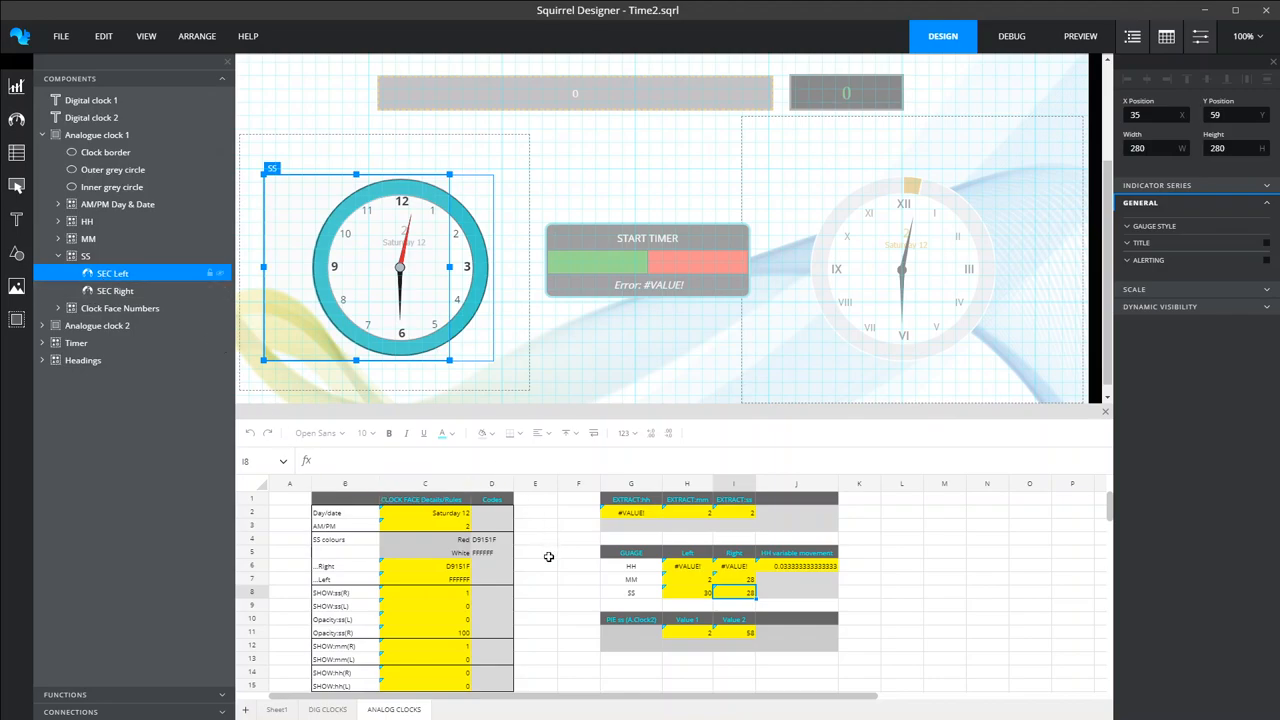
pyautogui.moveTo(576, 648)
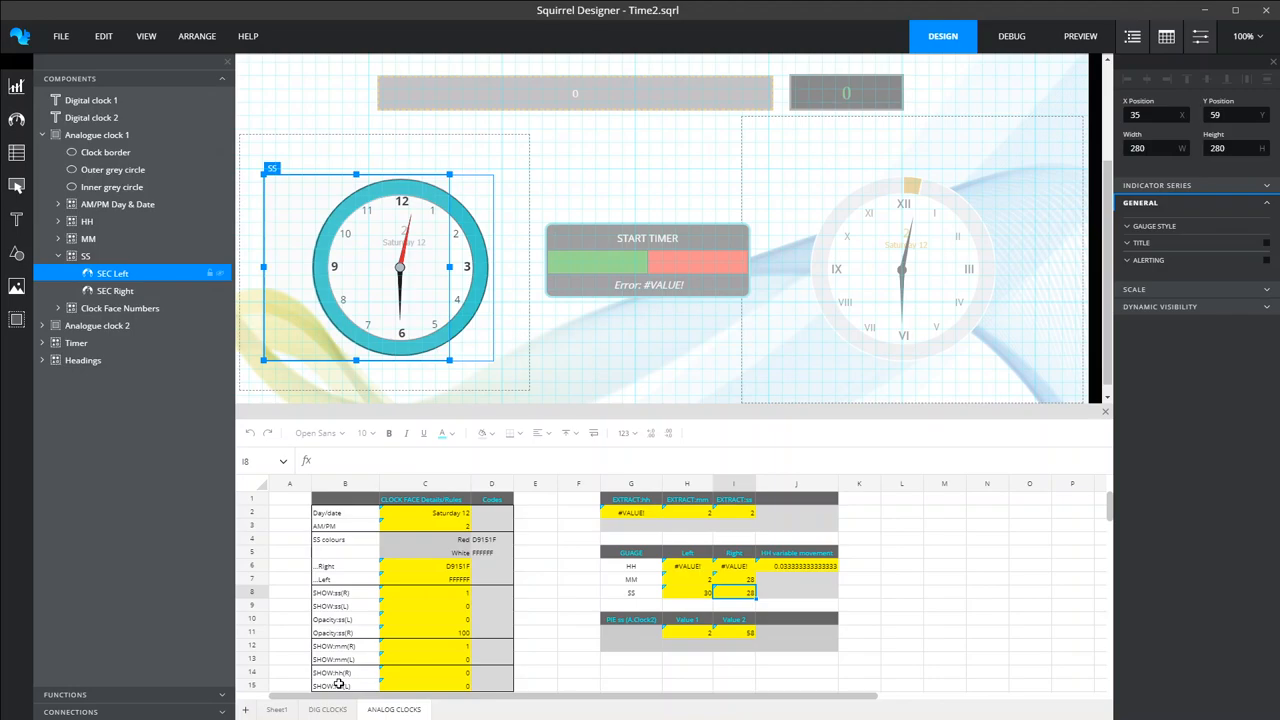
pyautogui.moveTo(400, 616)
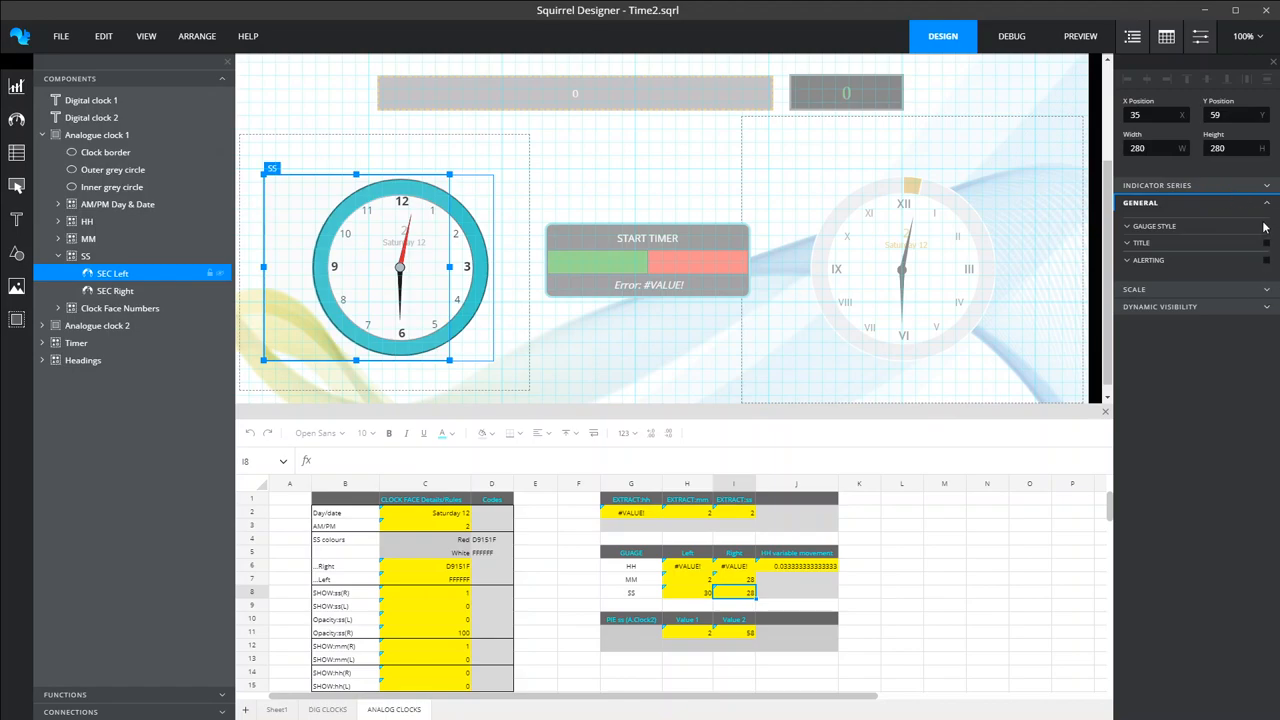
# Review SEC Left's indicator series linked ANALOG CLOCKS cells and its 30 to 60 scale
pyautogui.click(1158, 184)
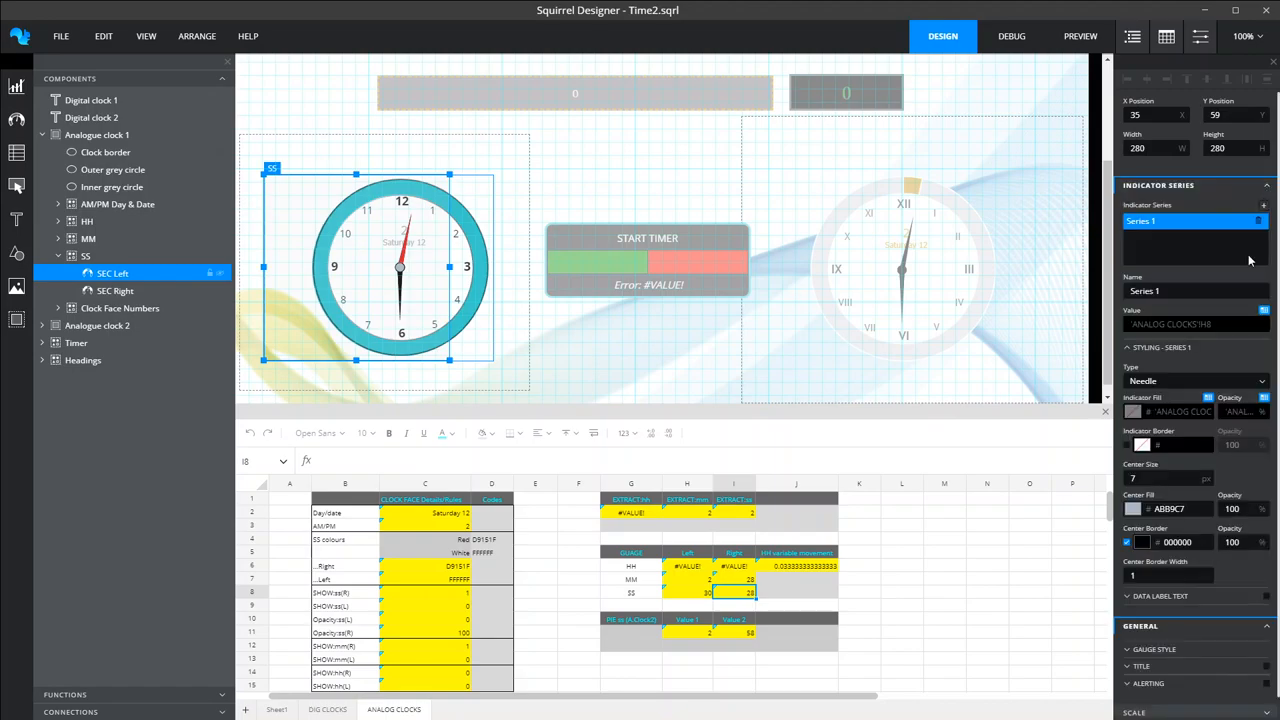
pyautogui.scroll(-3)
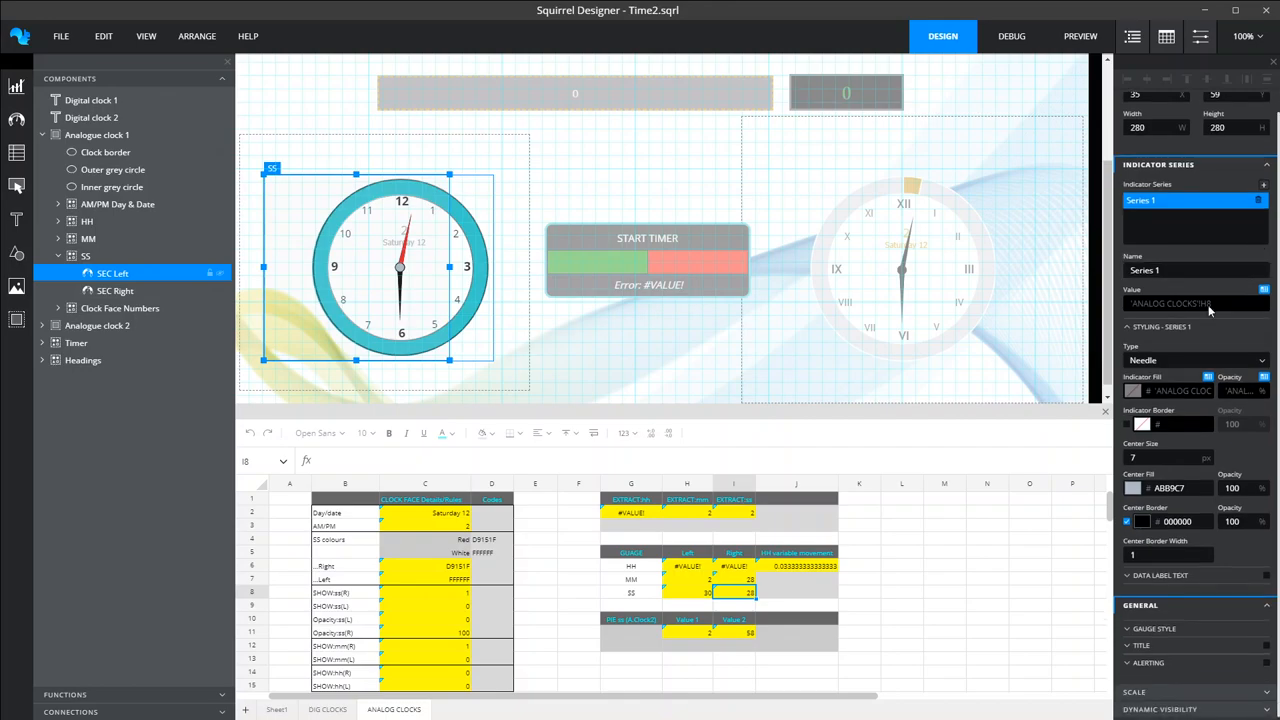
pyautogui.moveTo(1228, 310)
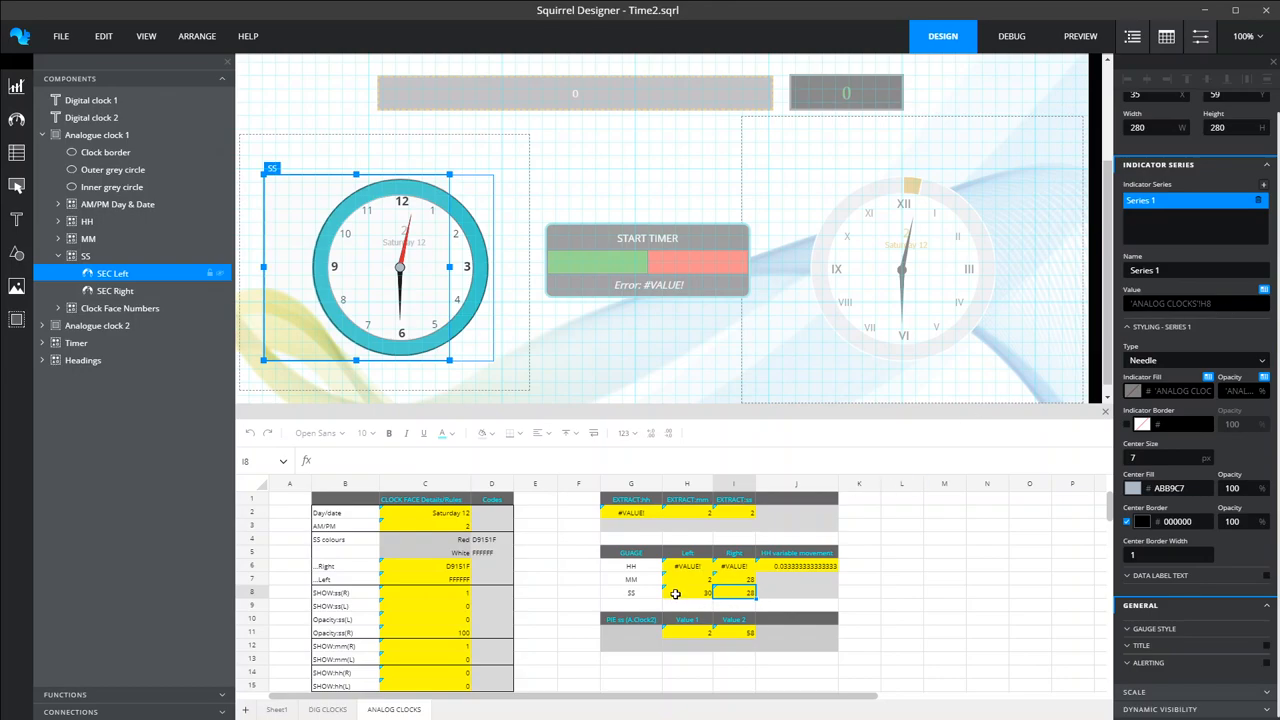
pyautogui.click(688, 592)
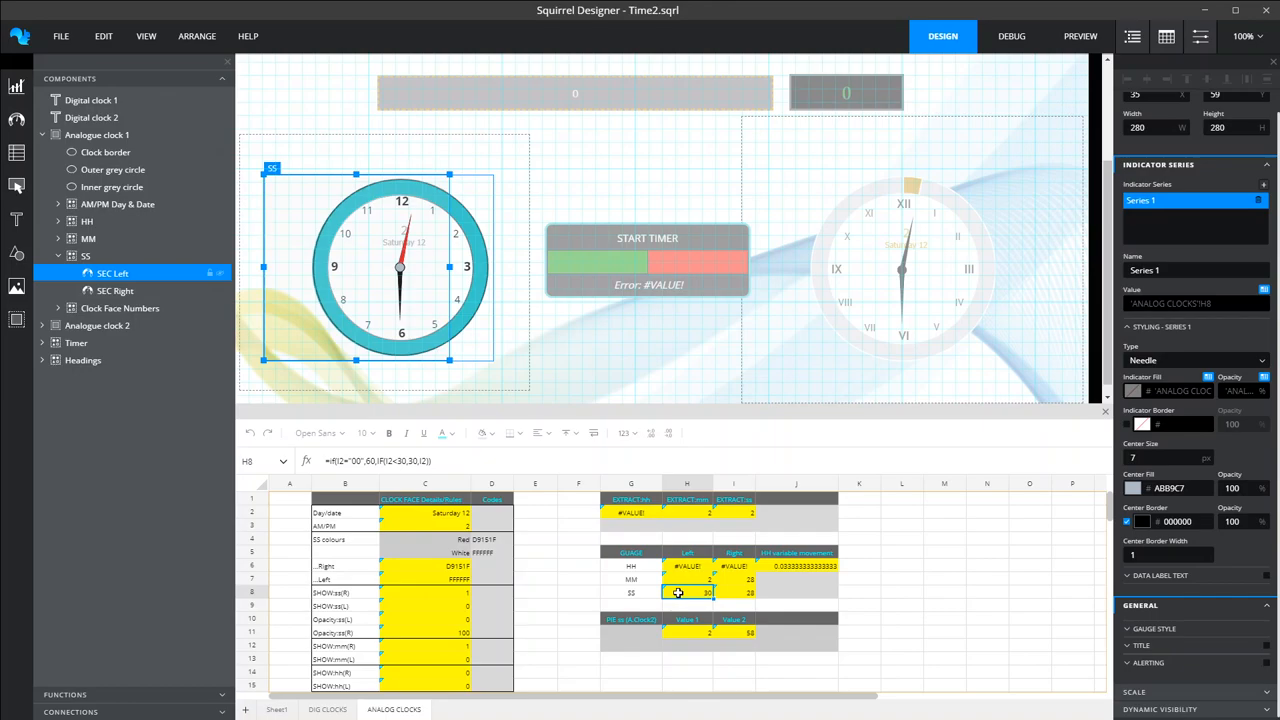
pyautogui.click(732, 592)
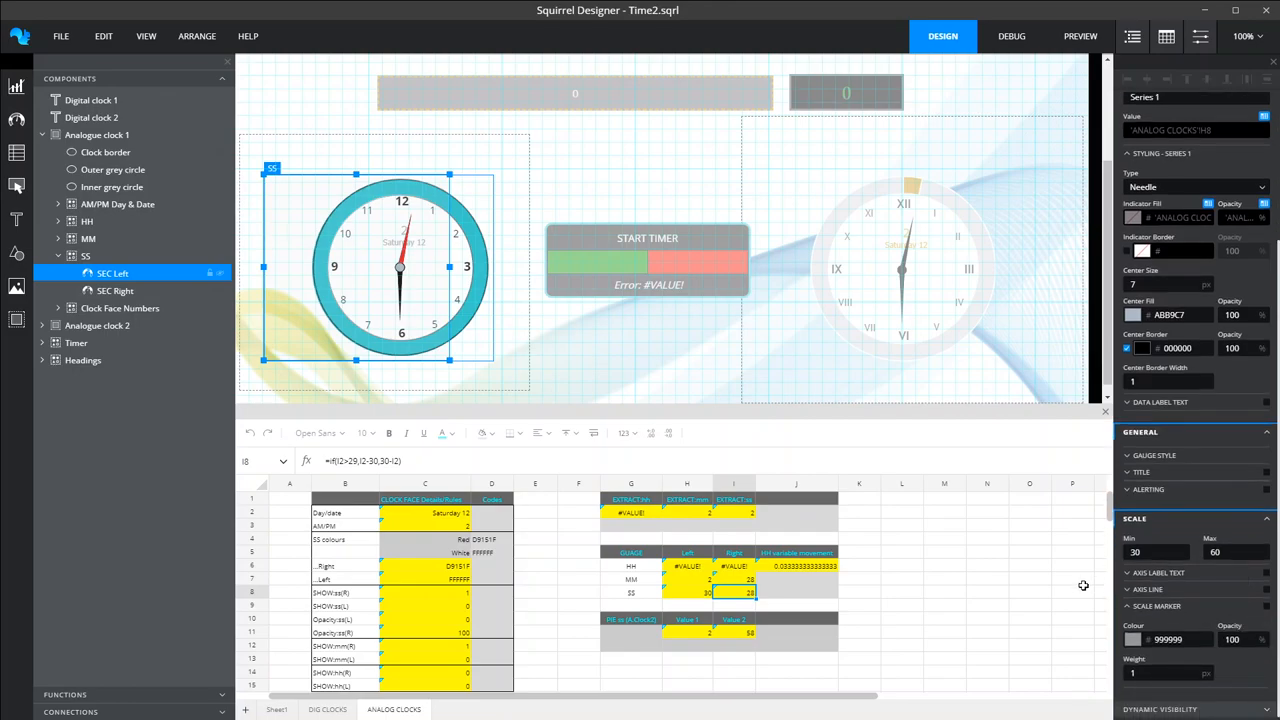
pyautogui.moveTo(380, 336)
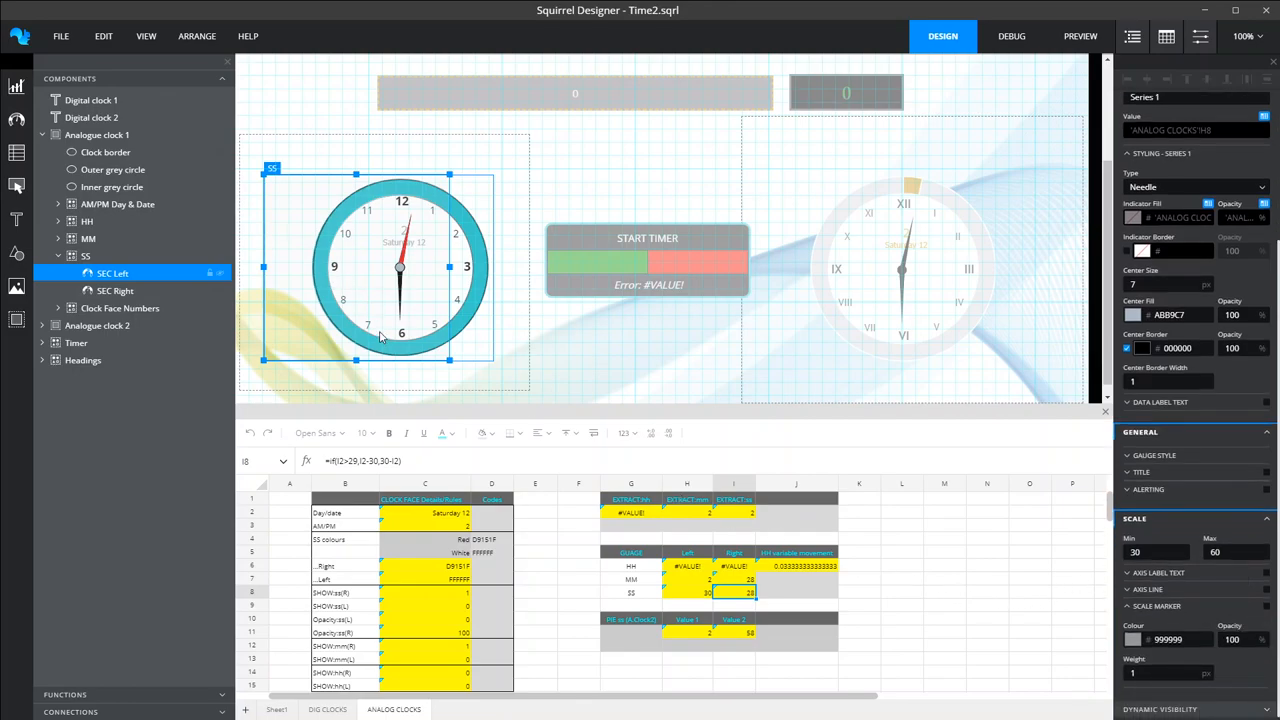
# Select the SEC Right seconds gauge to show its needle series and 0–30 scale
pyautogui.click(1236, 552)
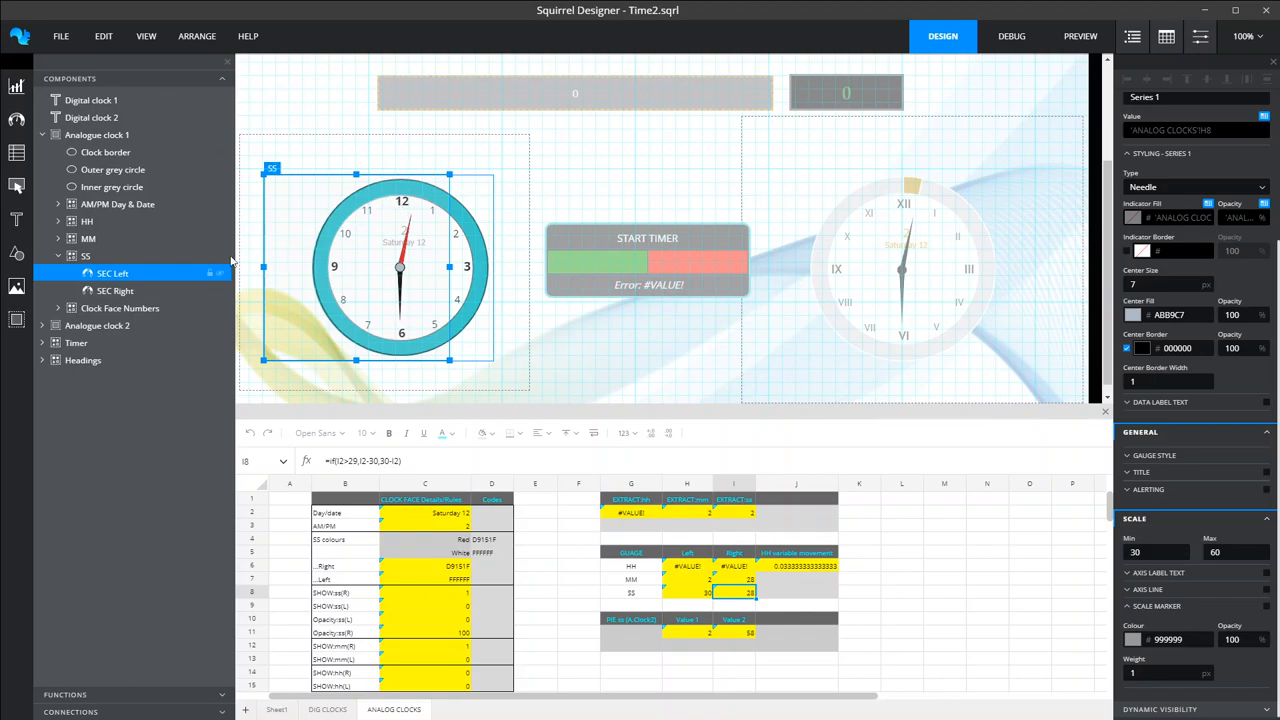
pyautogui.click(116, 290)
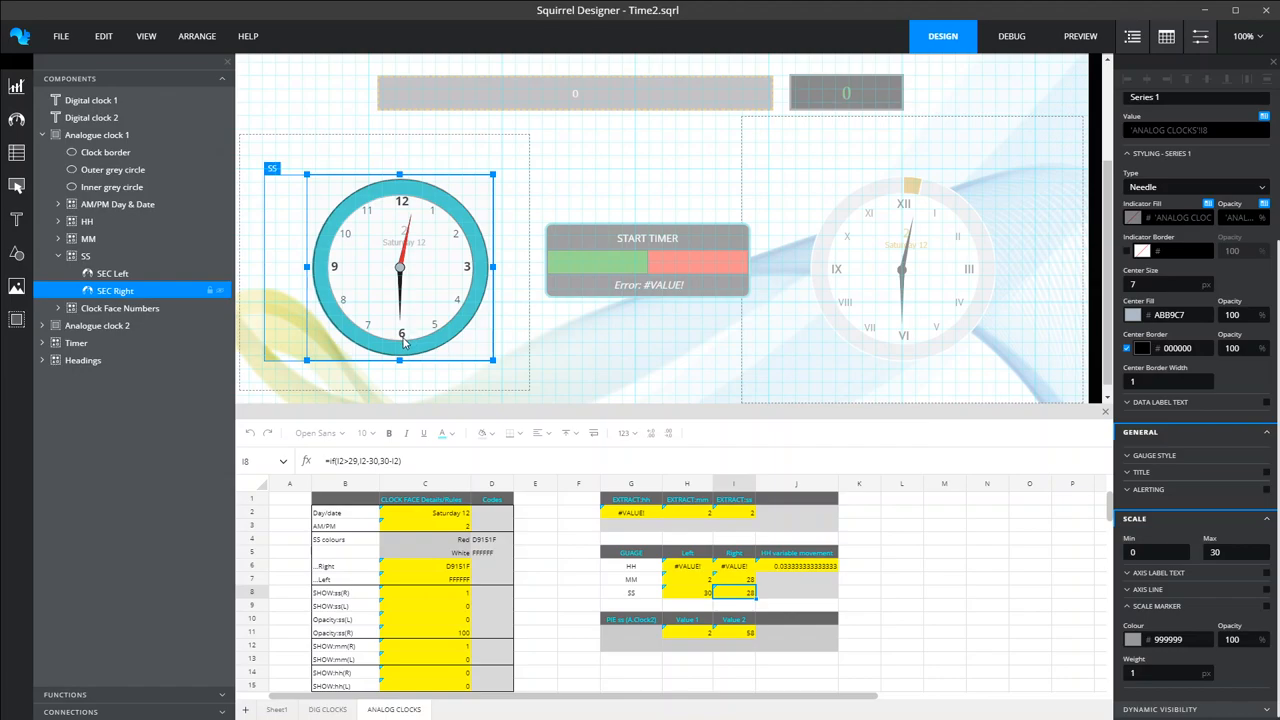
pyautogui.moveTo(420, 344)
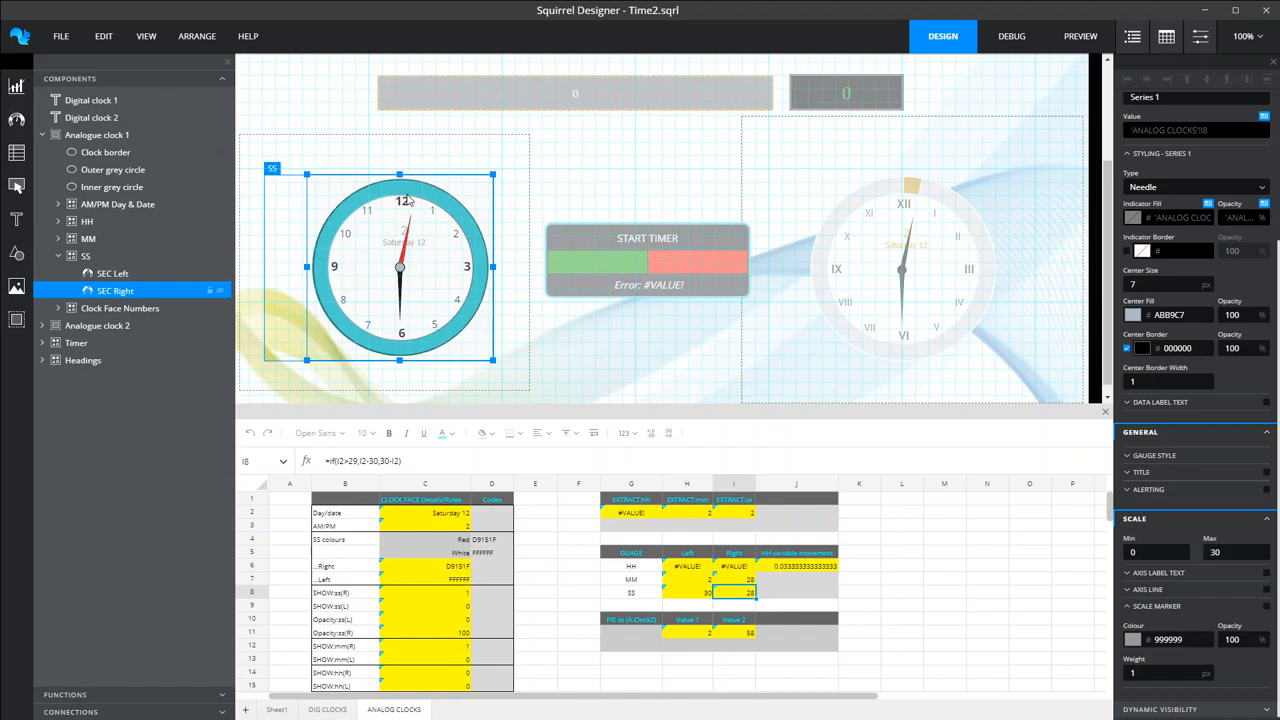
pyautogui.moveTo(530, 324)
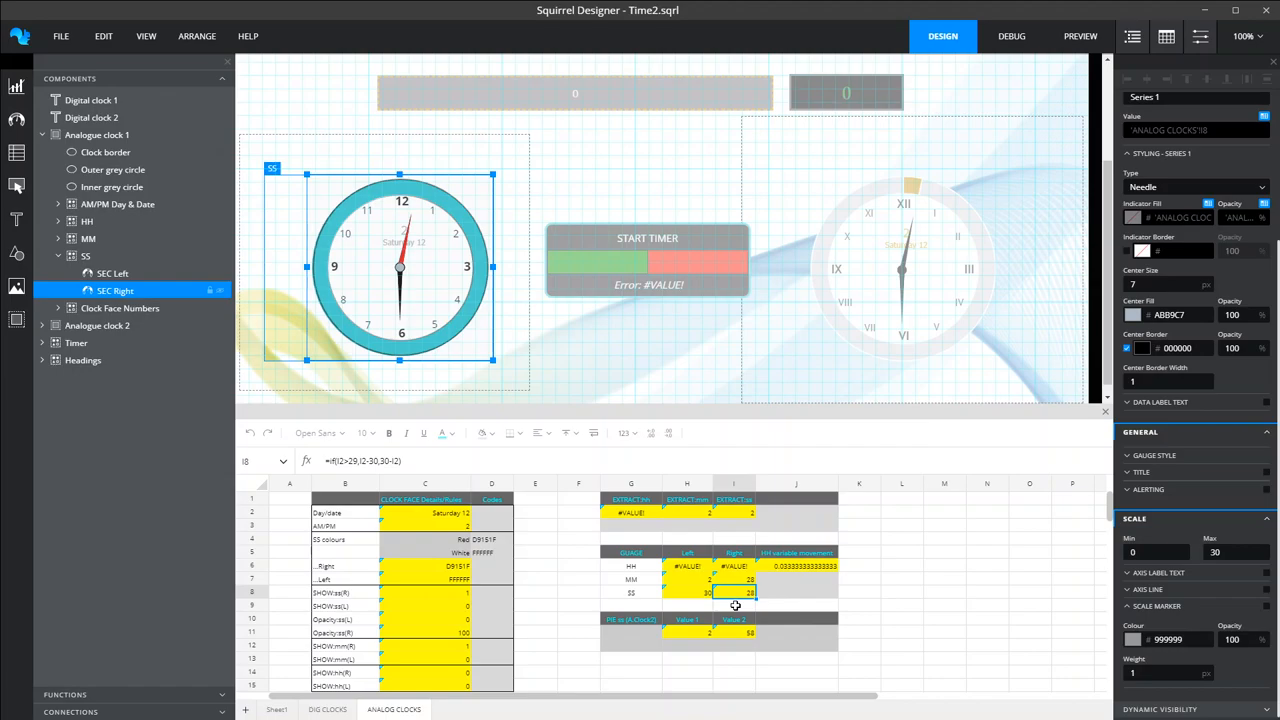
pyautogui.moveTo(720, 608)
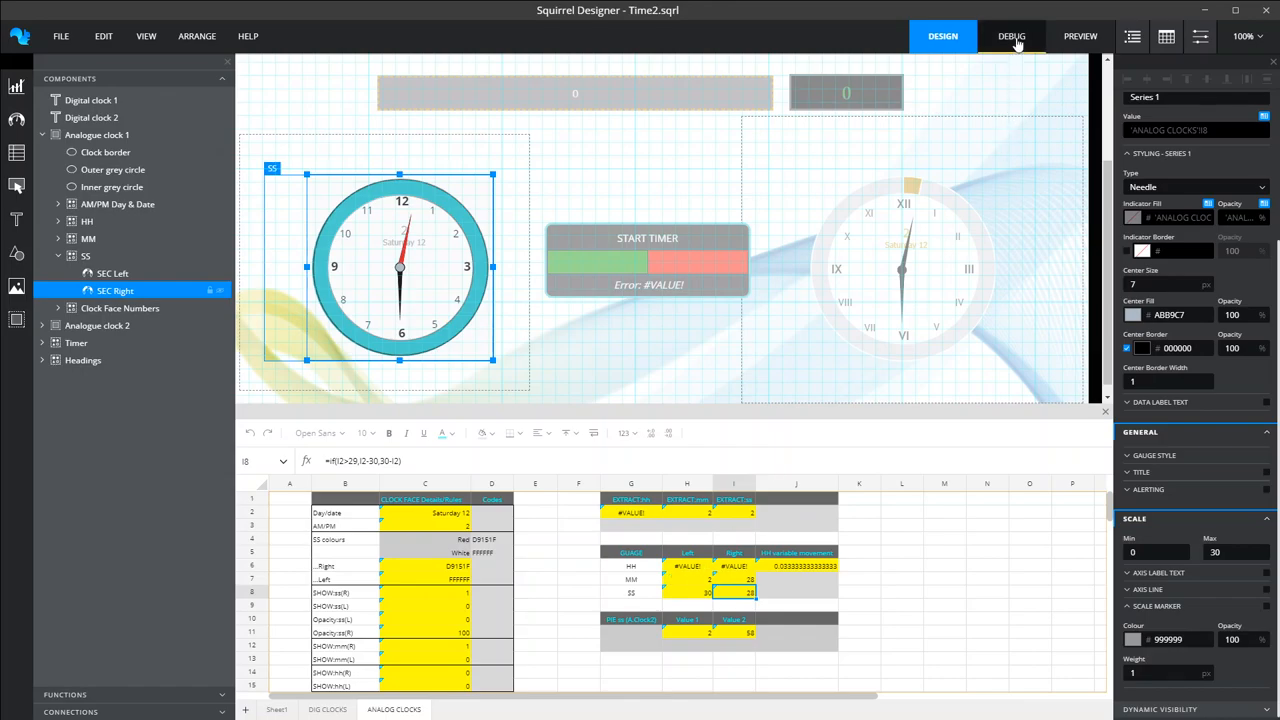
pyautogui.click(1012, 36)
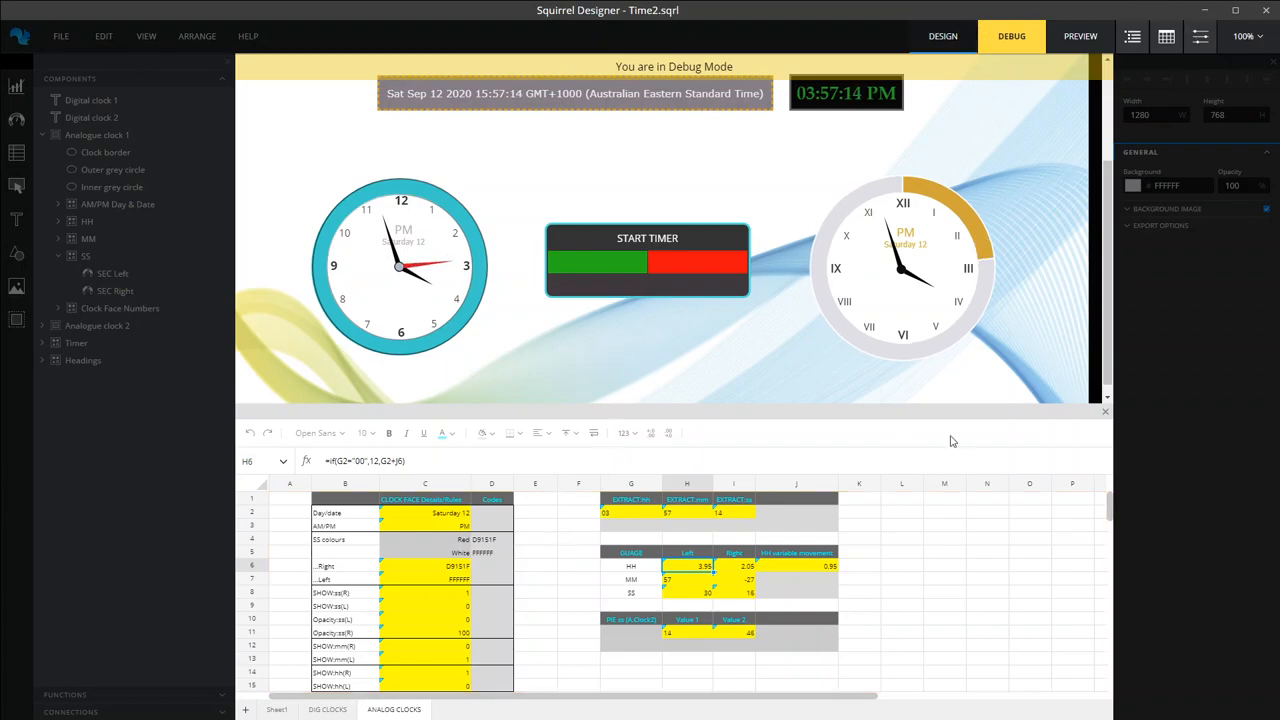
pyautogui.click(944, 36)
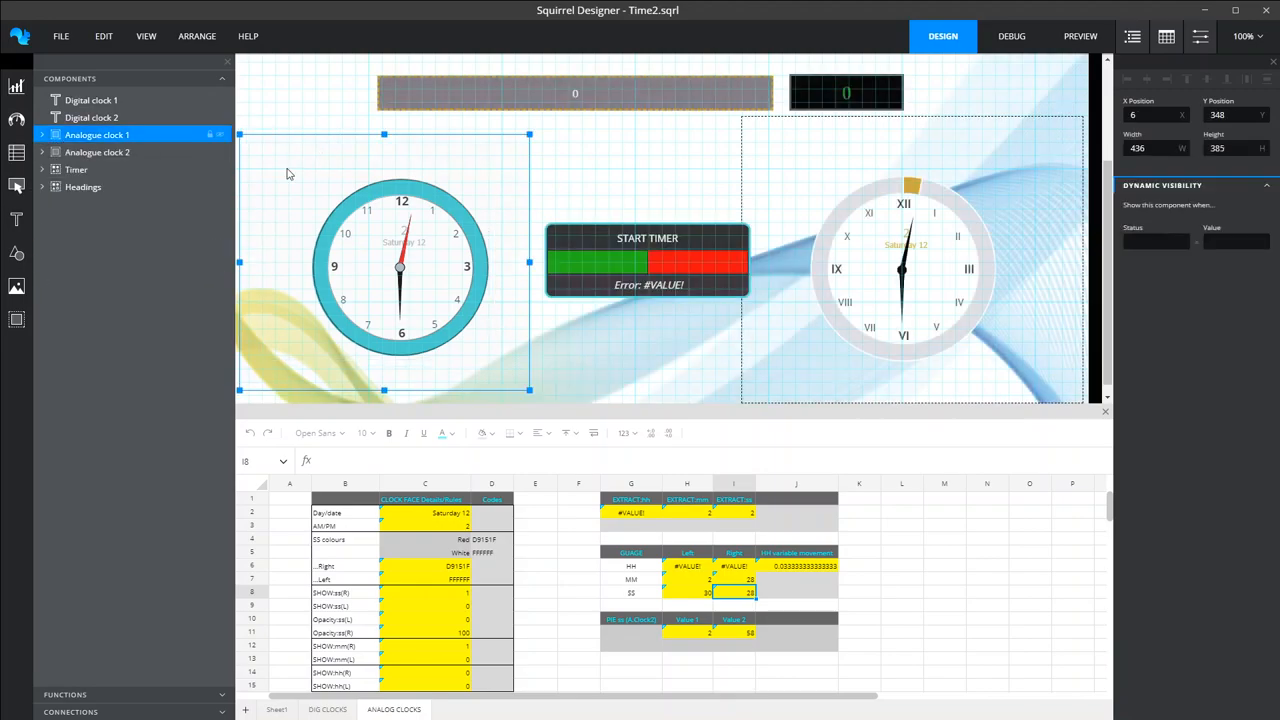
# Expand Analogue clock 2 and select its Seconds donut chart linked to ANALOG CLOCKS values
pyautogui.click(44, 152)
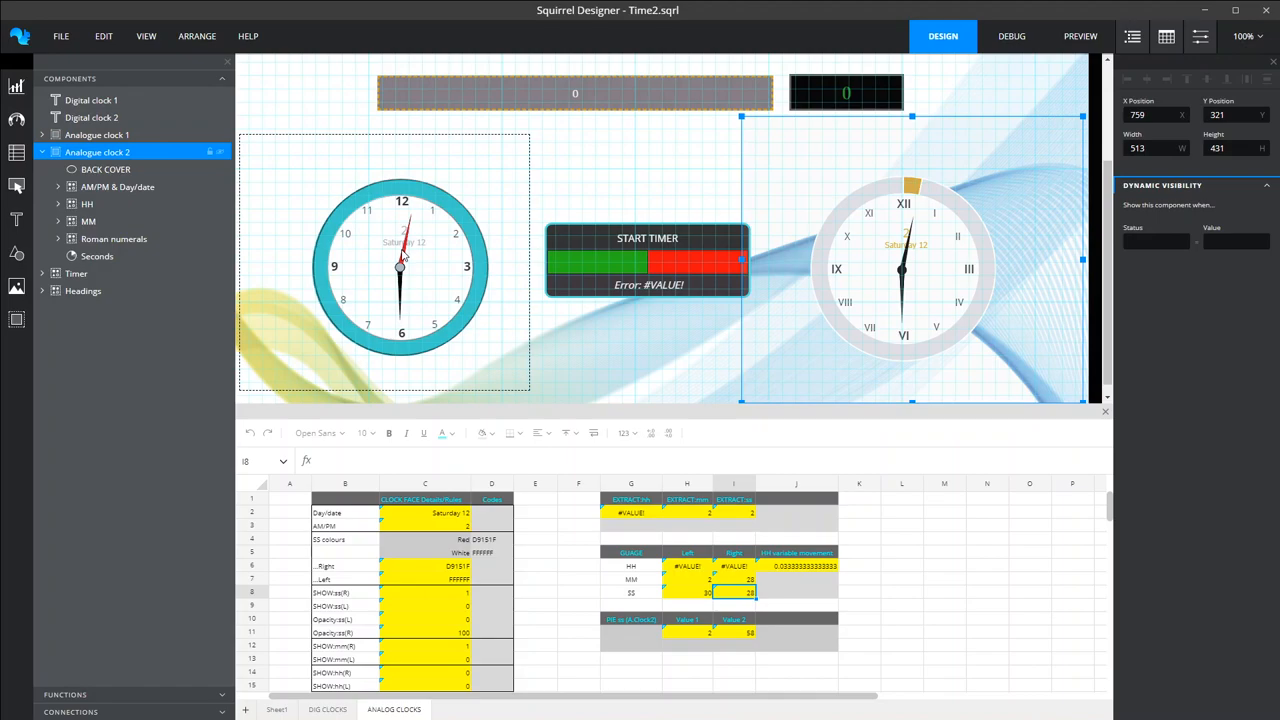
pyautogui.moveTo(964, 180)
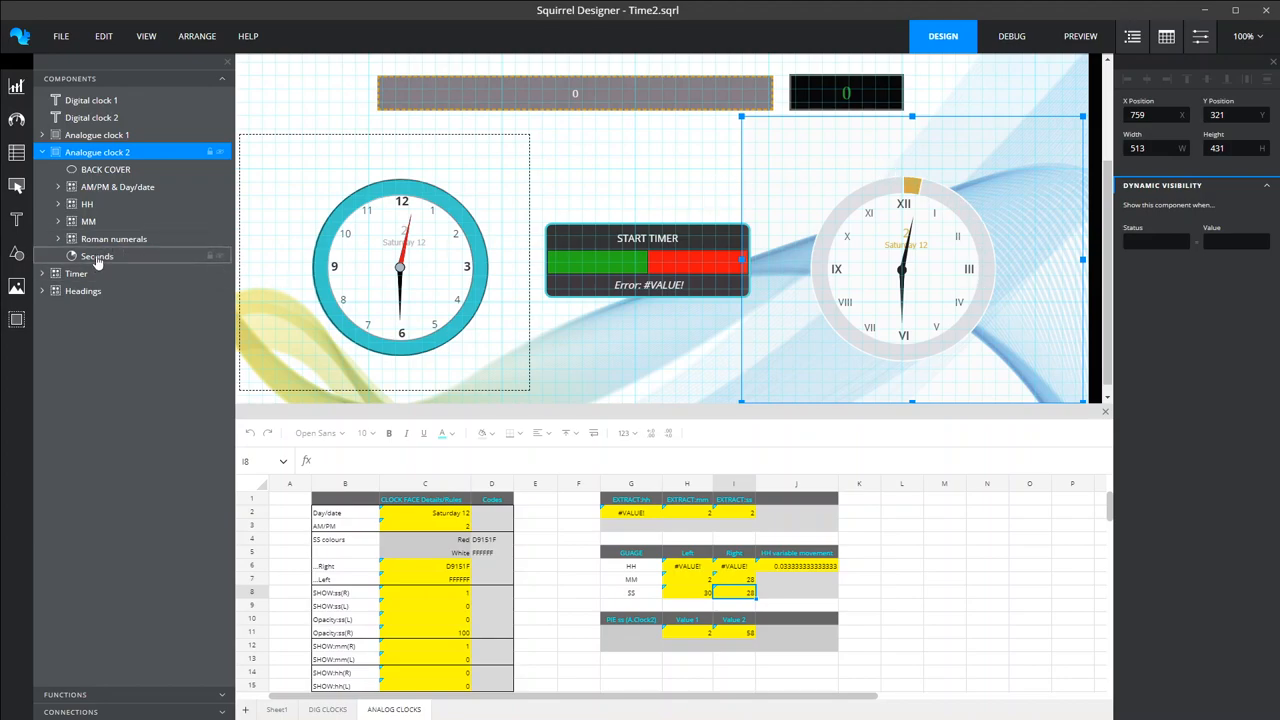
pyautogui.click(96, 256)
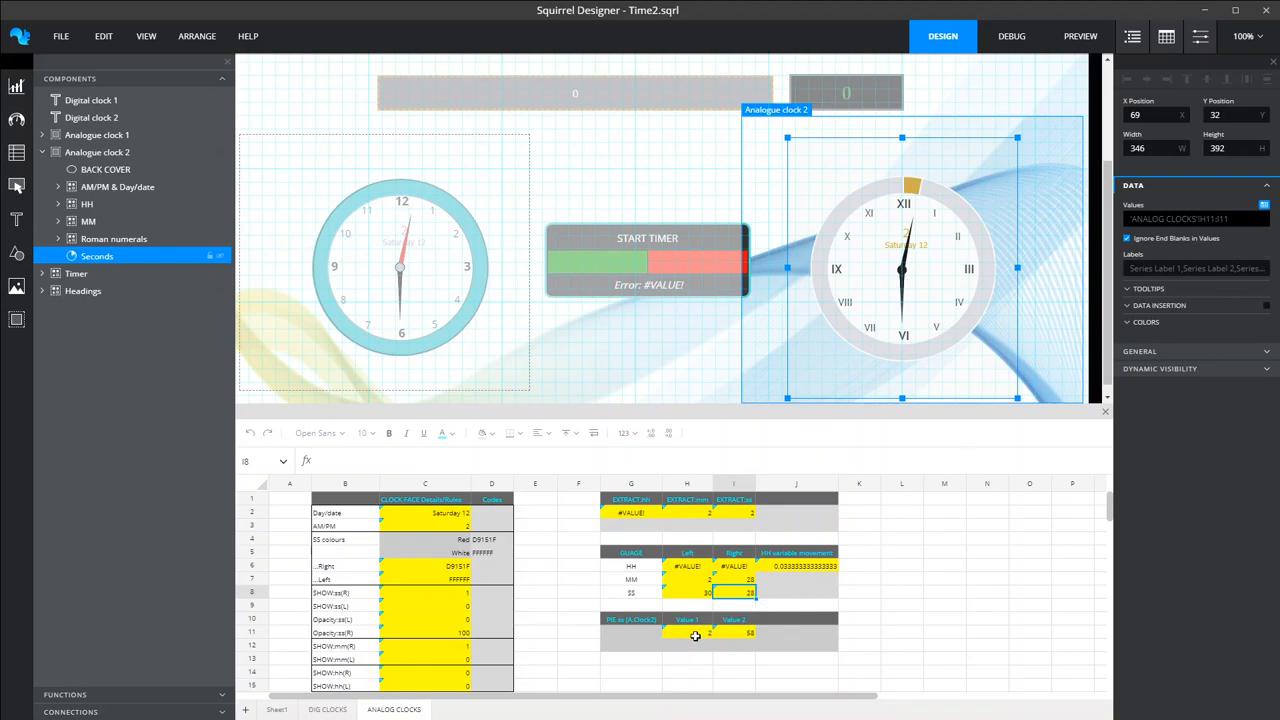
# Inspect the Seconds chart's data formula and its title settings (Open Sans, size 30)
pyautogui.click(688, 632)
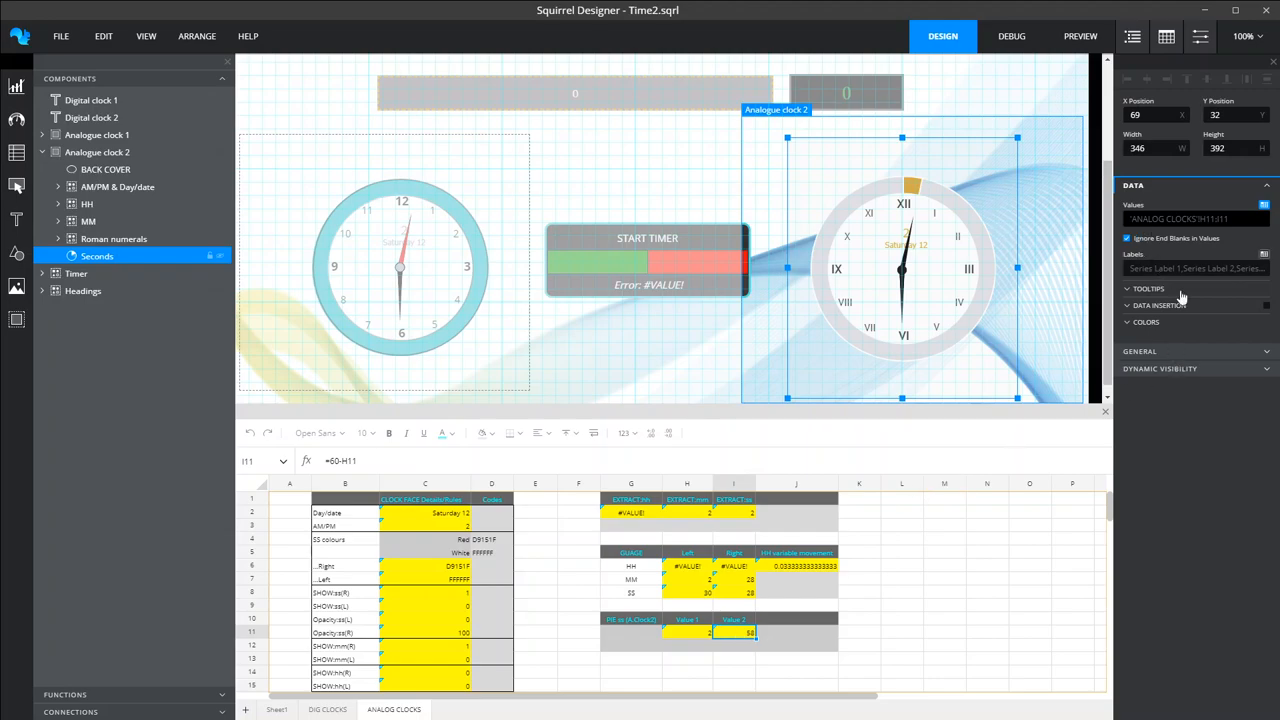
pyautogui.click(1140, 352)
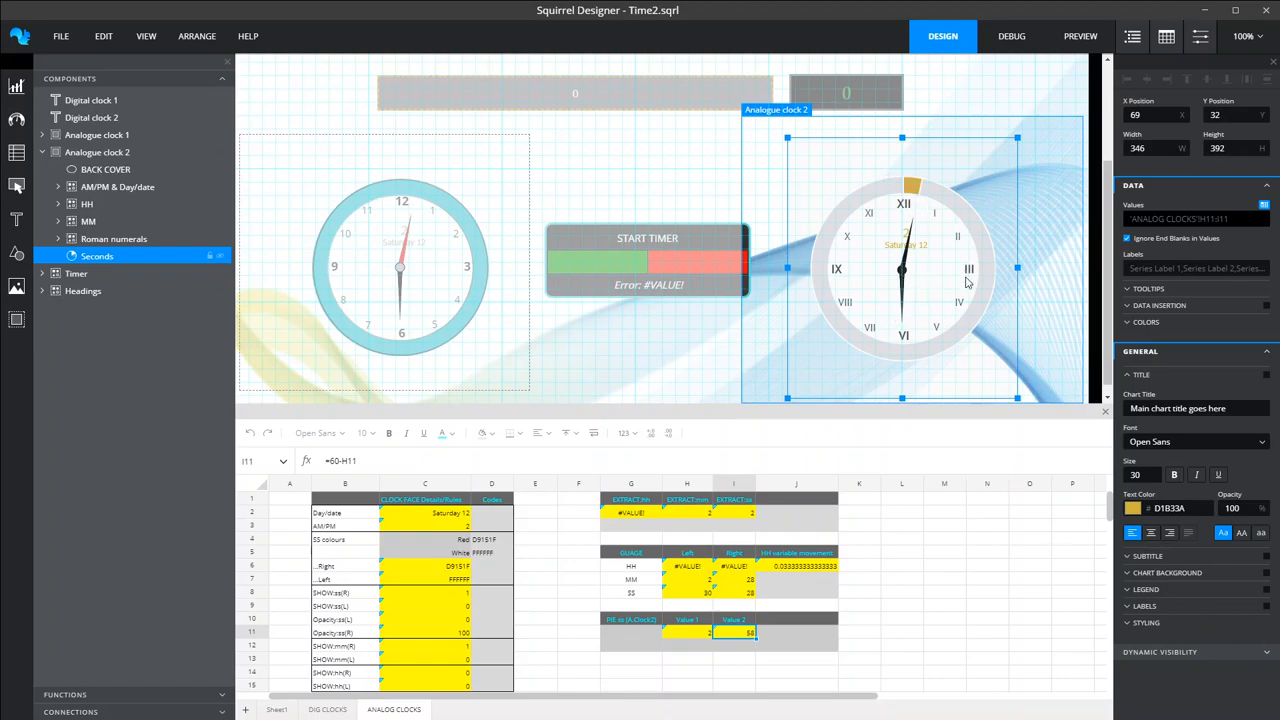
pyautogui.moveTo(1024, 328)
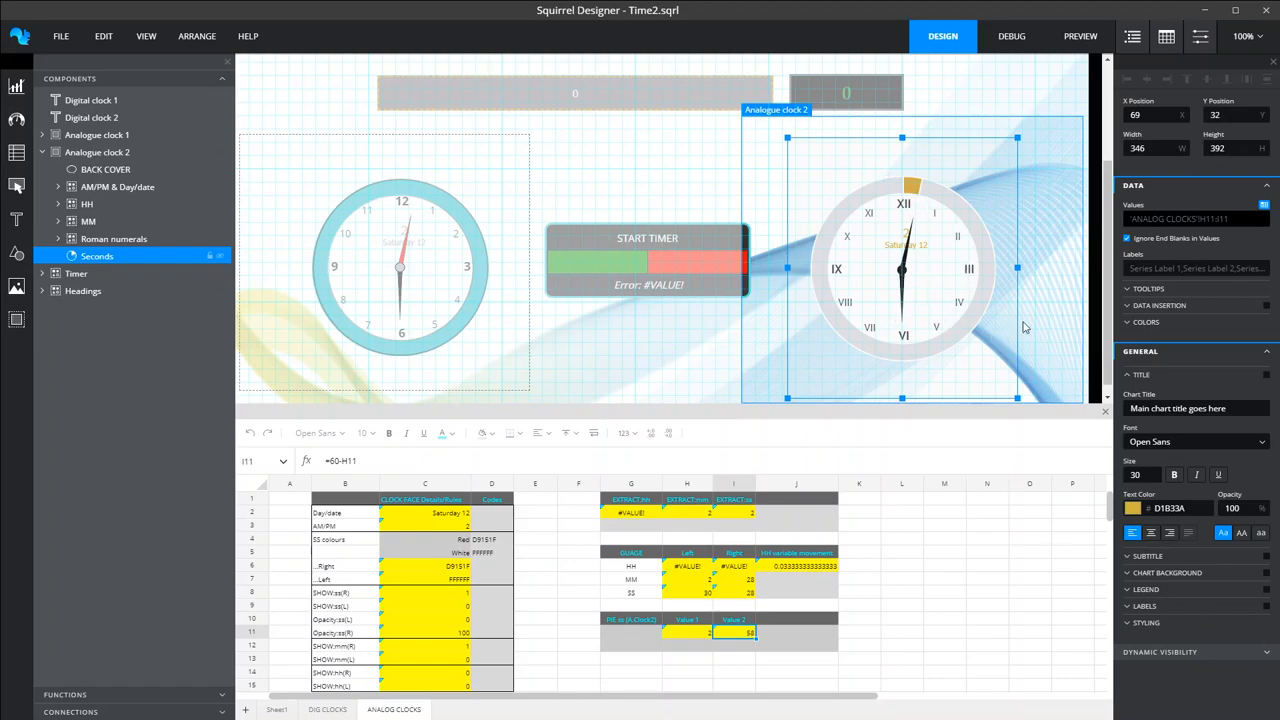
pyautogui.moveTo(980, 544)
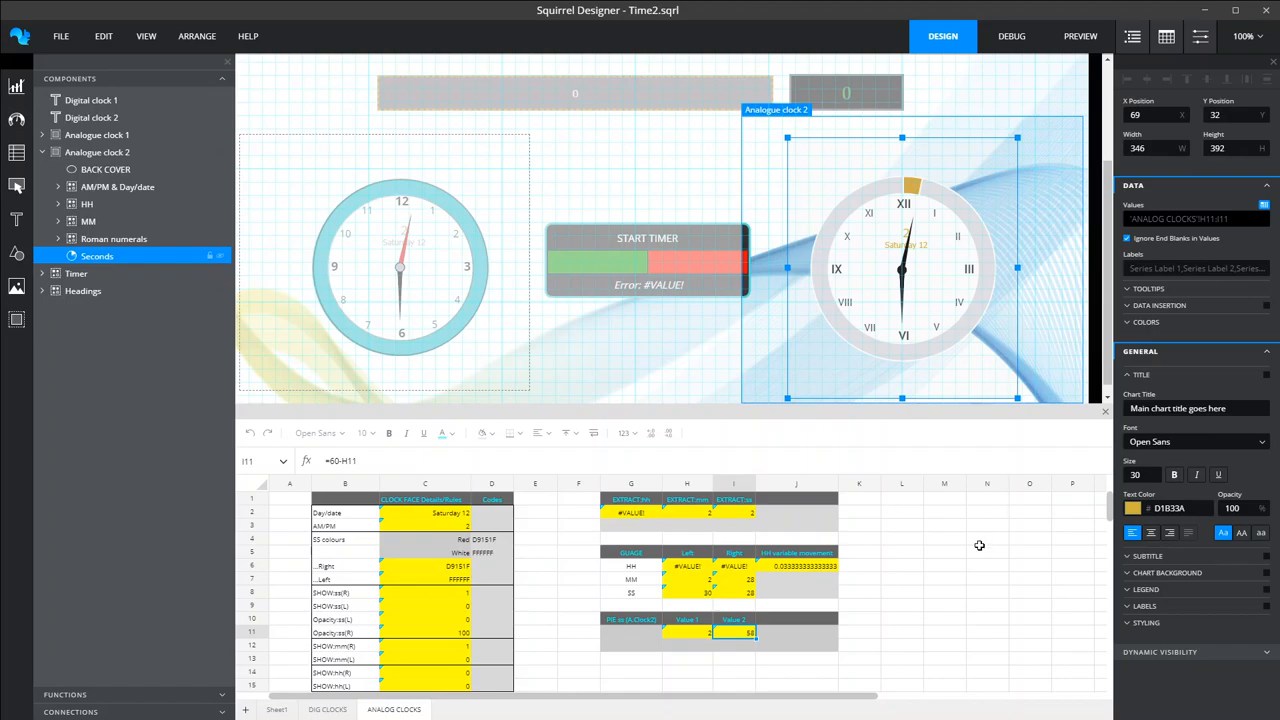
pyautogui.moveTo(988, 552)
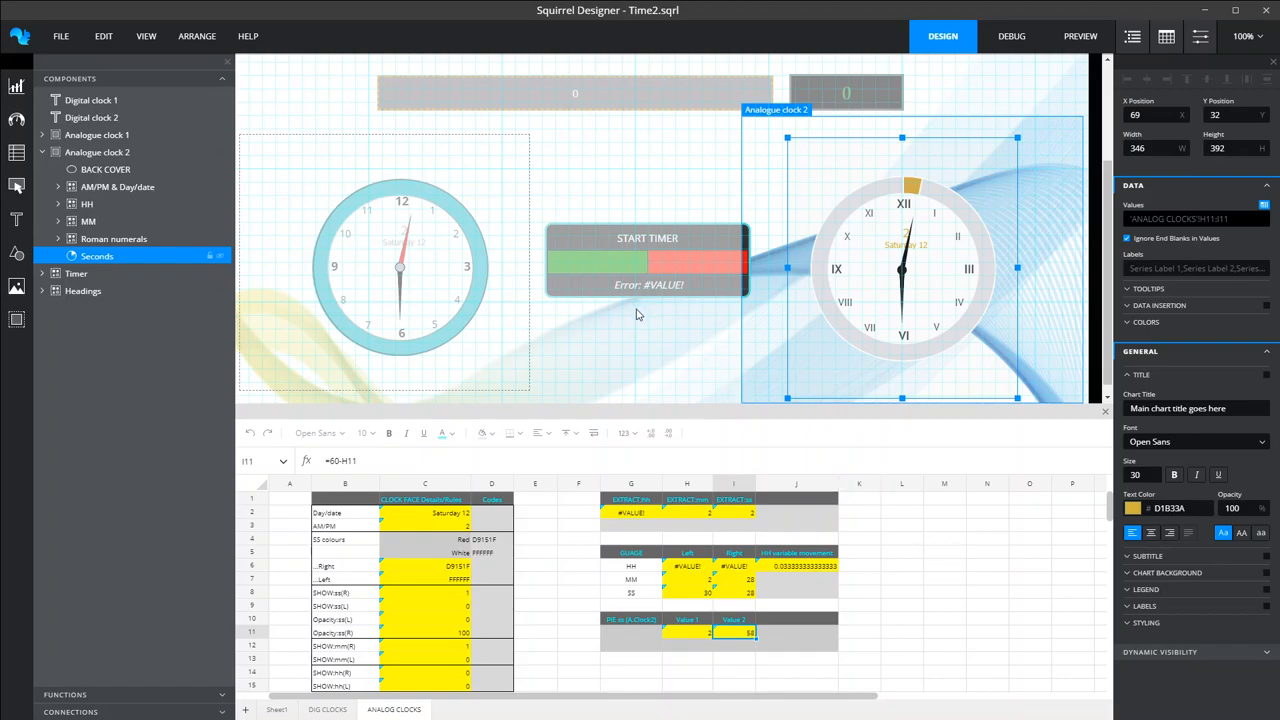
pyautogui.moveTo(436, 368)
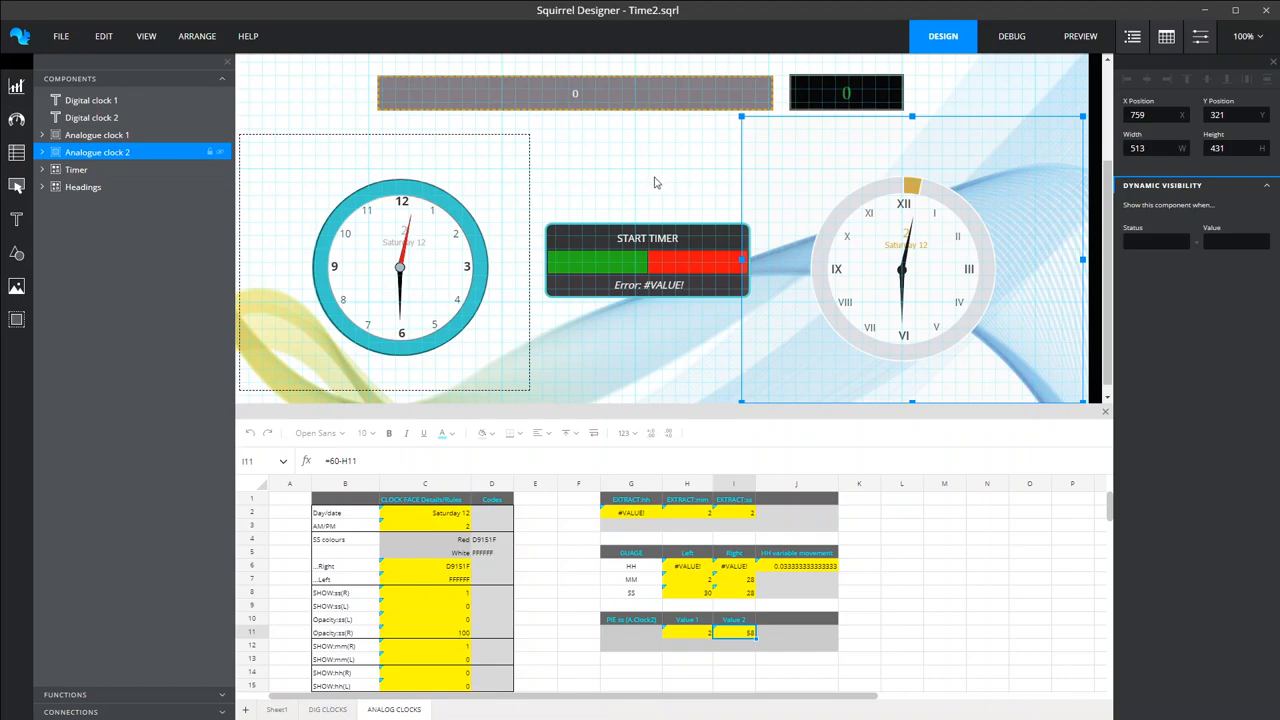
# Preview the dashboard live and run the stopwatch for a seven-second interval
pyautogui.click(1080, 36)
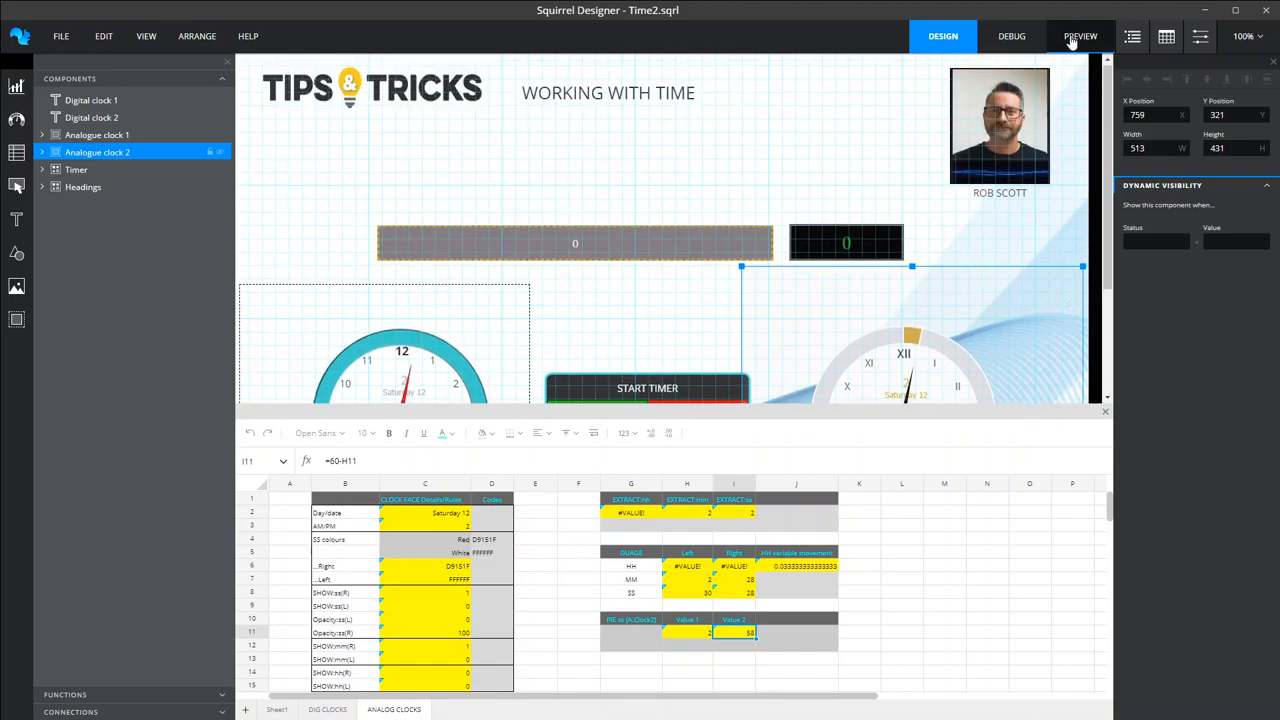
pyautogui.click(1080, 36)
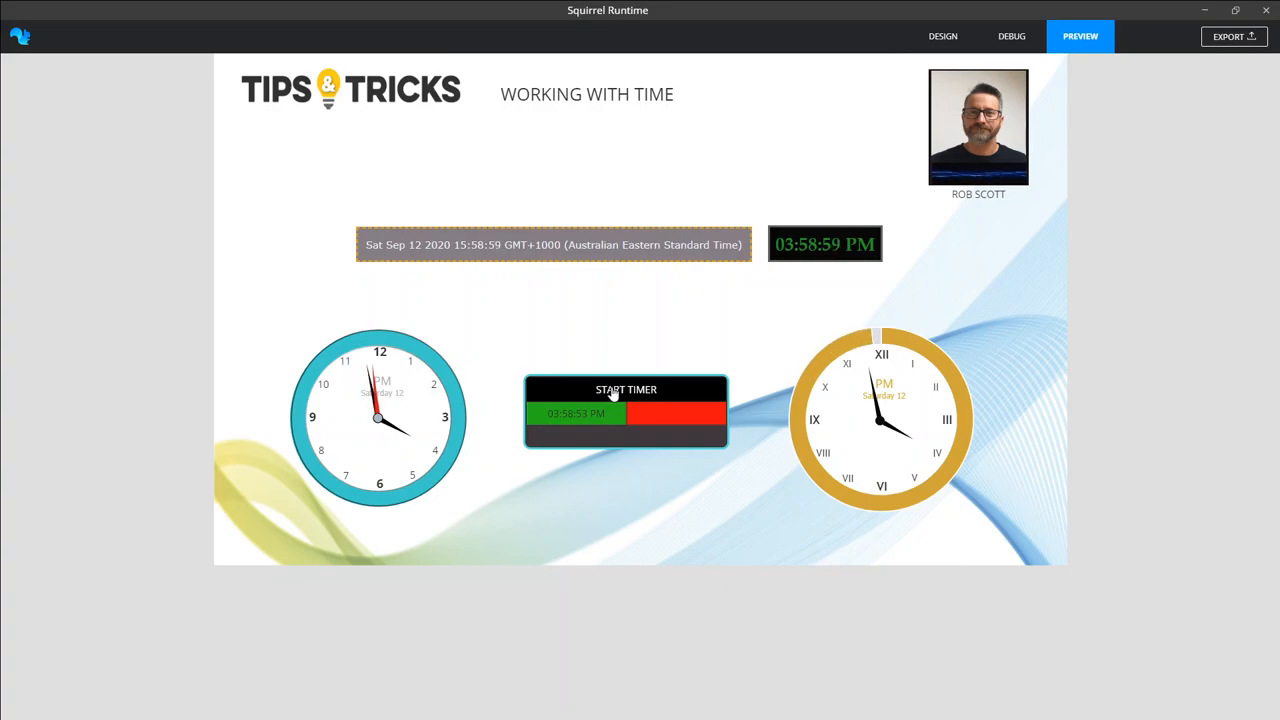
pyautogui.click(626, 388)
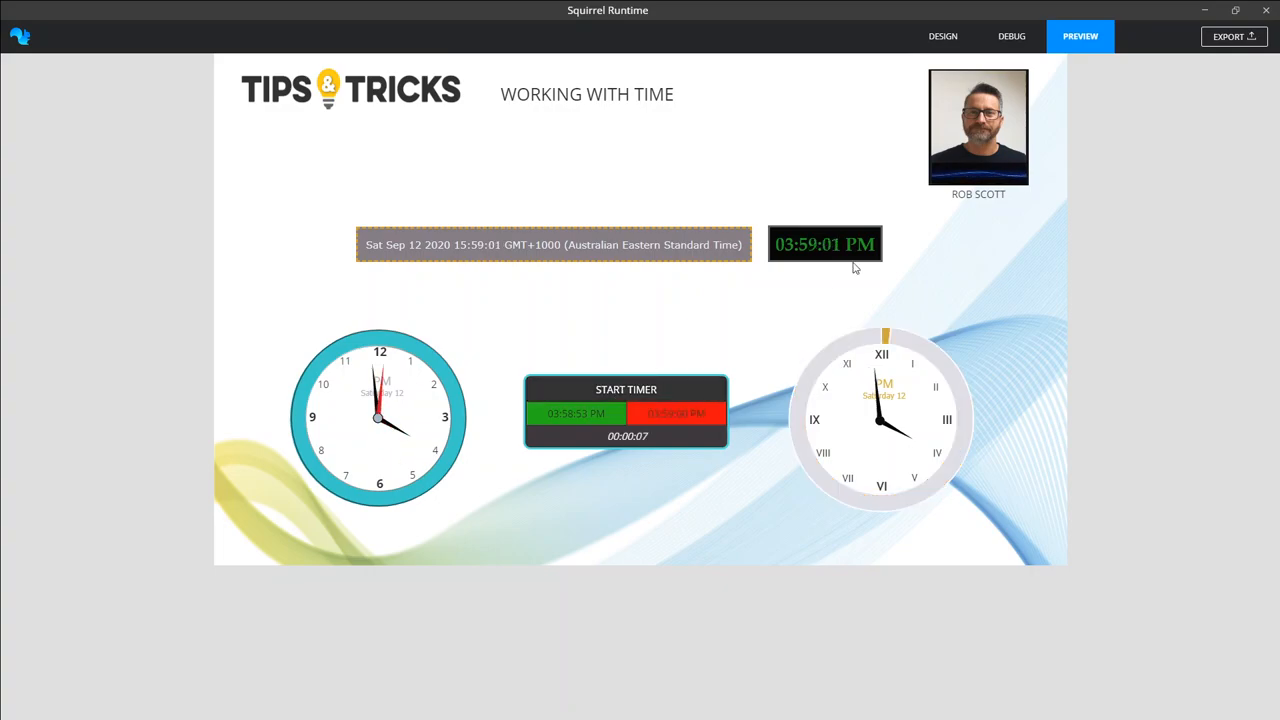